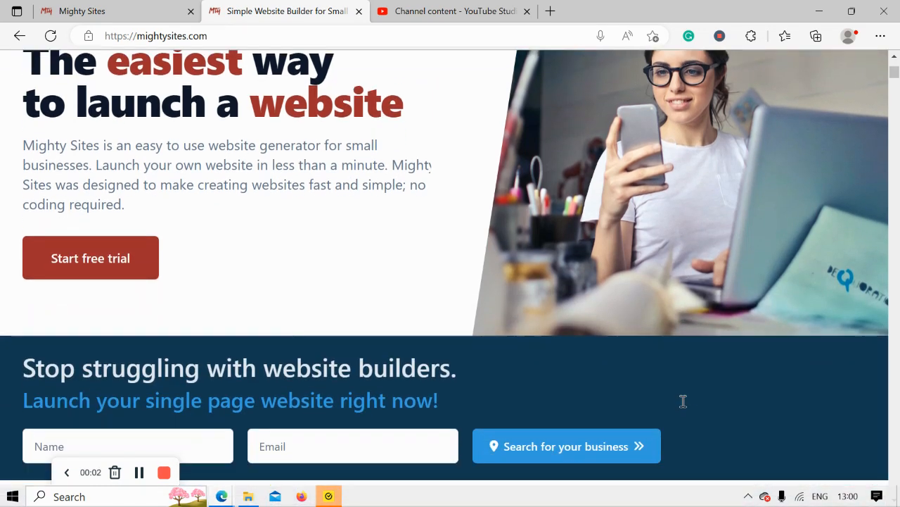
- Scroll through the Mighty Sites page and start creating a new site
{"action": "scroll", "scroll_direction": "down", "scroll_amount": 3}
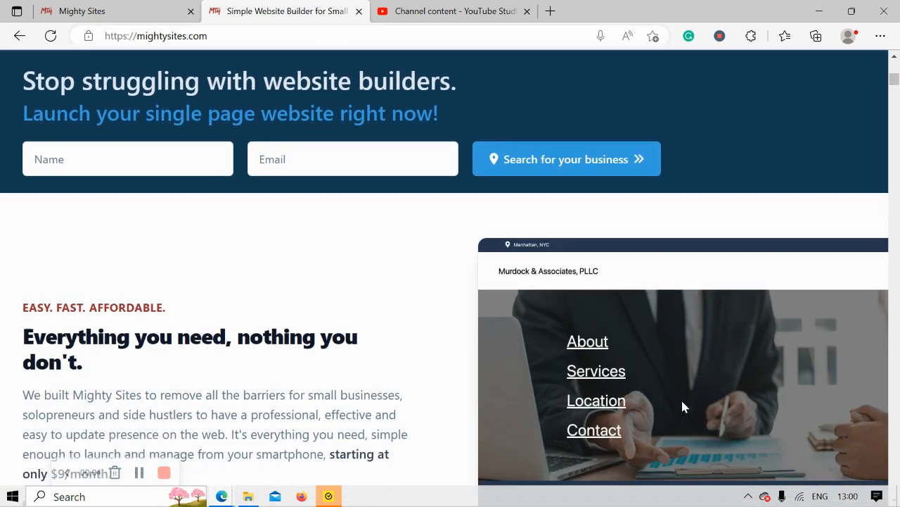
{"action": "scroll", "scroll_direction": "down", "scroll_amount": 3}
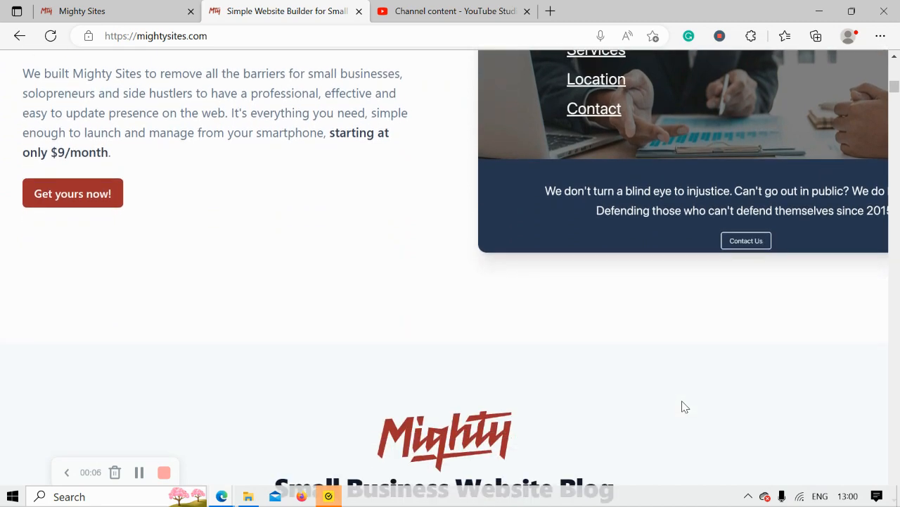
{"action": "scroll", "scroll_direction": "down", "scroll_amount": 3}
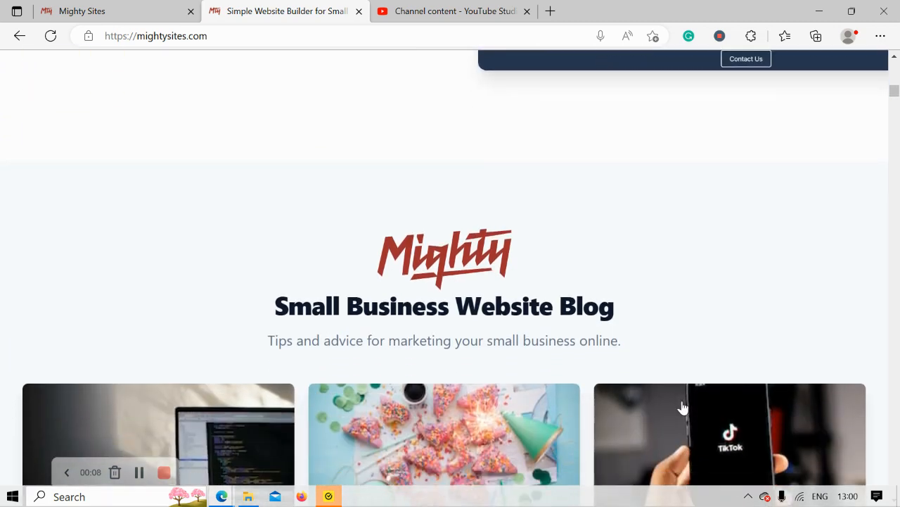
{"action": "scroll", "scroll_direction": "down", "scroll_amount": 3}
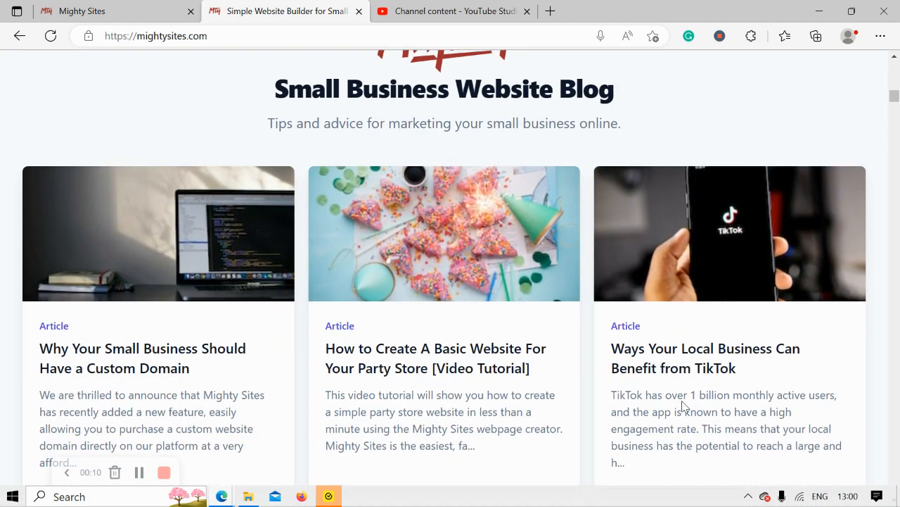
{"action": "scroll", "scroll_direction": "down", "scroll_amount": 3}
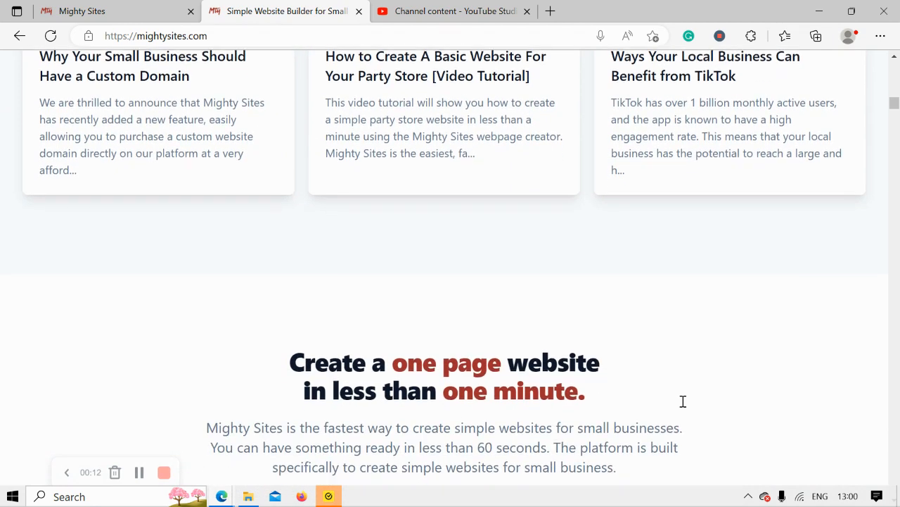
{"action": "scroll", "scroll_direction": "down", "scroll_amount": 3}
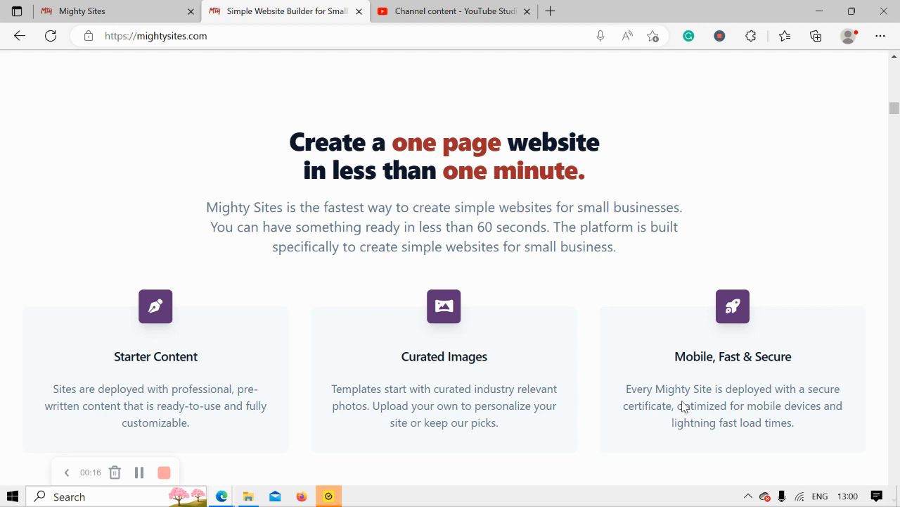
{"action": "scroll", "scroll_direction": "down", "scroll_amount": 3}
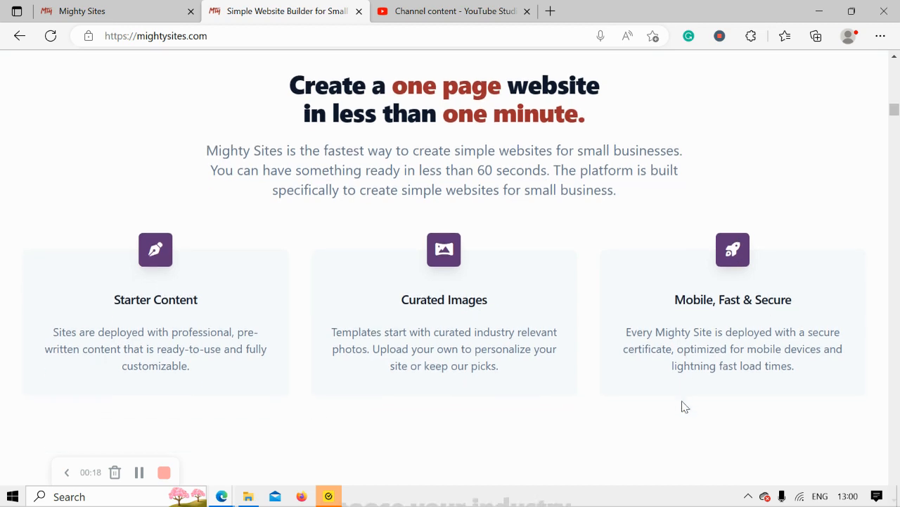
{"action": "scroll", "scroll_direction": "down", "scroll_amount": 3}
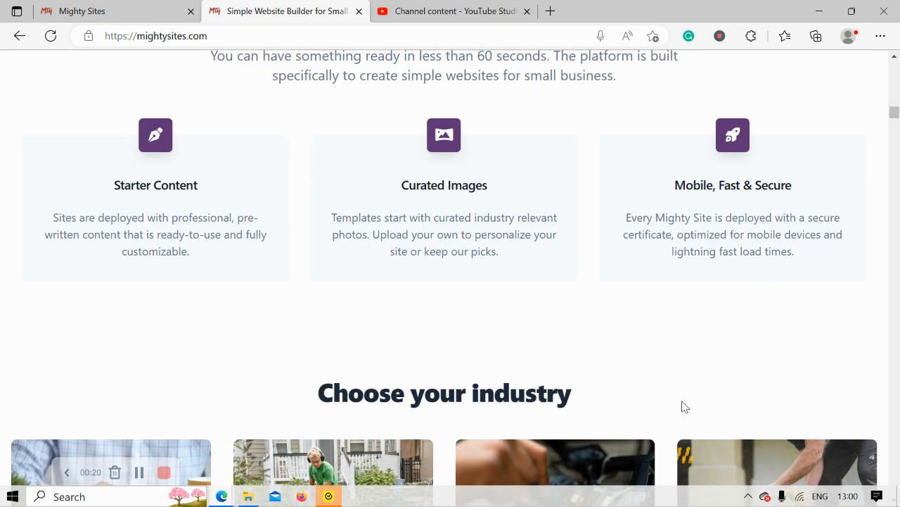
{"action": "scroll", "scroll_direction": "down", "scroll_amount": 3}
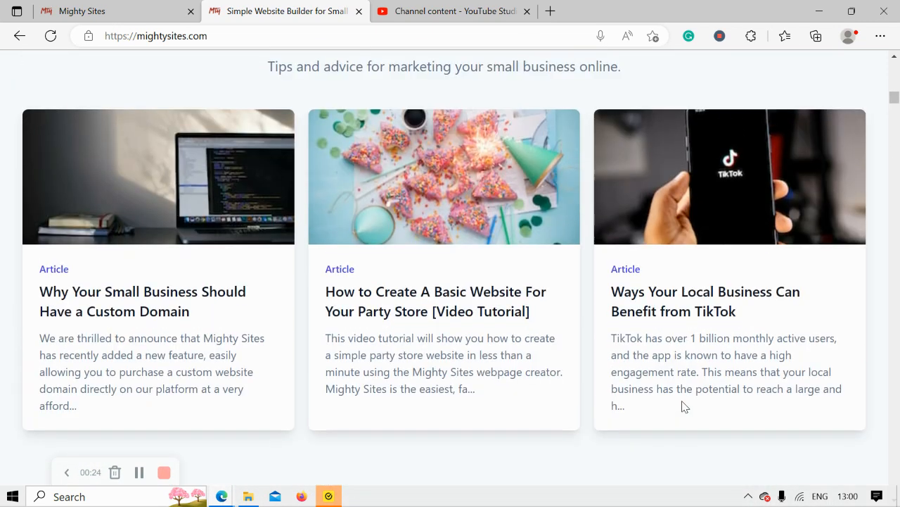
{"action": "scroll", "scroll_direction": "down", "scroll_amount": 3}
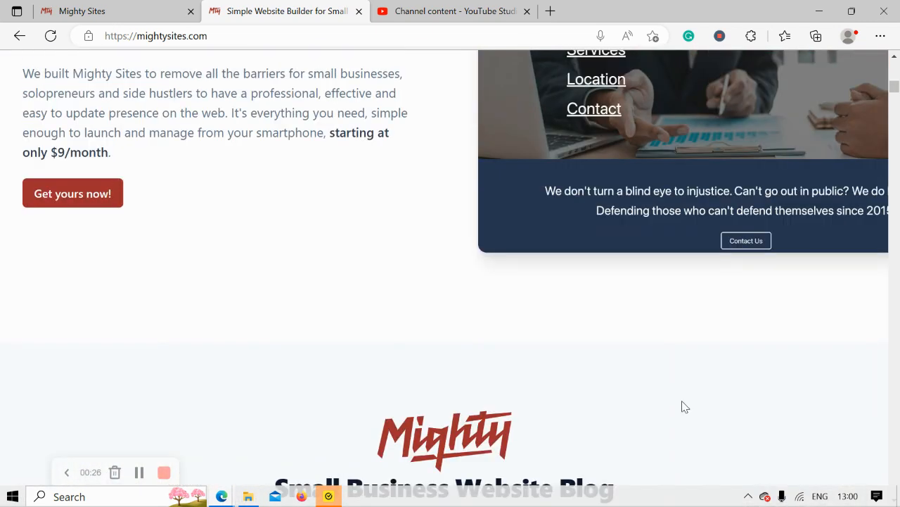
{"action": "scroll", "scroll_direction": "up", "scroll_amount": 3}
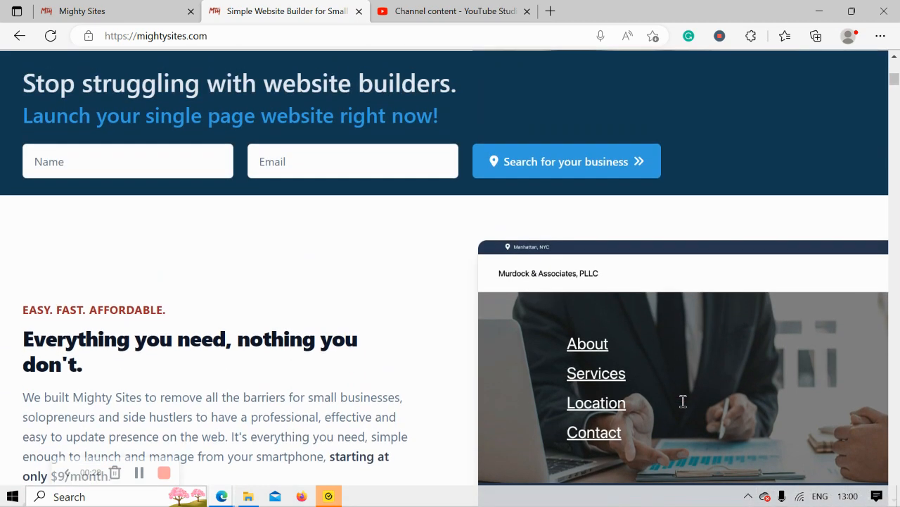
{"action": "scroll", "scroll_direction": "up", "scroll_amount": 3}
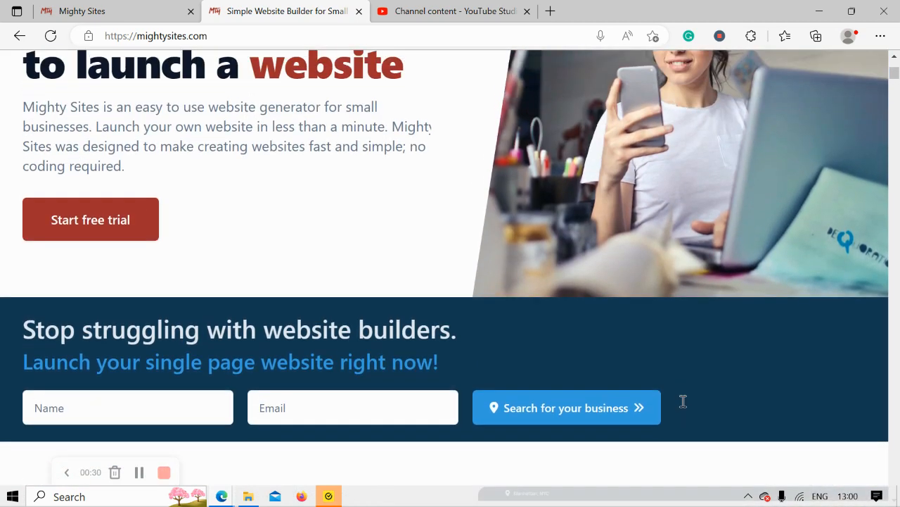
{"action": "scroll", "scroll_direction": "up", "scroll_amount": 3}
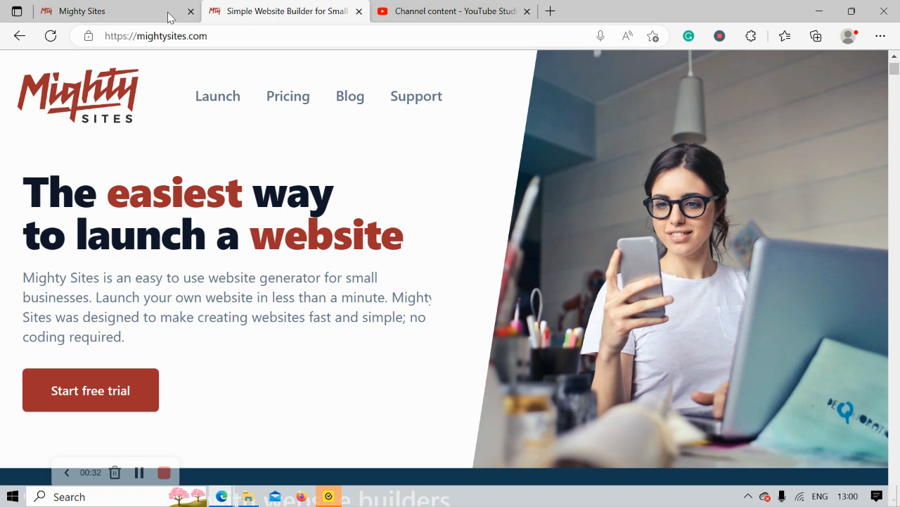
{"action": "left_click", "coordinate": [90, 390]}
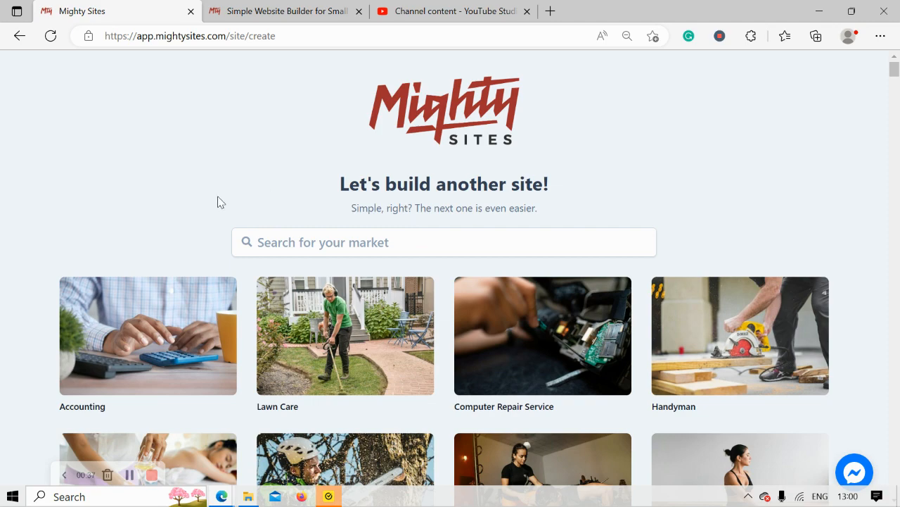
- Search the market list for 'stati' to find the Stationery Store option
{"action": "scroll", "scroll_direction": "down", "scroll_amount": 3}
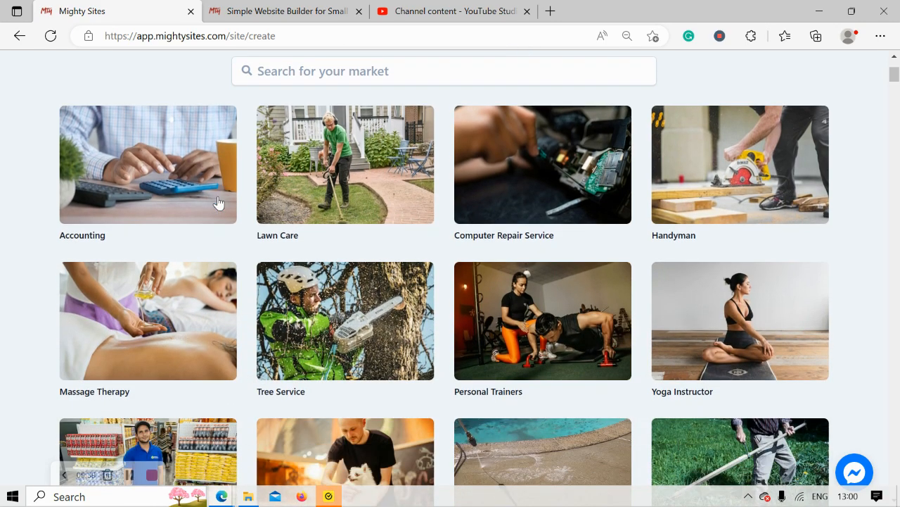
{"action": "scroll", "scroll_direction": "down", "scroll_amount": 3}
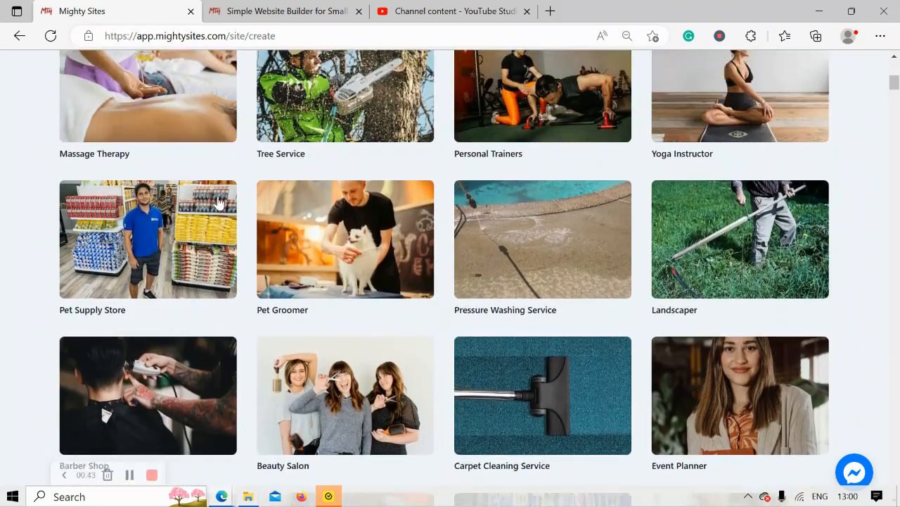
{"action": "scroll", "scroll_direction": "up", "scroll_amount": 3}
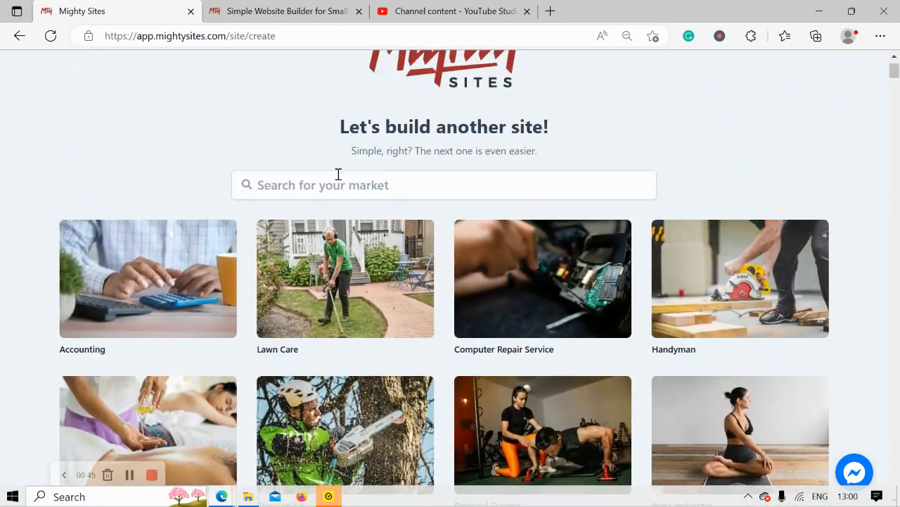
{"action": "type", "text": "stiat"}
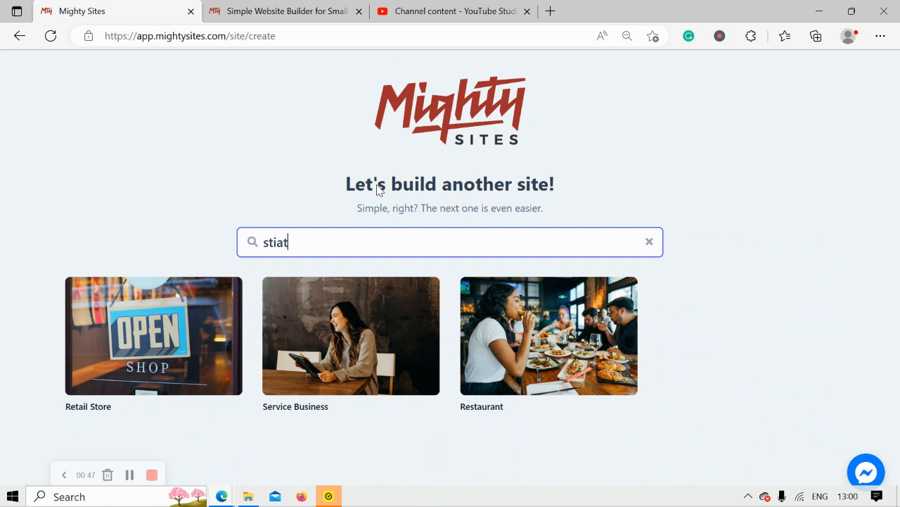
{"action": "type", "text": "stati"}
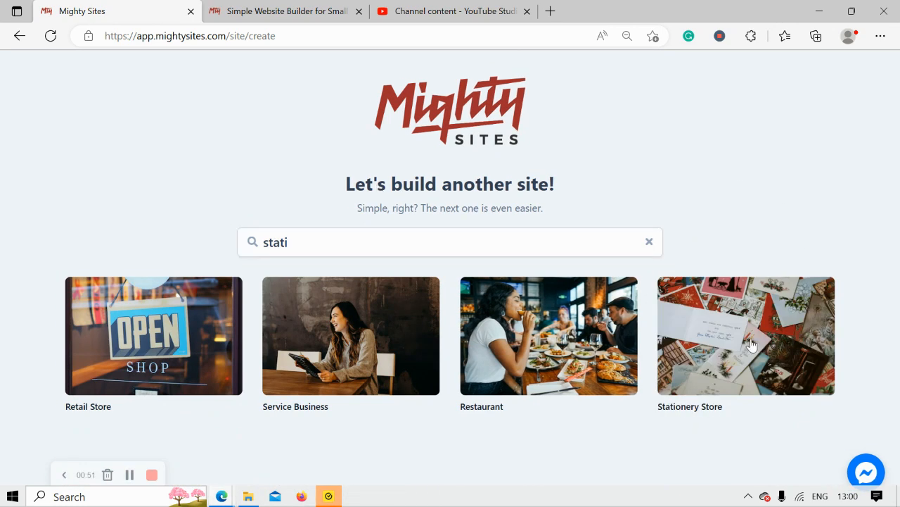
{"action": "mouse_move", "coordinate": [451, 98]}
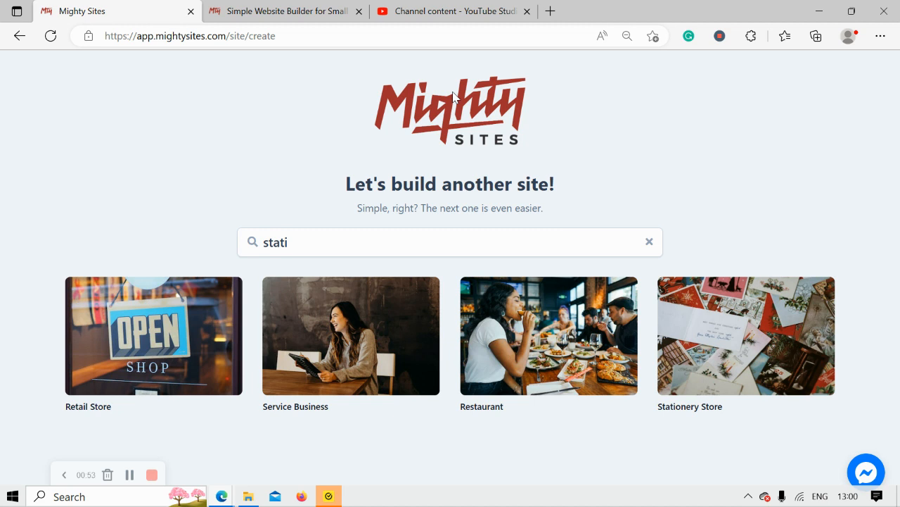
{"action": "mouse_move", "coordinate": [188, 55]}
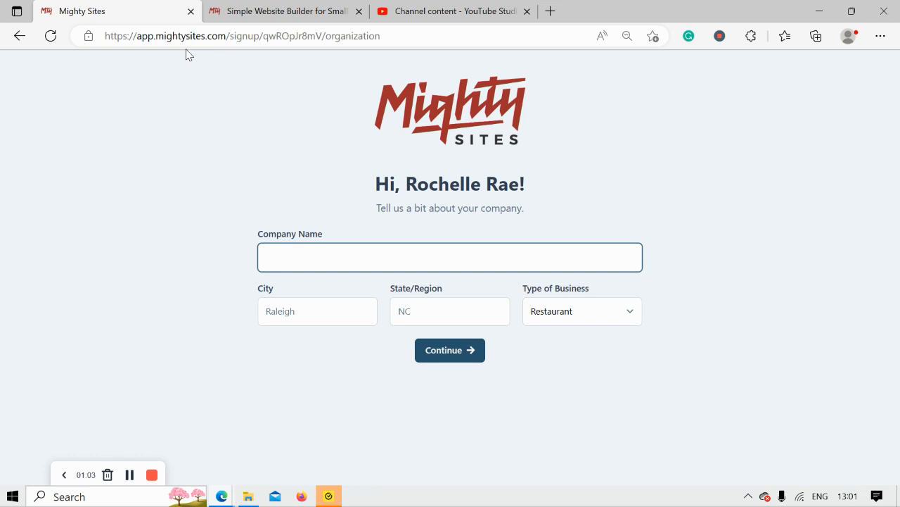
- Enter Rochelle's Stationery Creations, Denver, Colorado and Retail business type, then continue
{"action": "left_click", "coordinate": [450, 257]}
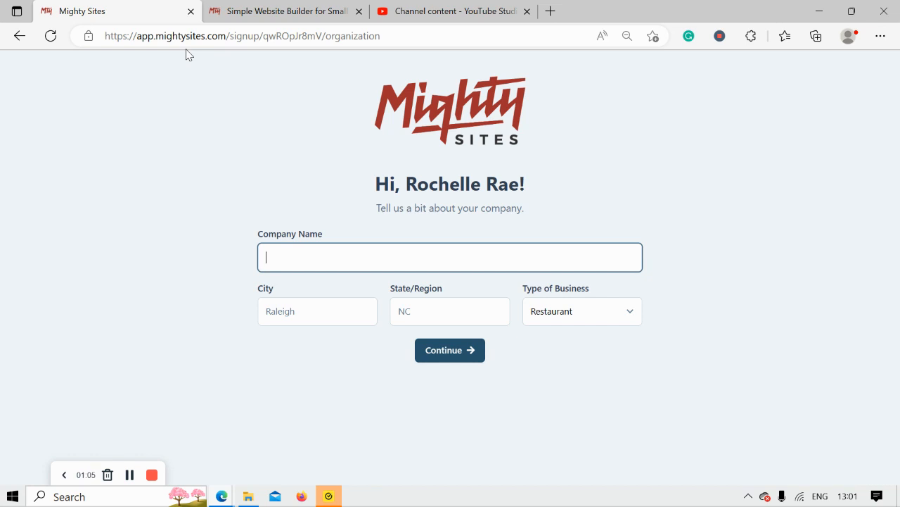
{"action": "type", "text": "Rochelle's Stationery"}
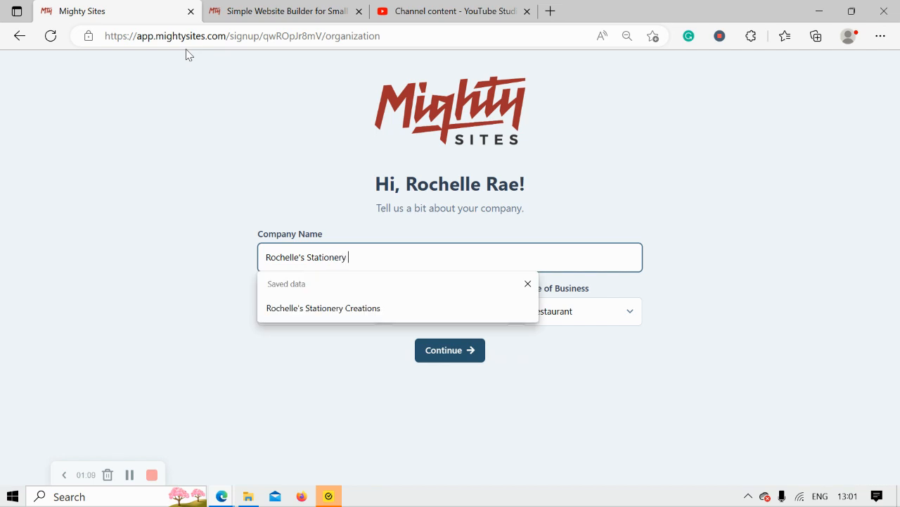
{"action": "left_click", "coordinate": [323, 307]}
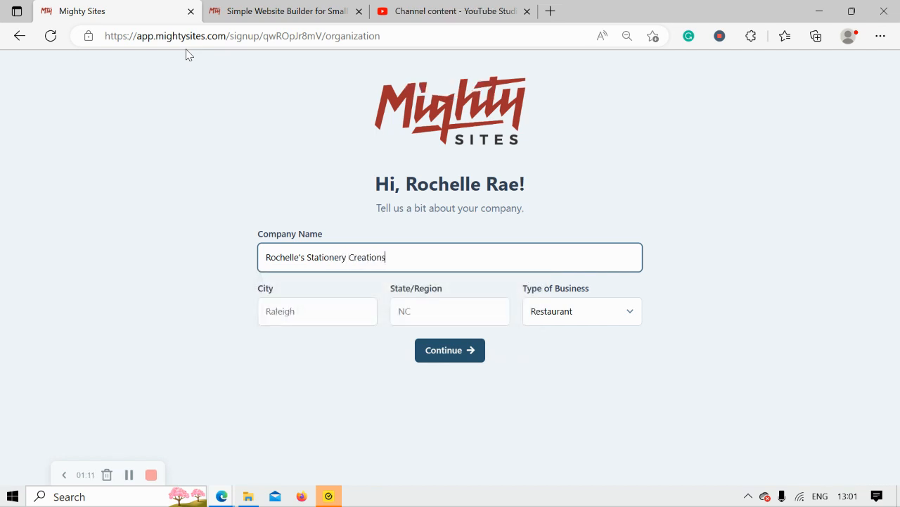
{"action": "type", "text": "Denver"}
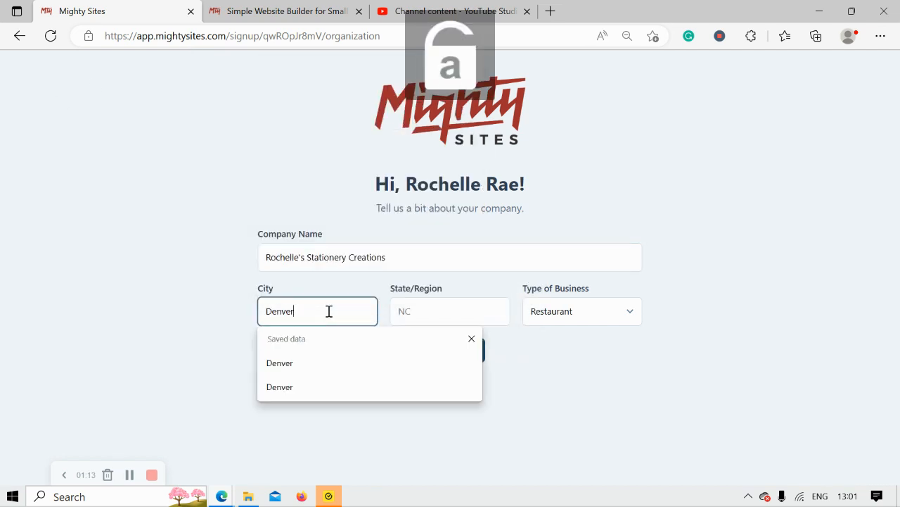
{"action": "type", "text": "Colorado"}
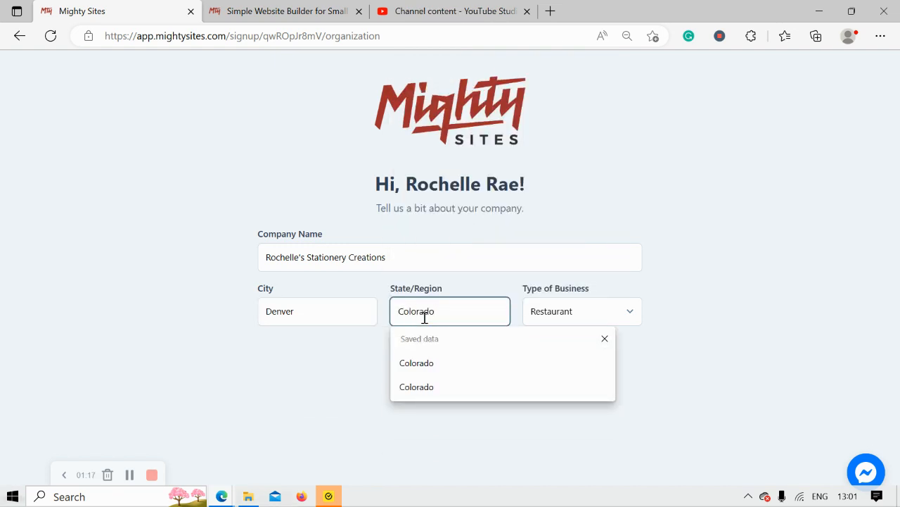
{"action": "left_click", "coordinate": [582, 311]}
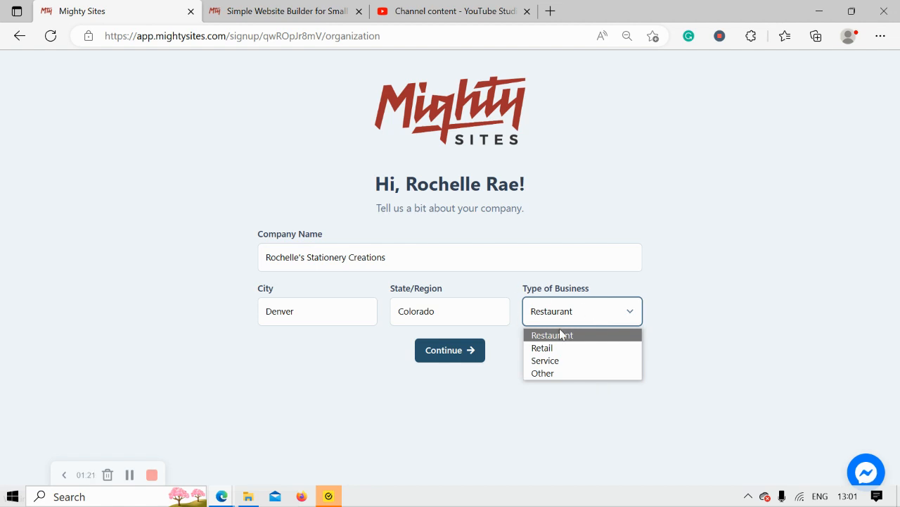
{"action": "left_click", "coordinate": [543, 347]}
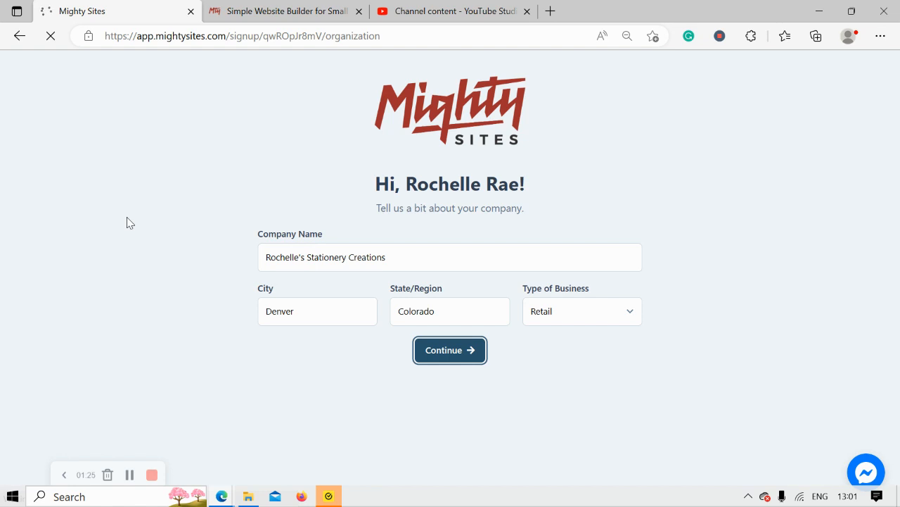
{"action": "left_click", "coordinate": [449, 350]}
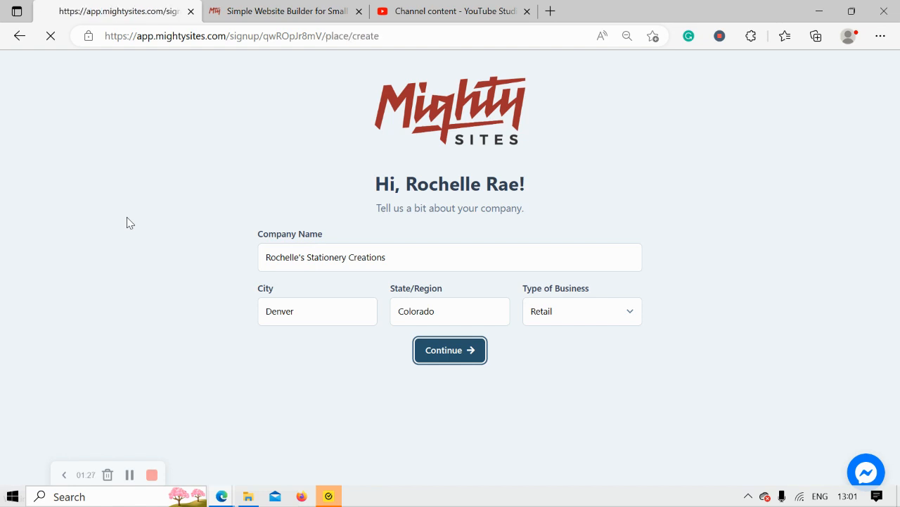
{"action": "left_click", "coordinate": [450, 350]}
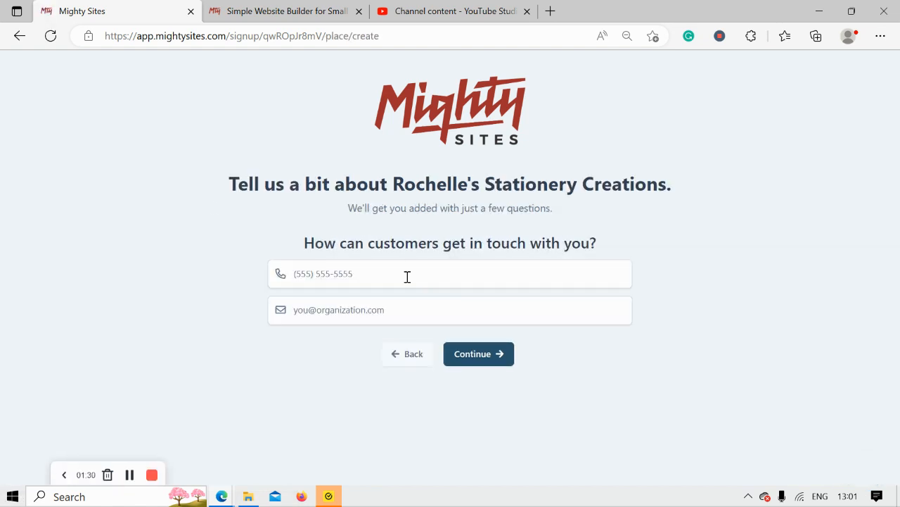
{"action": "type", "text": "575-4943"}
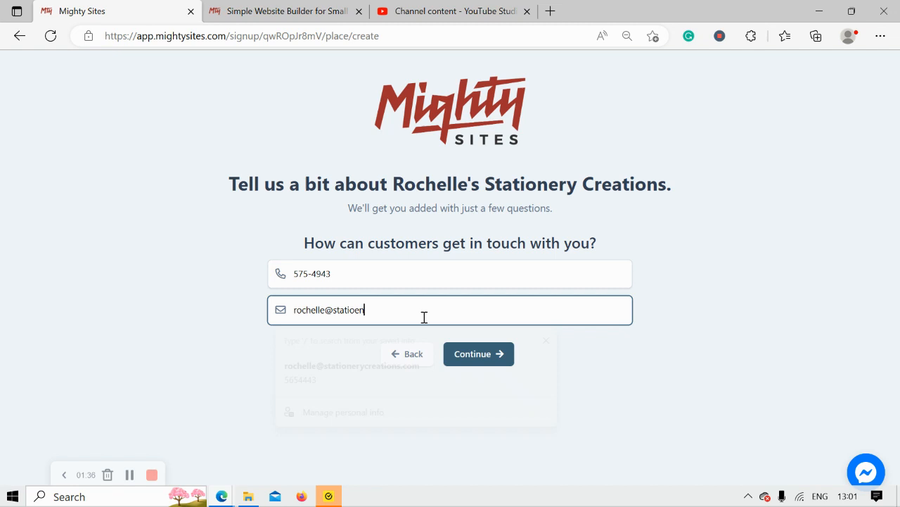
{"action": "type", "text": "rycreations.com"}
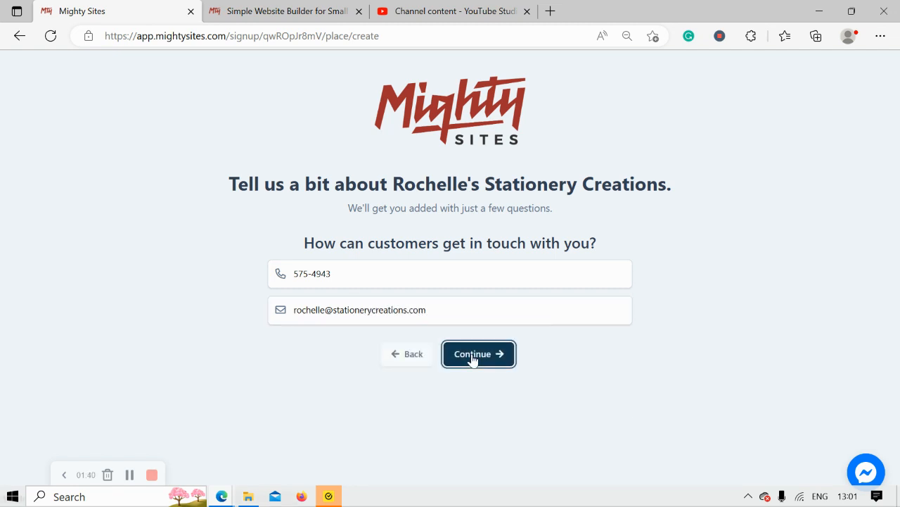
{"action": "left_click", "coordinate": [479, 354]}
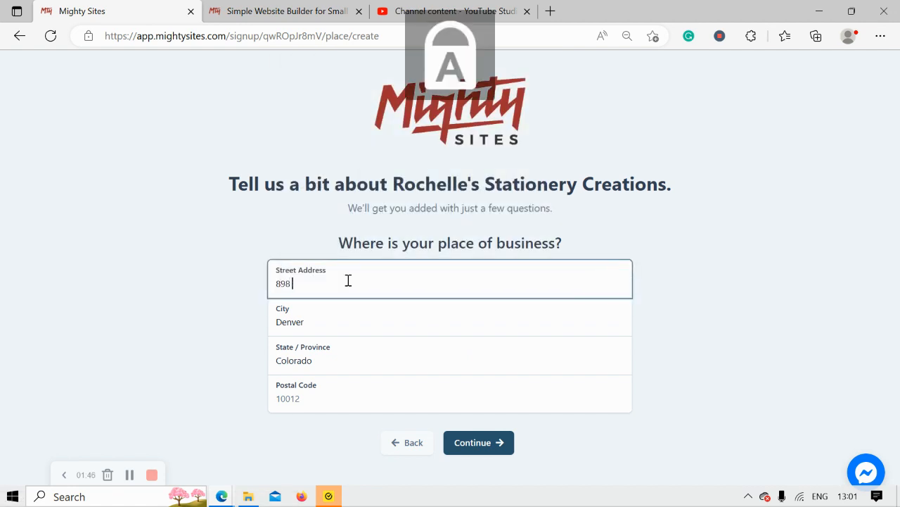
{"action": "left_click", "coordinate": [450, 394]}
{"action": "type", "text": "50443"}
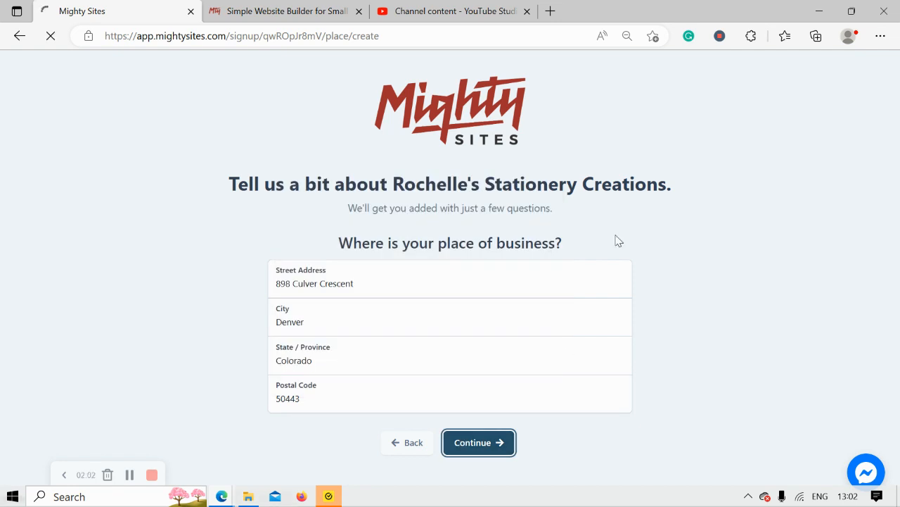
- Submit the address, then set Monday closing to 5:00 PM and open Tuesday–Saturday
{"action": "left_click", "coordinate": [478, 441]}
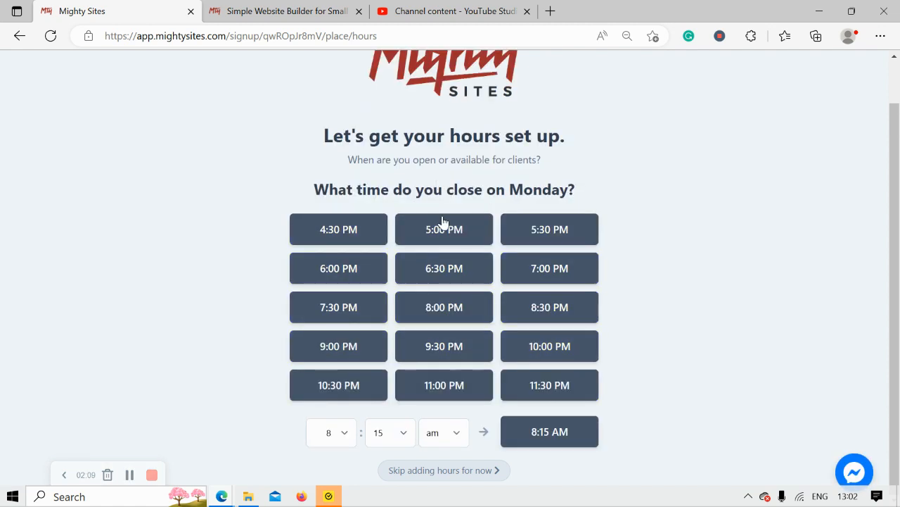
{"action": "left_click", "coordinate": [444, 228]}
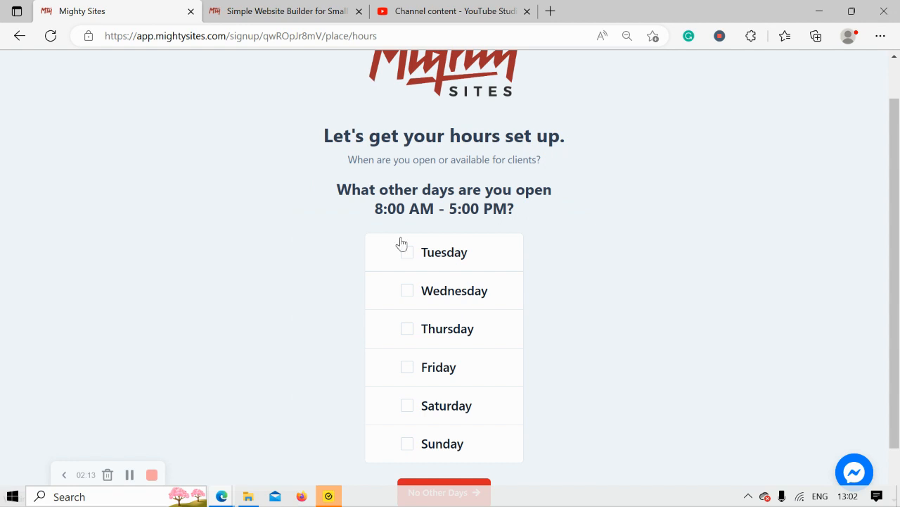
{"action": "left_click", "coordinate": [406, 367]}
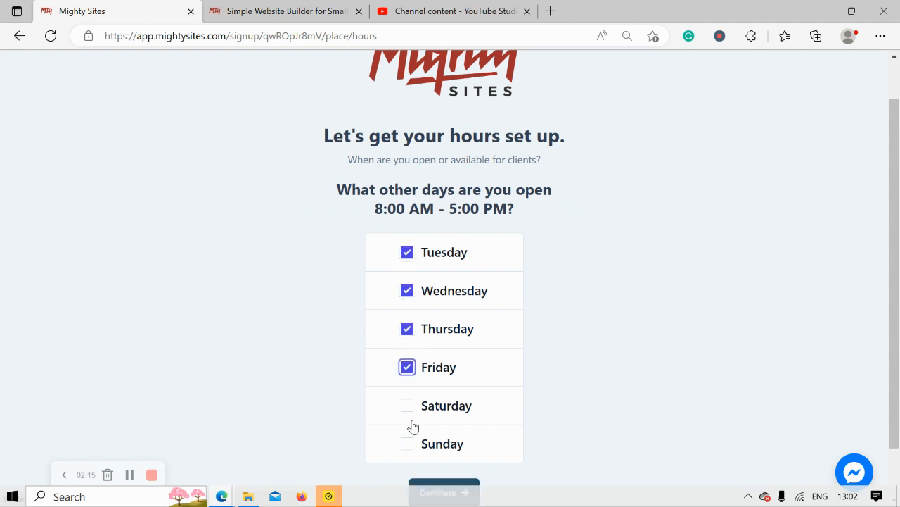
{"action": "left_click", "coordinate": [408, 405]}
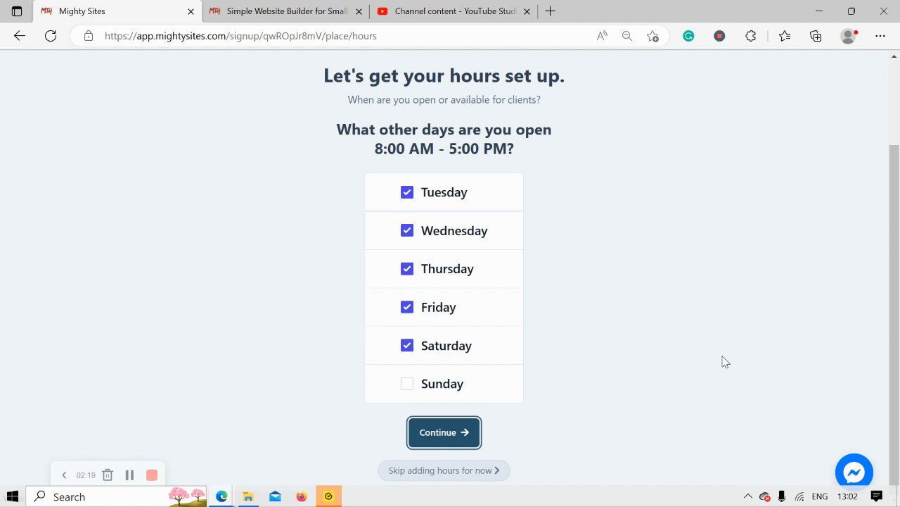
{"action": "left_click", "coordinate": [444, 432]}
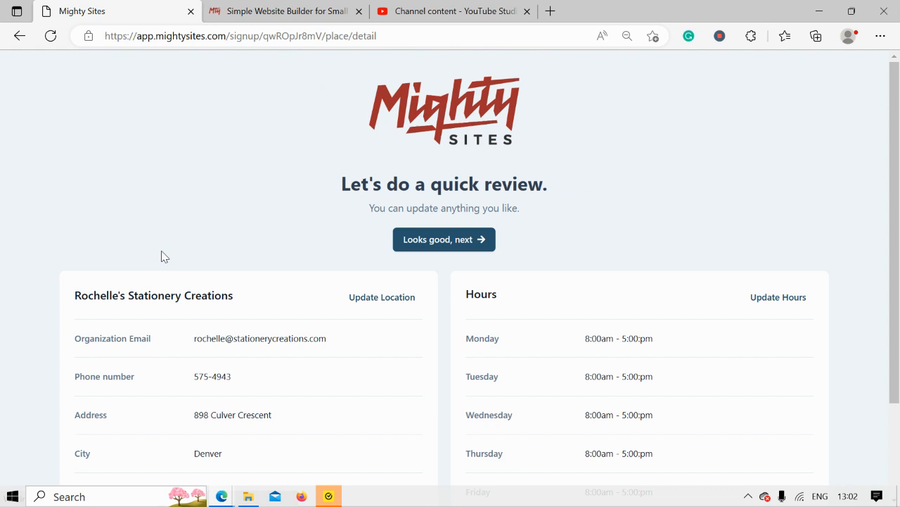
- Review the summary and confirm with 'Looks good, next' to build the site
{"action": "scroll", "scroll_direction": "down", "scroll_amount": 3}
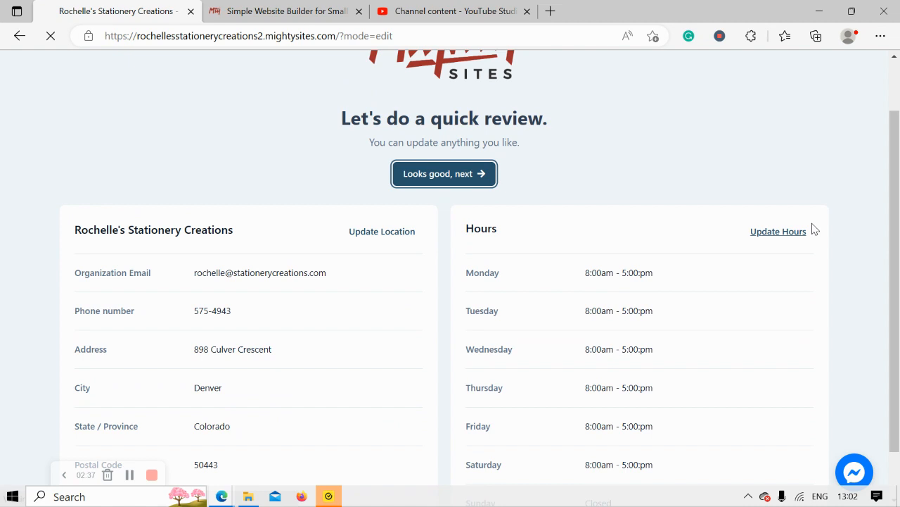
{"action": "left_click", "coordinate": [443, 174]}
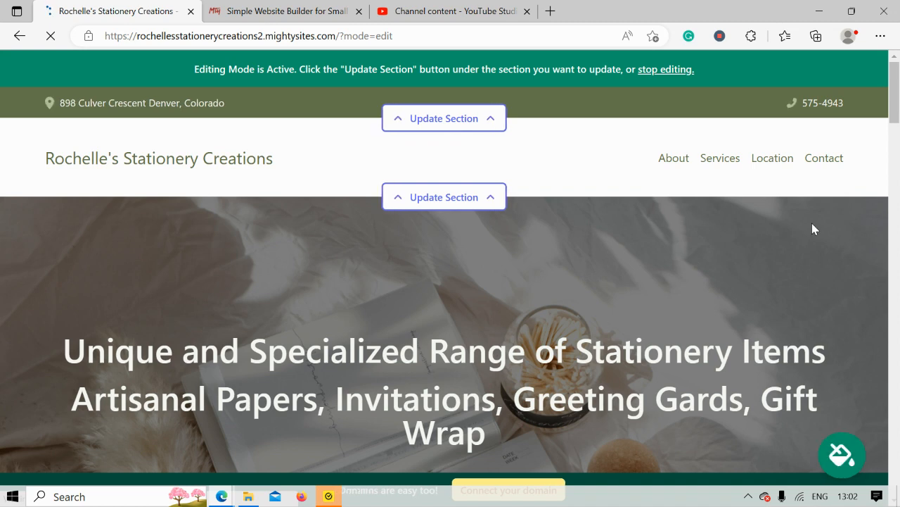
{"action": "scroll", "scroll_direction": "down", "scroll_amount": 3}
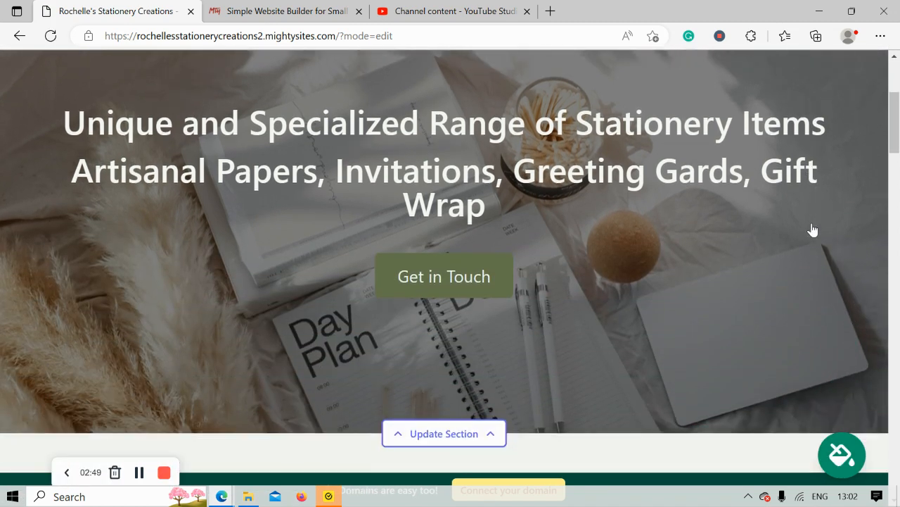
{"action": "scroll", "scroll_direction": "down", "scroll_amount": 3}
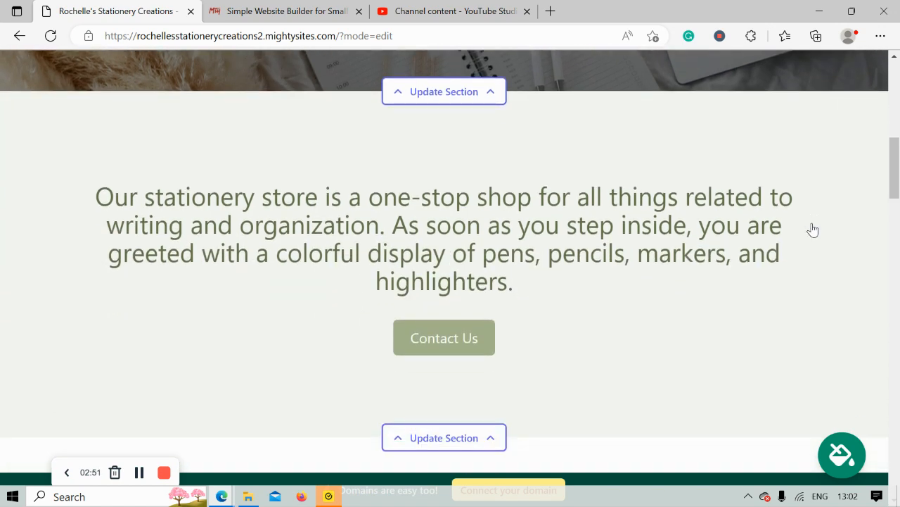
{"action": "scroll", "scroll_direction": "down", "scroll_amount": 3}
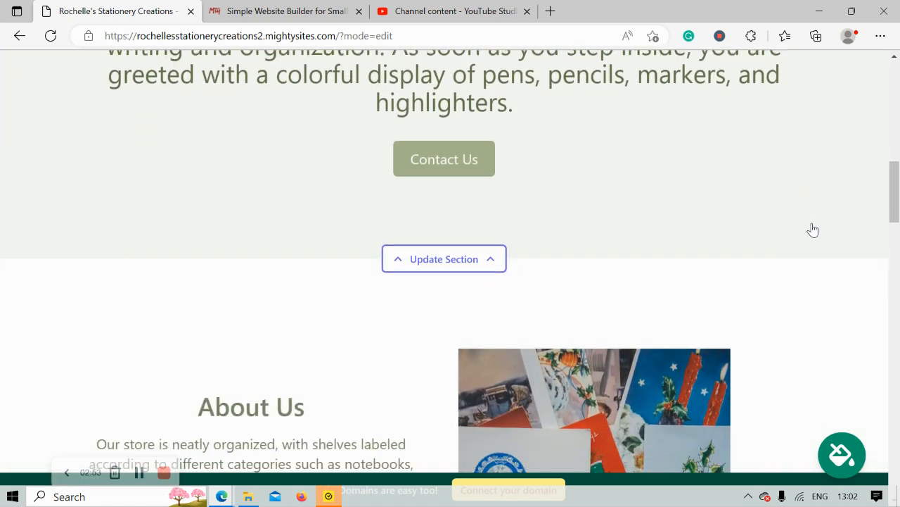
{"action": "scroll", "scroll_direction": "down", "scroll_amount": 3}
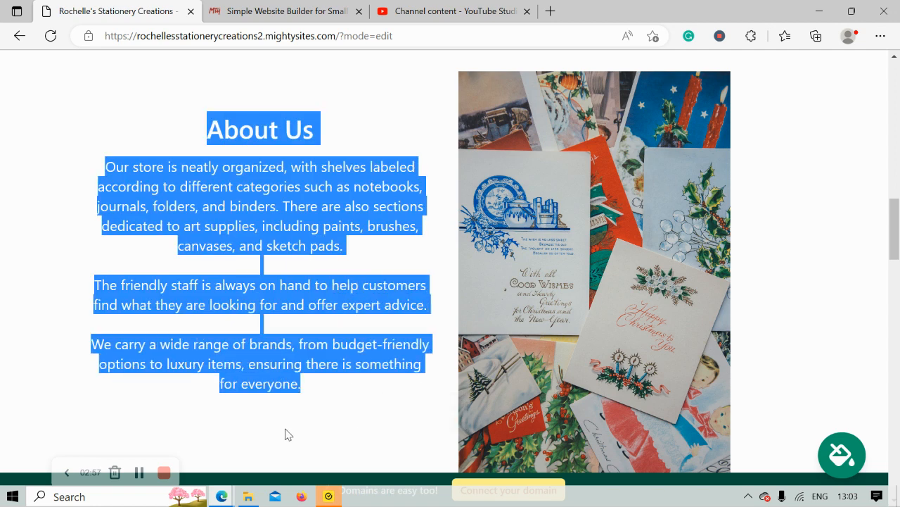
{"action": "mouse_move", "coordinate": [815, 203]}
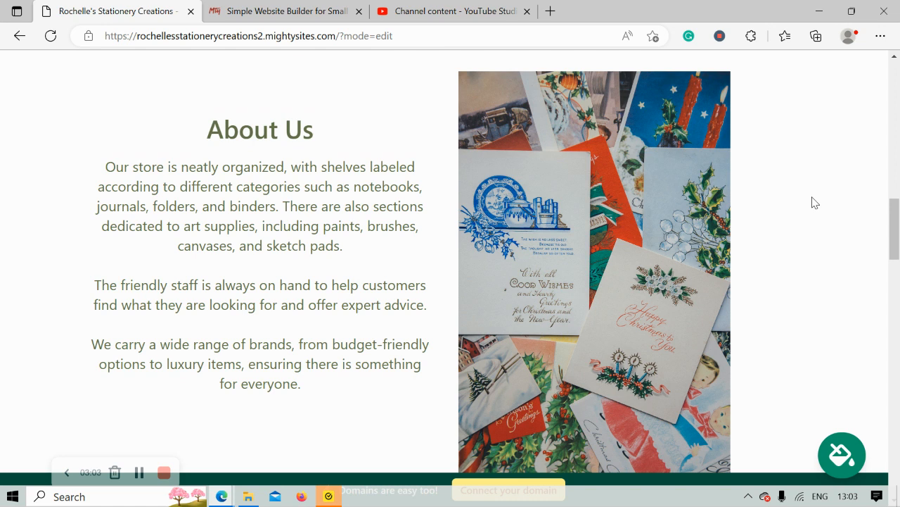
{"action": "scroll", "scroll_direction": "down", "scroll_amount": 3}
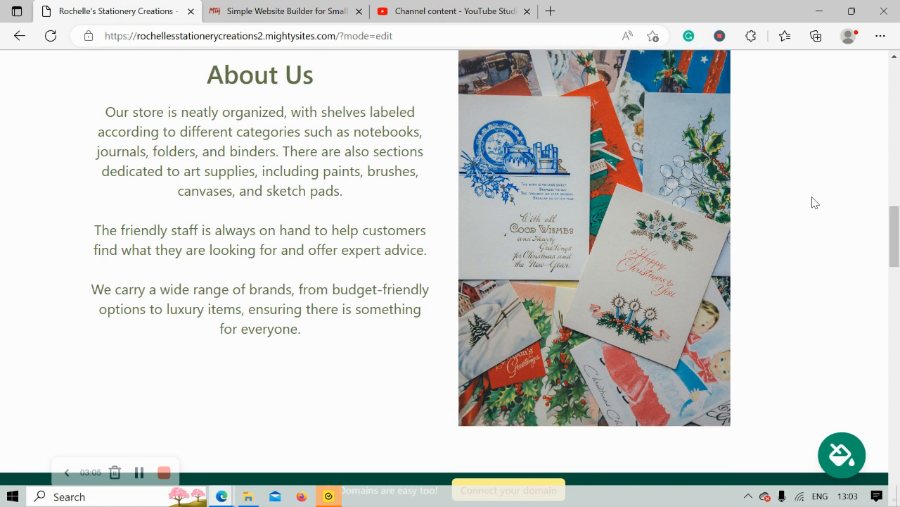
{"action": "scroll", "scroll_direction": "down", "scroll_amount": 3}
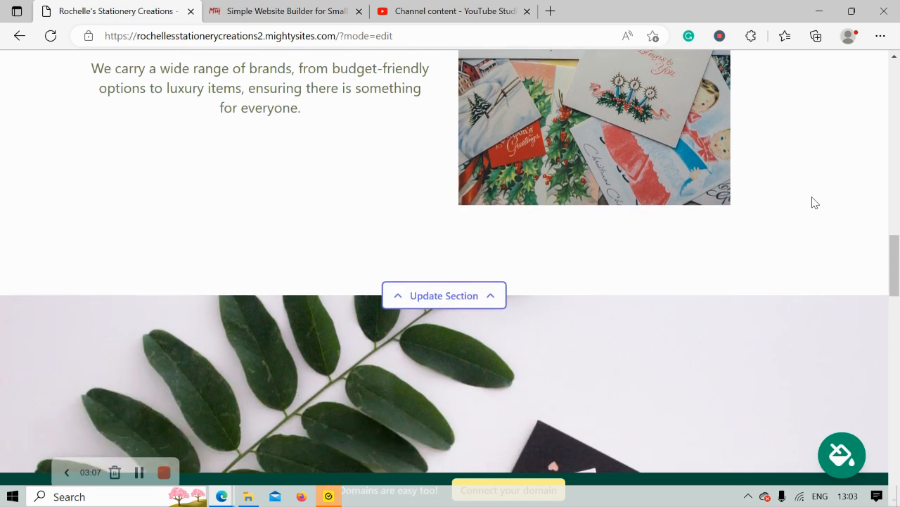
{"action": "scroll", "scroll_direction": "down", "scroll_amount": 3}
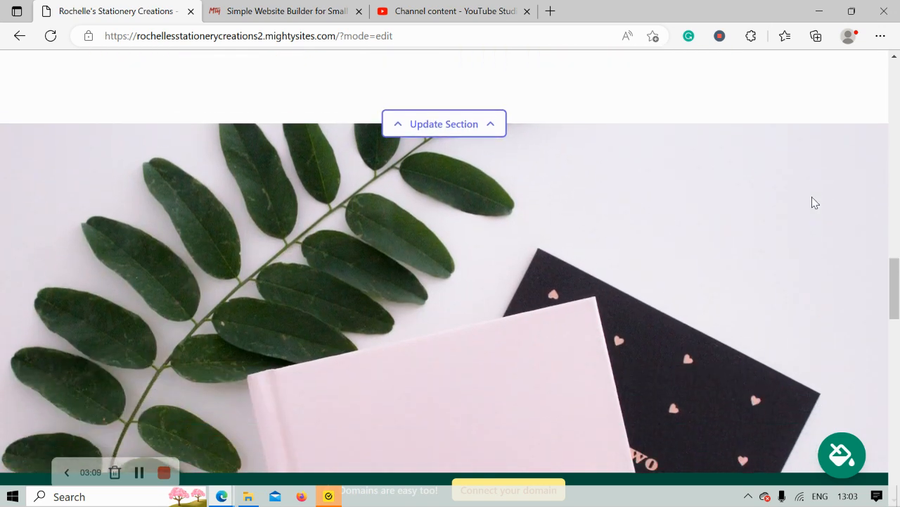
{"action": "scroll", "scroll_direction": "down", "scroll_amount": 3}
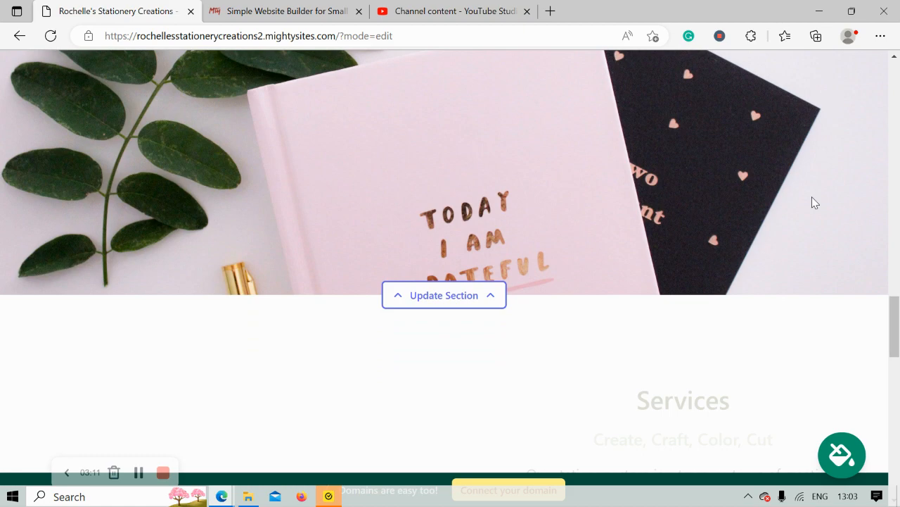
{"action": "scroll", "scroll_direction": "down", "scroll_amount": 3}
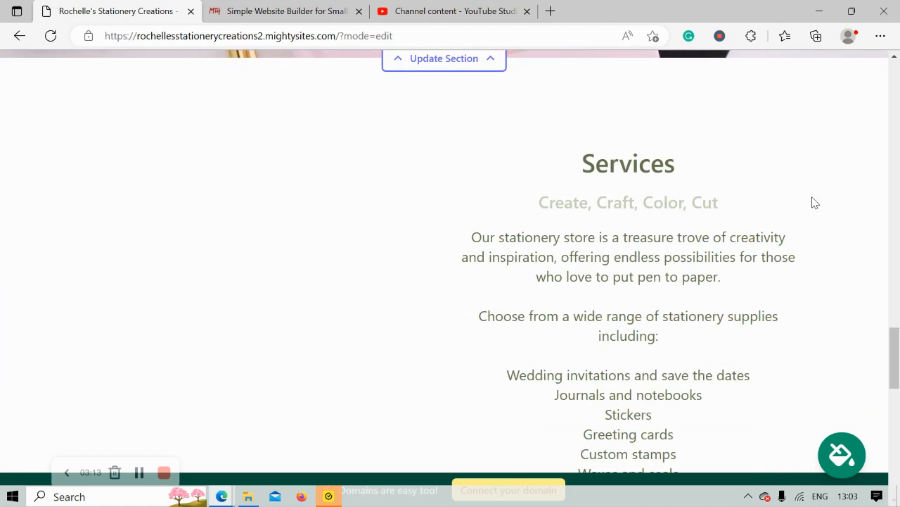
{"action": "scroll", "scroll_direction": "down", "scroll_amount": 3}
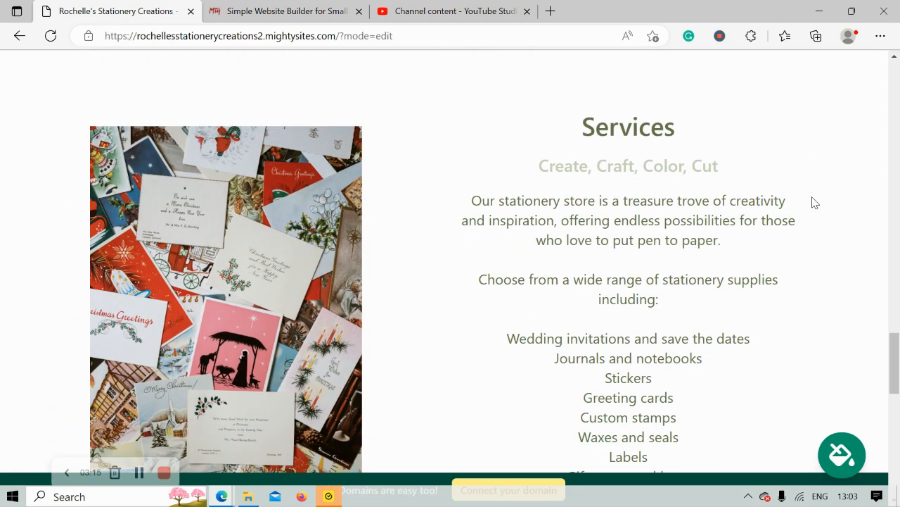
{"action": "scroll", "scroll_direction": "down", "scroll_amount": 3}
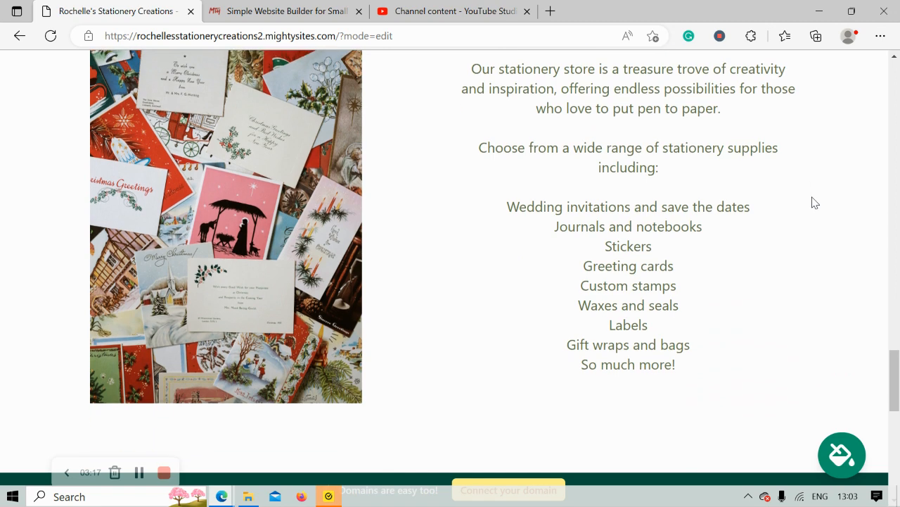
{"action": "scroll", "scroll_direction": "down", "scroll_amount": 3}
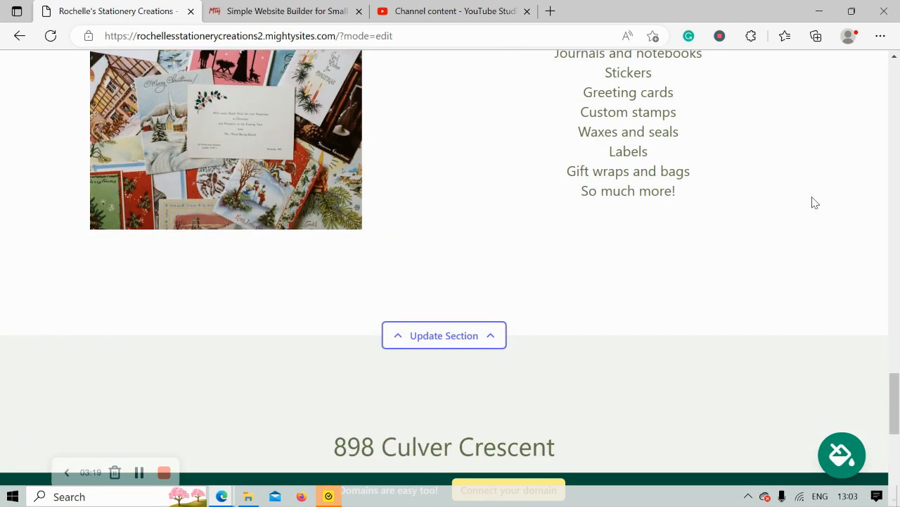
{"action": "scroll", "scroll_direction": "down", "scroll_amount": 3}
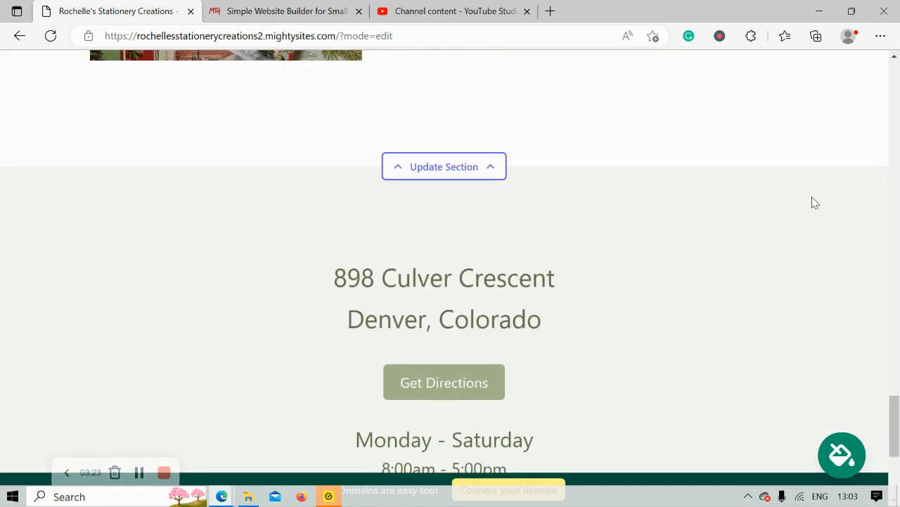
{"action": "scroll", "scroll_direction": "up", "scroll_amount": 3}
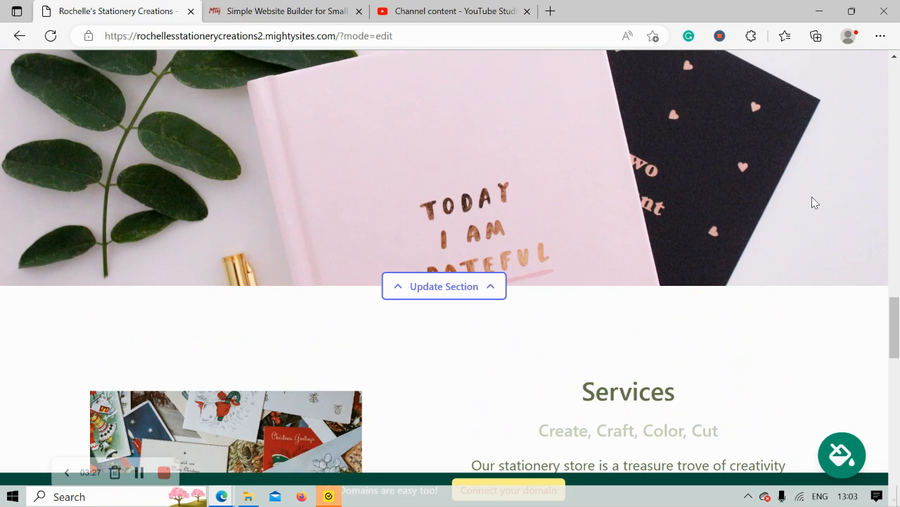
{"action": "scroll", "scroll_direction": "up", "scroll_amount": 3}
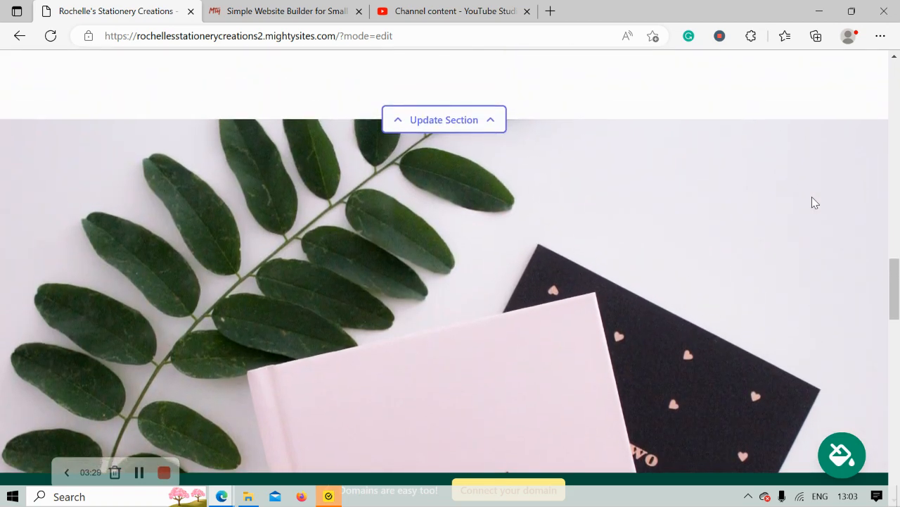
{"action": "scroll", "scroll_direction": "down", "scroll_amount": 3}
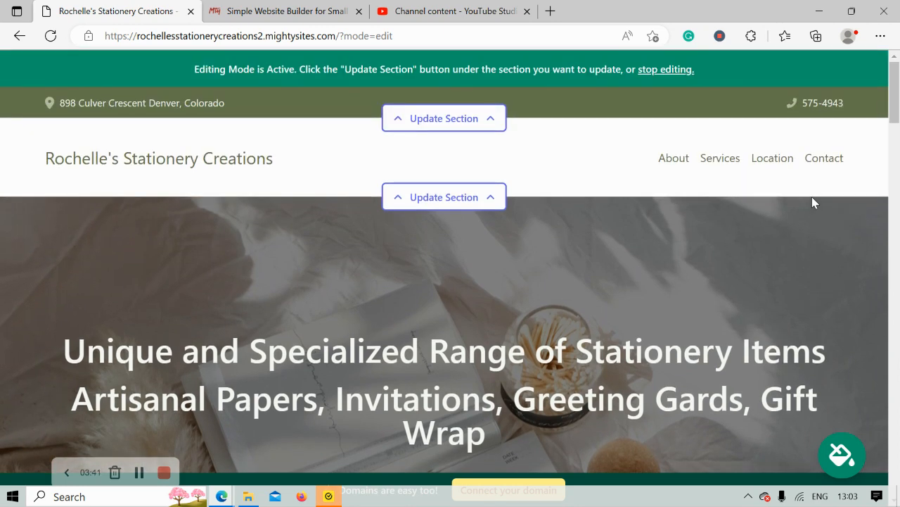
- Enable 'Show email on site' in the top bar details, save the location, and close the map
{"action": "left_click", "coordinate": [444, 118]}
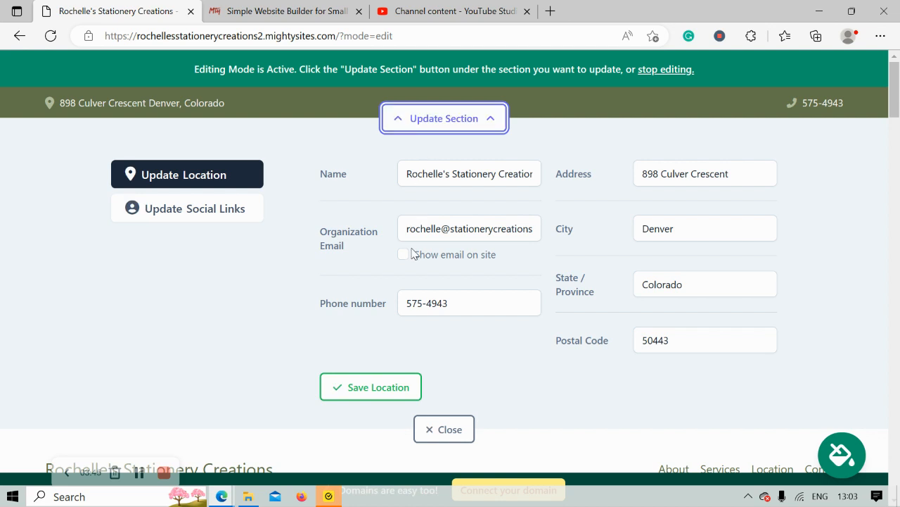
{"action": "left_click", "coordinate": [403, 254]}
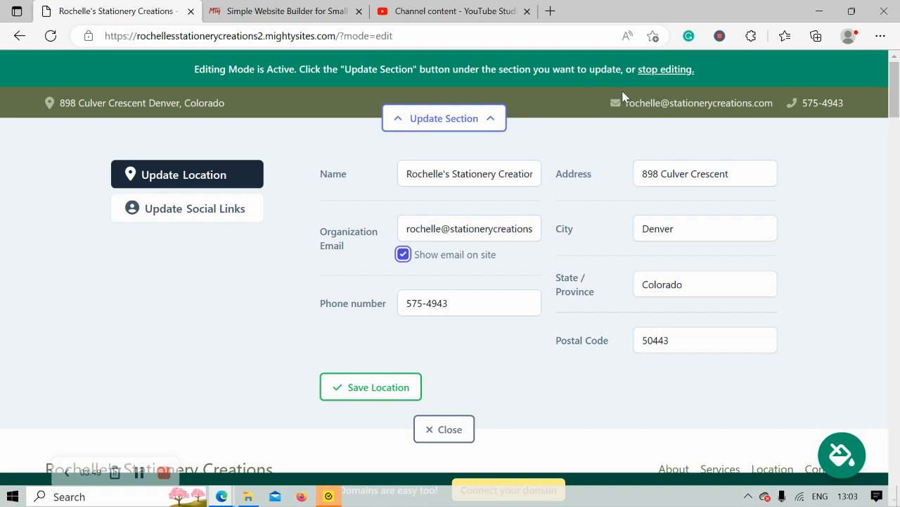
{"action": "mouse_move", "coordinate": [752, 73]}
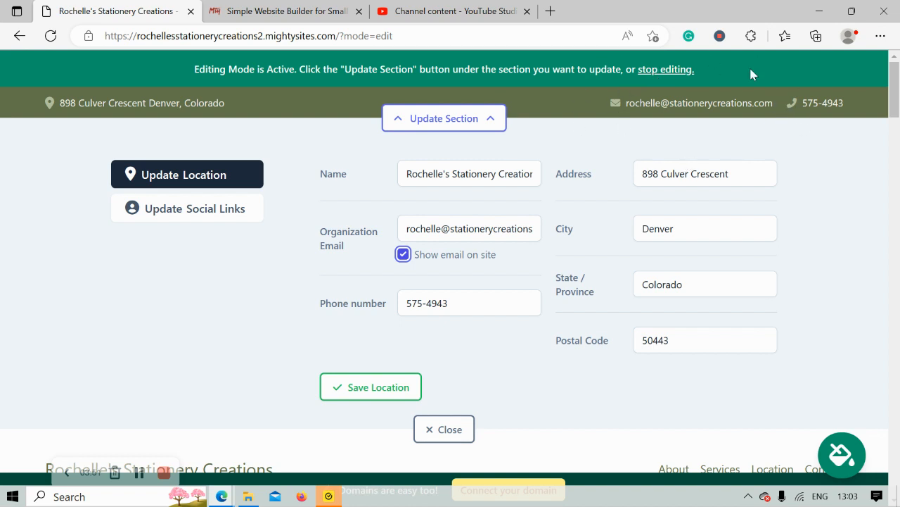
{"action": "mouse_move", "coordinate": [824, 119]}
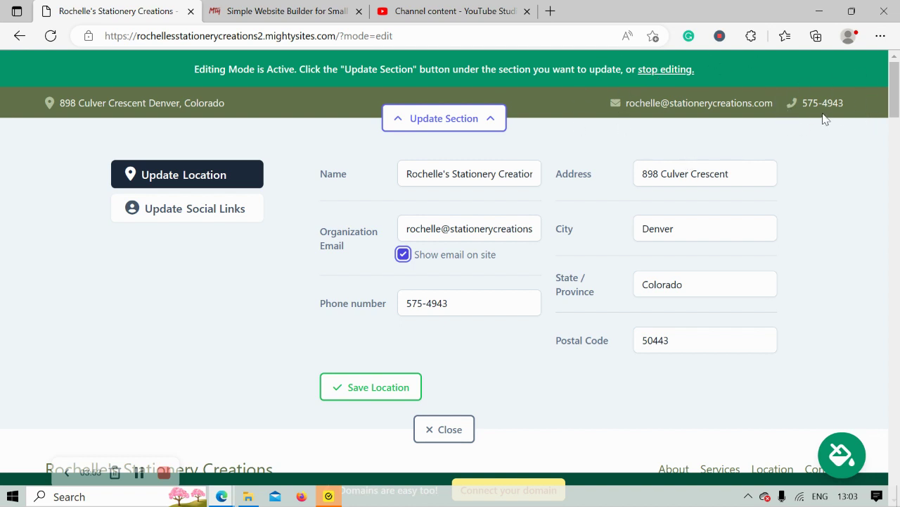
{"action": "mouse_move", "coordinate": [376, 396]}
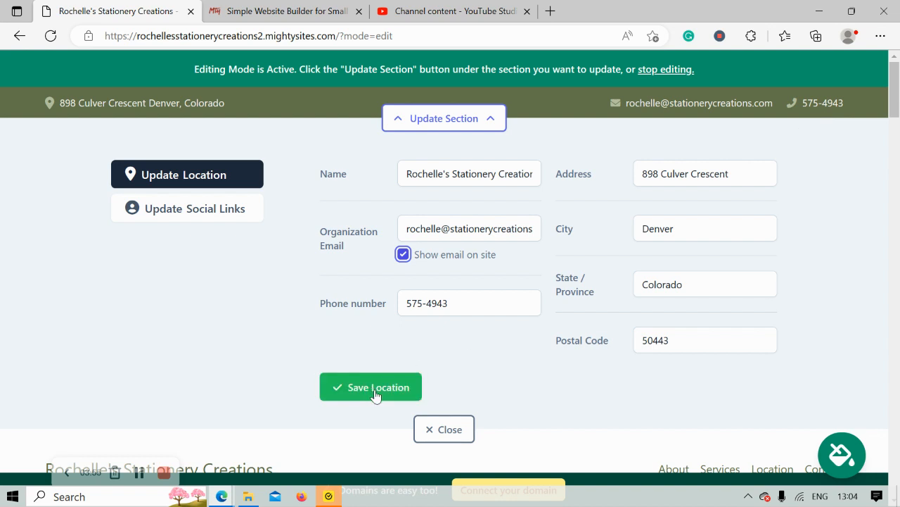
{"action": "left_click", "coordinate": [371, 386]}
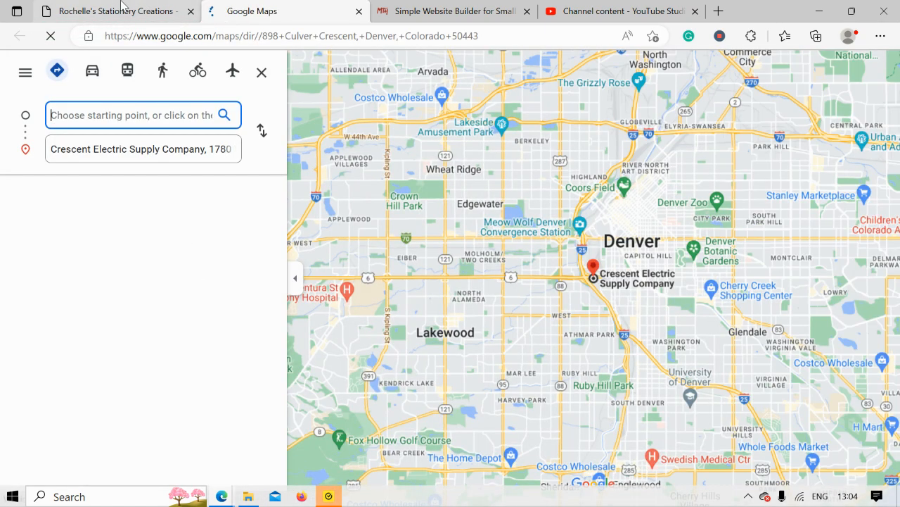
{"action": "left_click", "coordinate": [112, 11]}
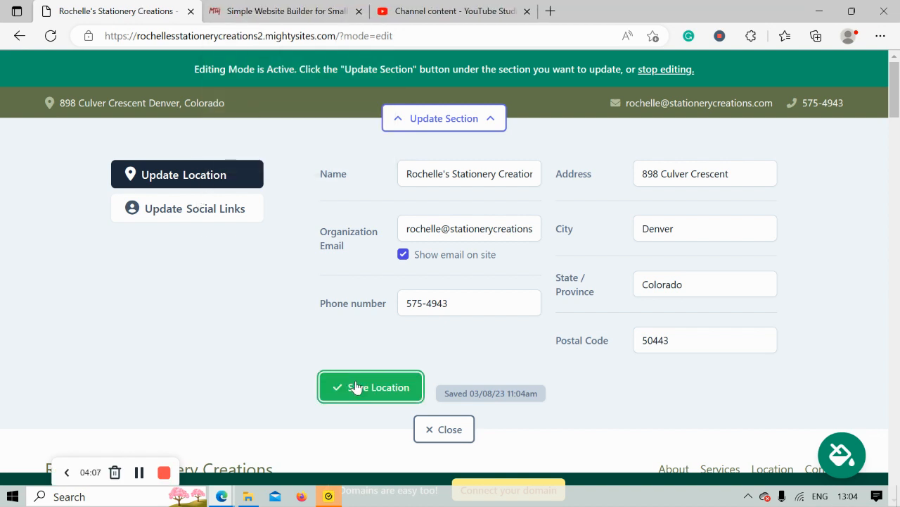
- Enter 'mightysites' as the Instagram handle, save the social links, and close
{"action": "left_click", "coordinate": [187, 208]}
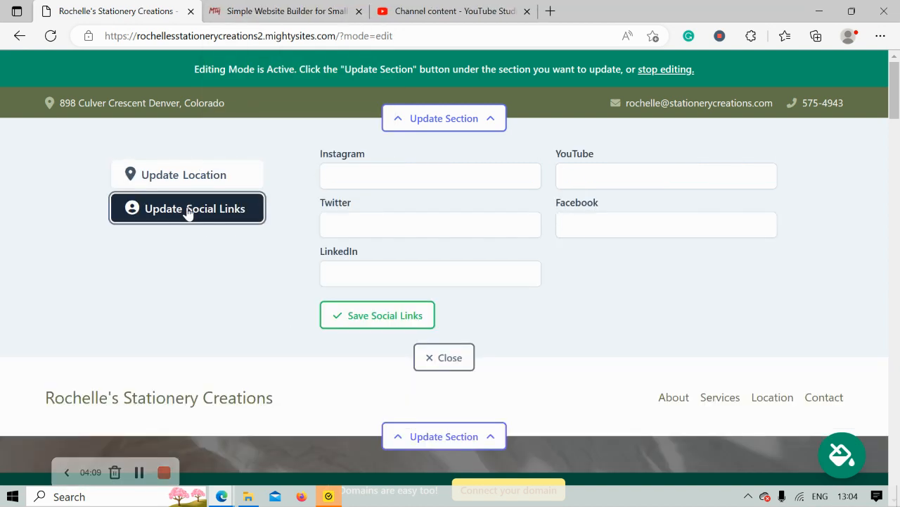
{"action": "type", "text": "might"}
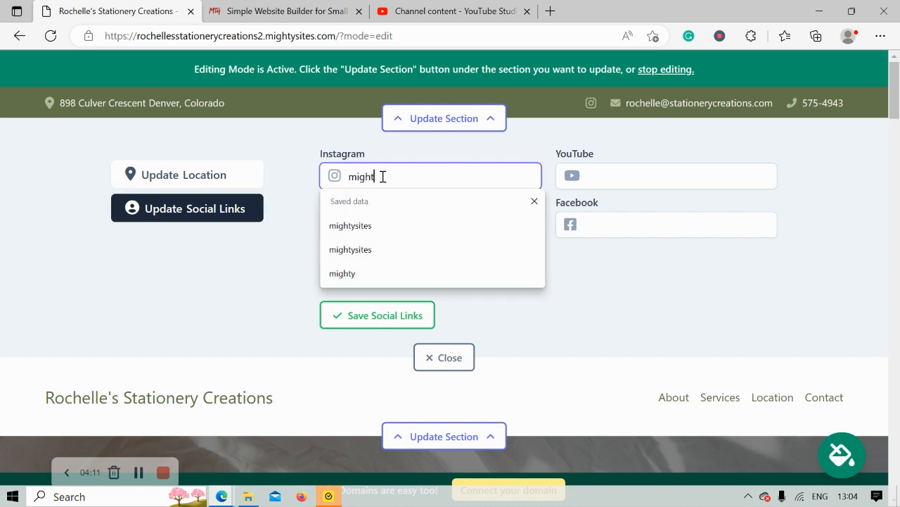
{"action": "left_click", "coordinate": [350, 225]}
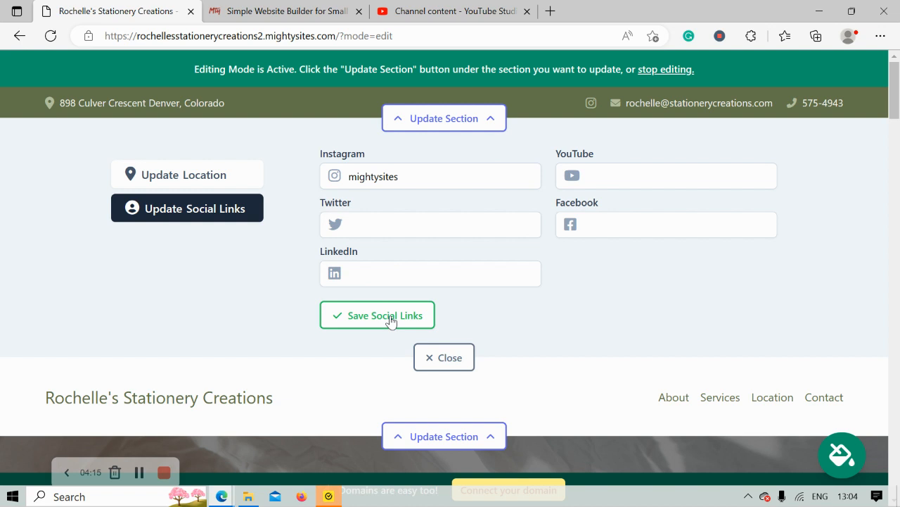
{"action": "left_click", "coordinate": [377, 314]}
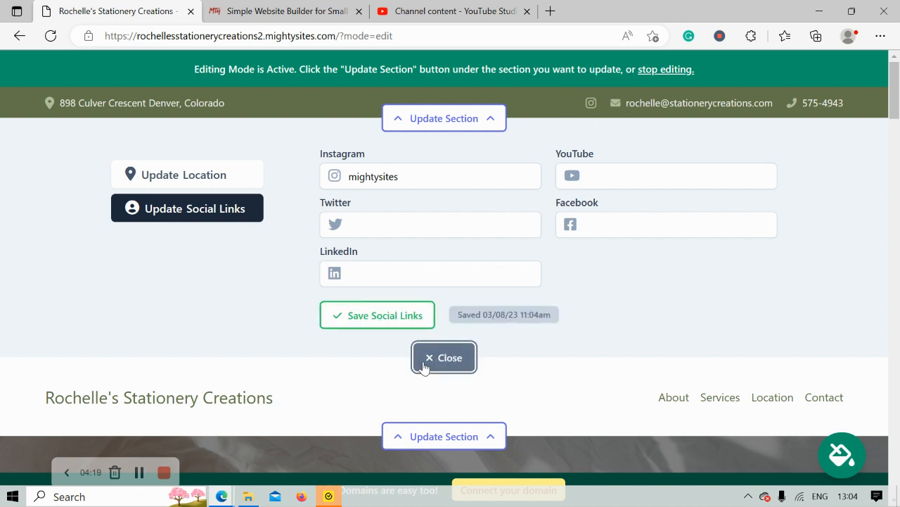
{"action": "left_click", "coordinate": [444, 357]}
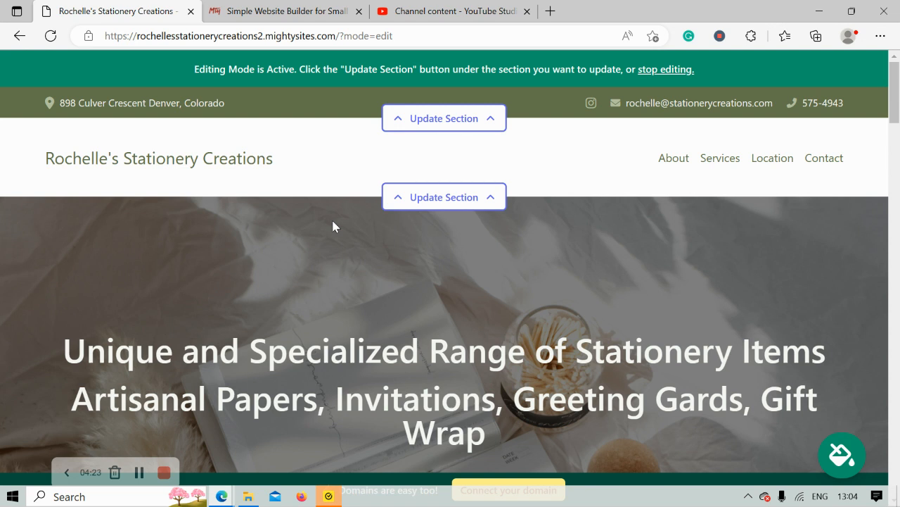
{"action": "mouse_move", "coordinate": [452, 196]}
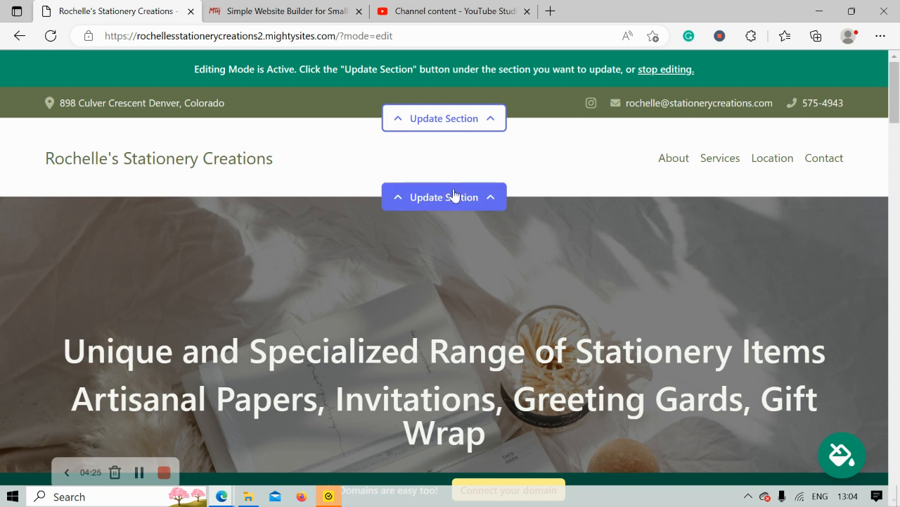
- Upload the Mighty Sites logo image to the header, save it, and close the panel
{"action": "left_click", "coordinate": [443, 197]}
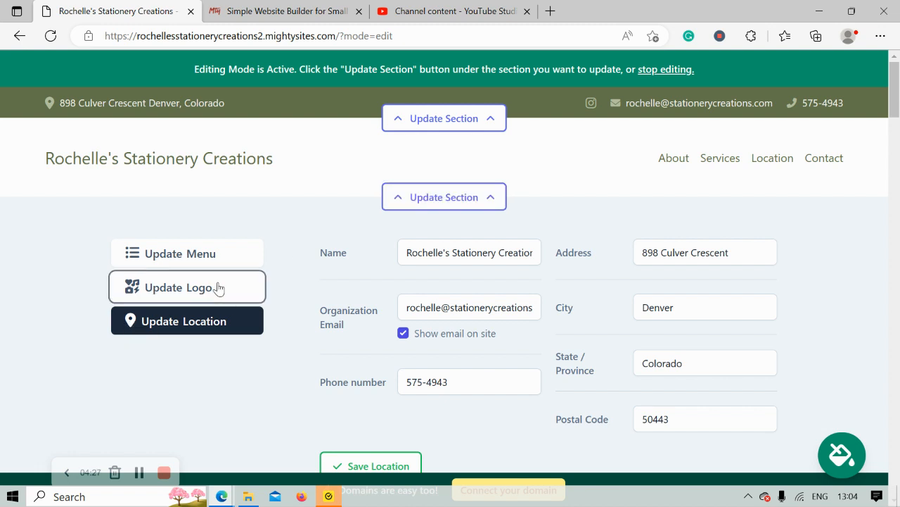
{"action": "left_click", "coordinate": [187, 287]}
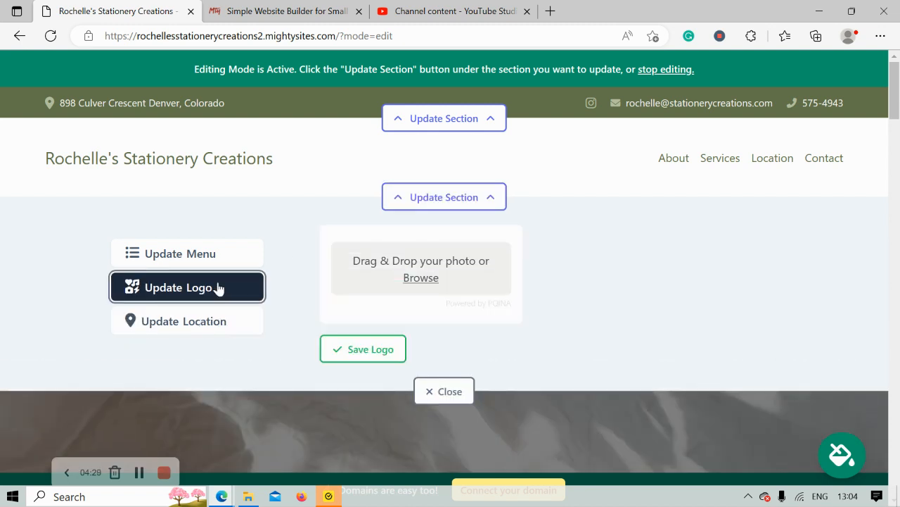
{"action": "mouse_move", "coordinate": [281, 208]}
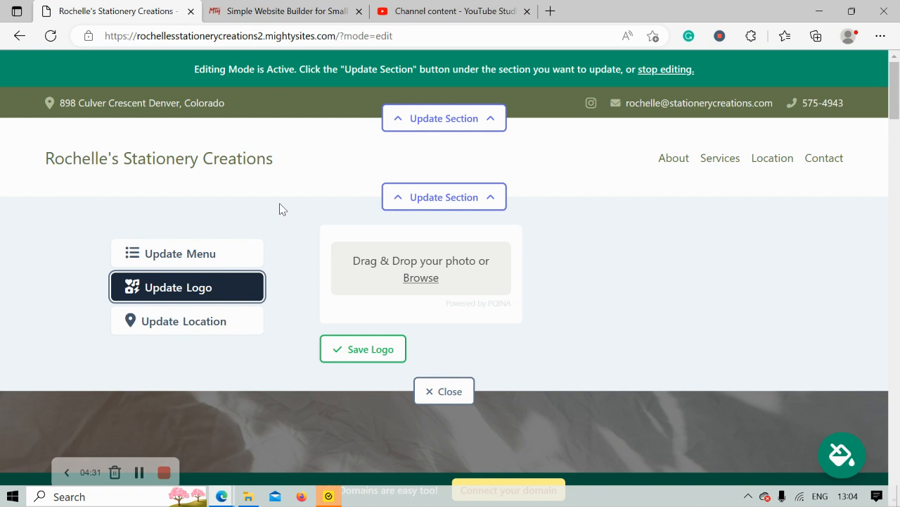
{"action": "mouse_move", "coordinate": [157, 225]}
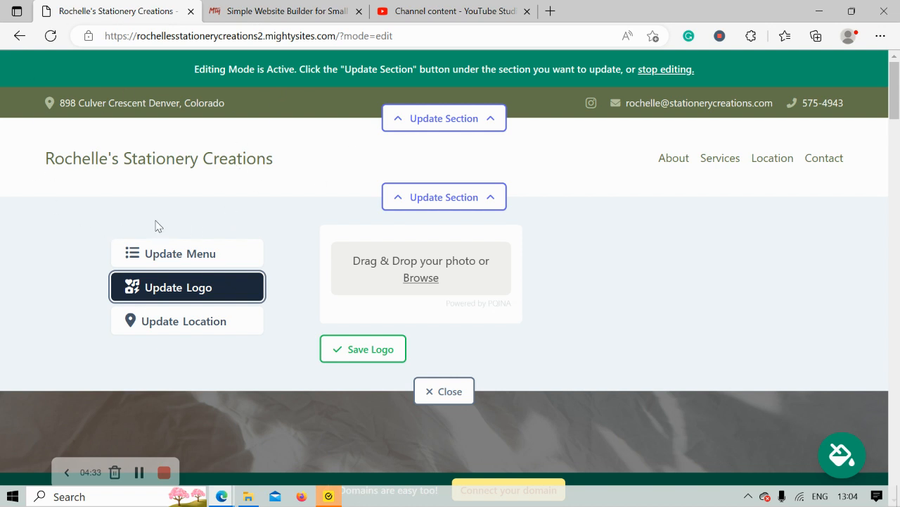
{"action": "mouse_move", "coordinate": [133, 158]}
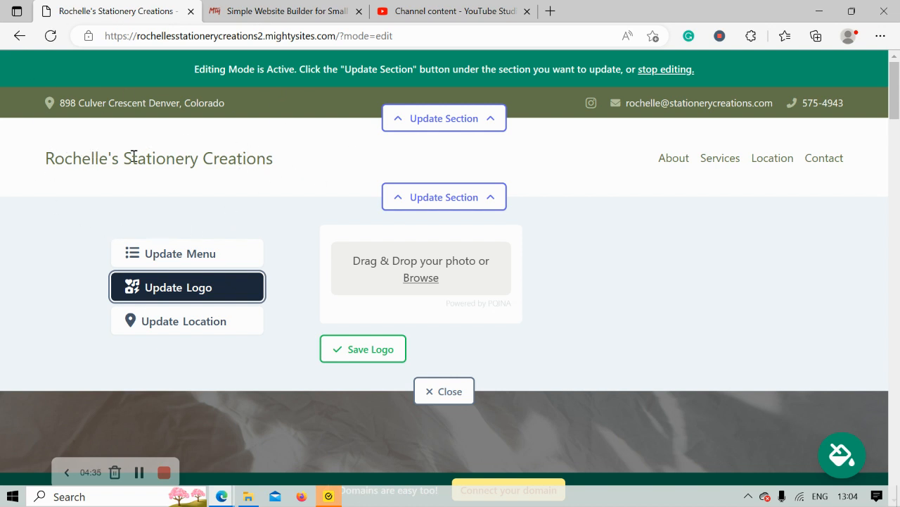
{"action": "mouse_move", "coordinate": [421, 282]}
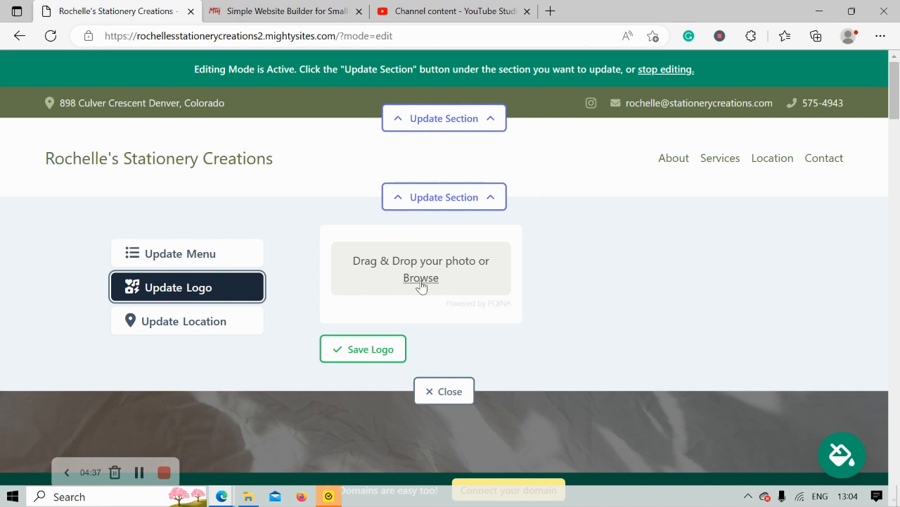
{"action": "mouse_move", "coordinate": [425, 282]}
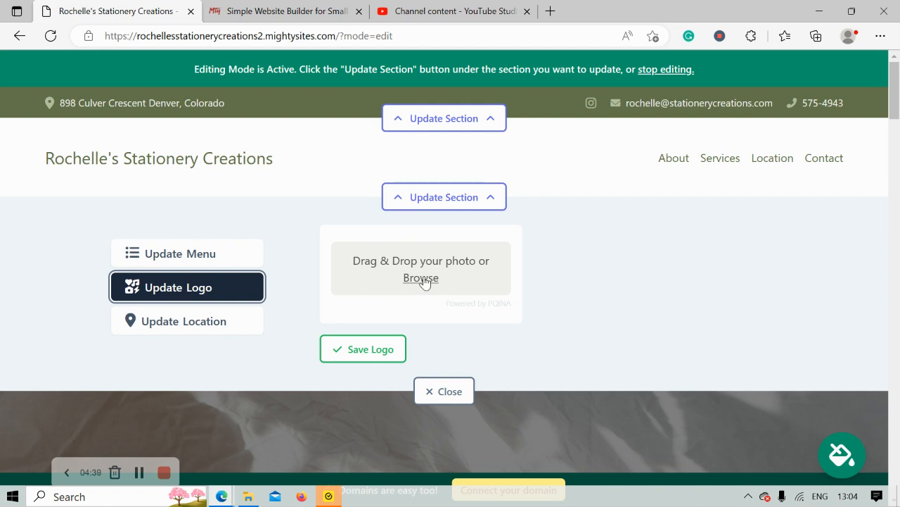
{"action": "left_click", "coordinate": [420, 277]}
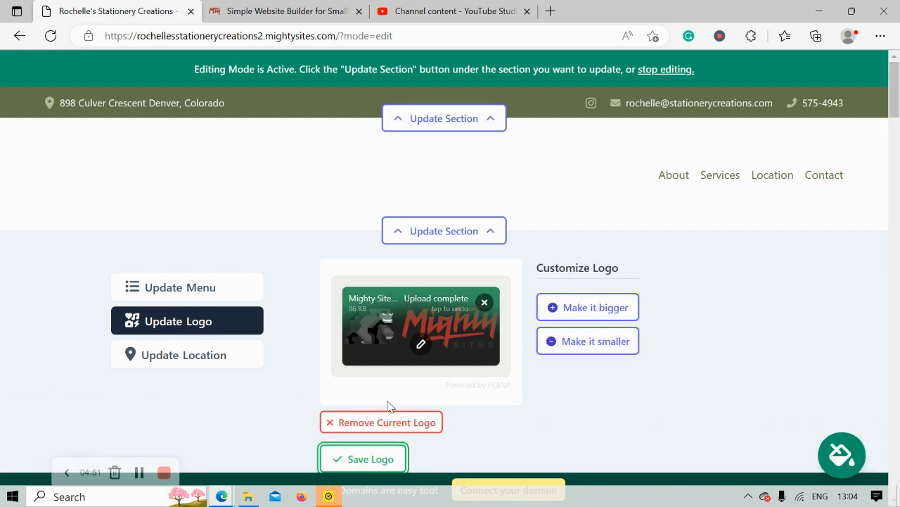
{"action": "left_click", "coordinate": [363, 458]}
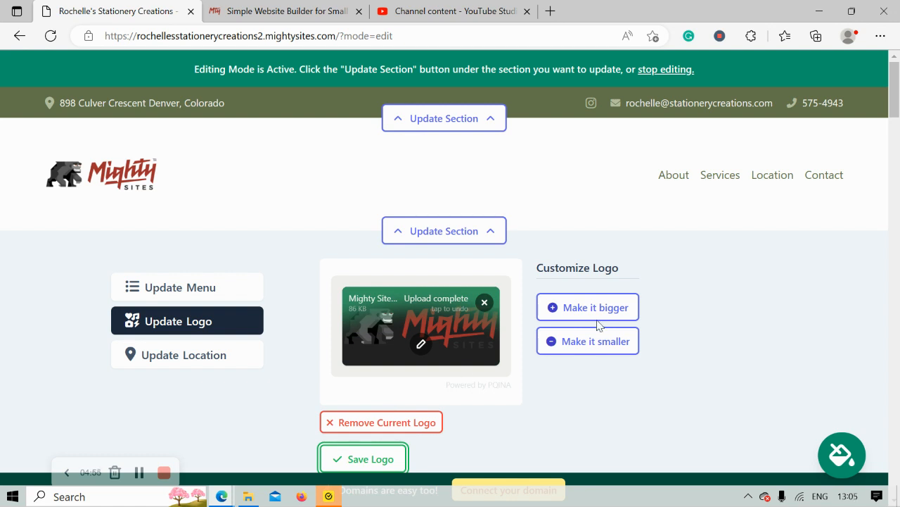
{"action": "mouse_move", "coordinate": [108, 185]}
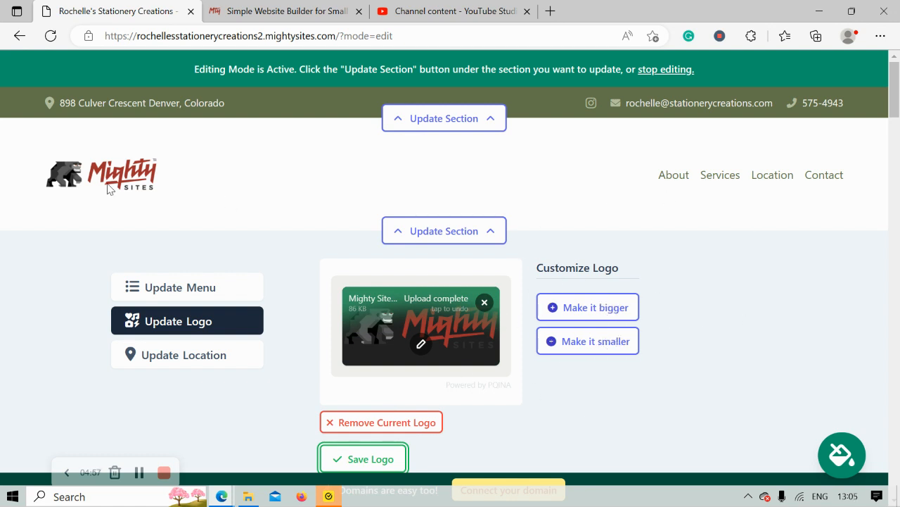
{"action": "mouse_move", "coordinate": [136, 154]}
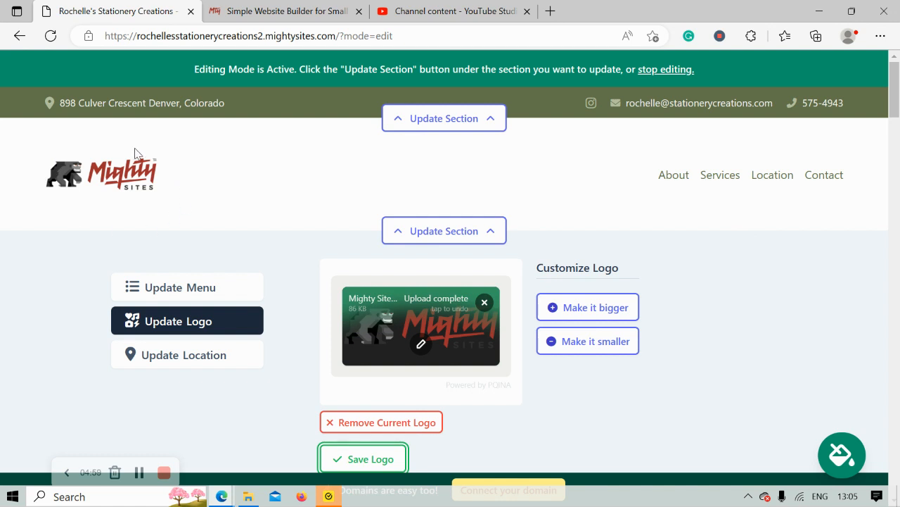
{"action": "left_click", "coordinate": [364, 457]}
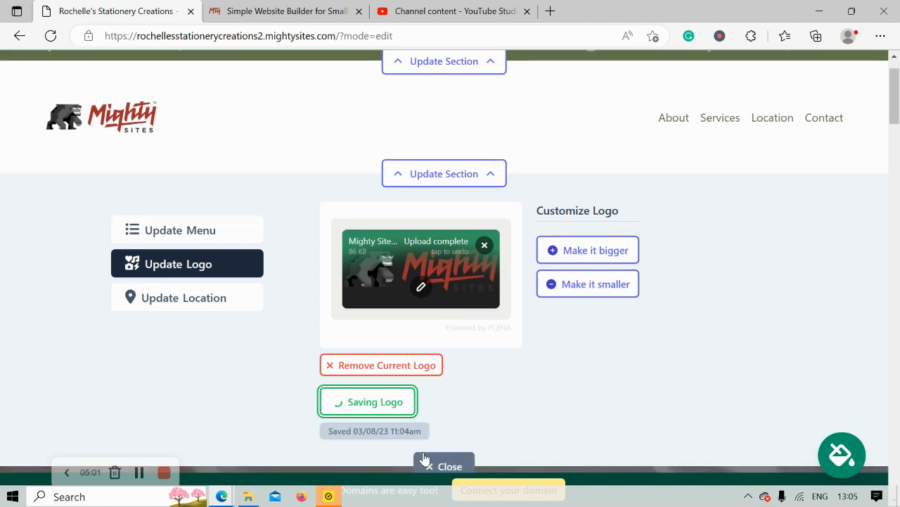
{"action": "left_click", "coordinate": [444, 466]}
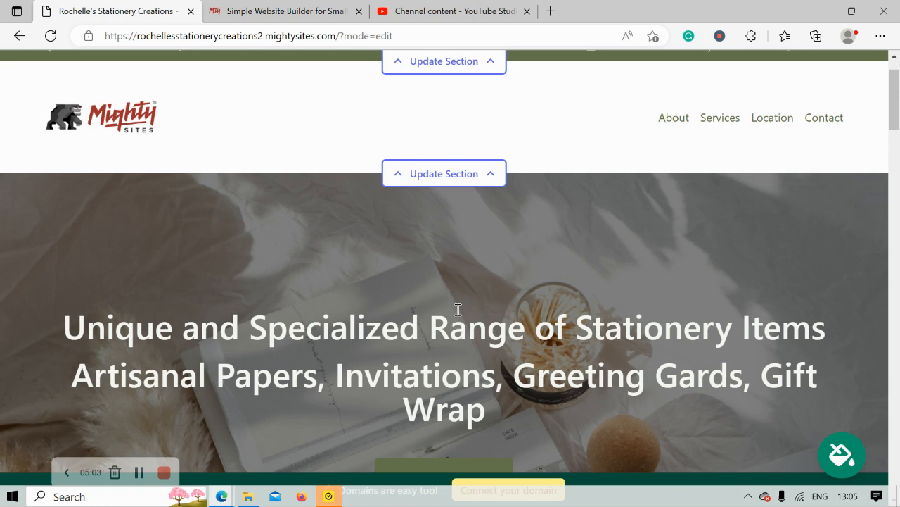
{"action": "scroll", "scroll_direction": "down", "scroll_amount": 3}
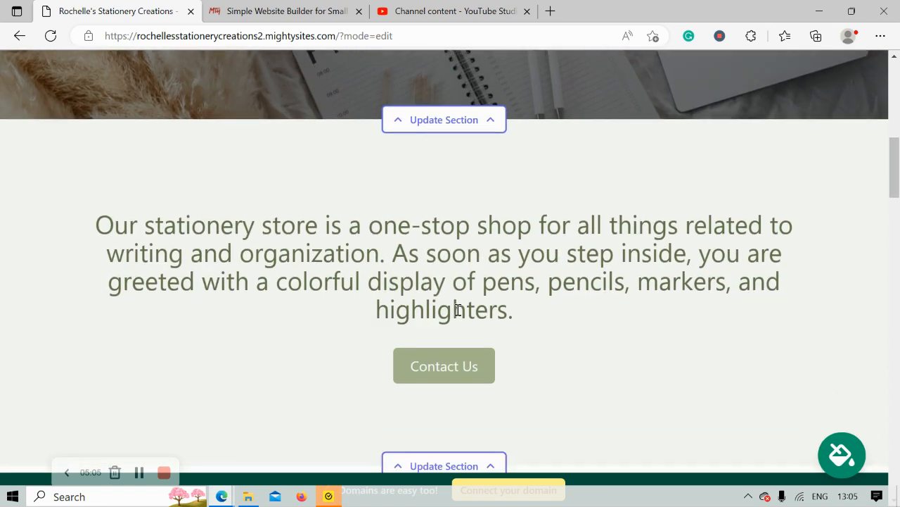
- Browse more colour themes and save the pink theme
{"action": "scroll", "scroll_direction": "down", "scroll_amount": 3}
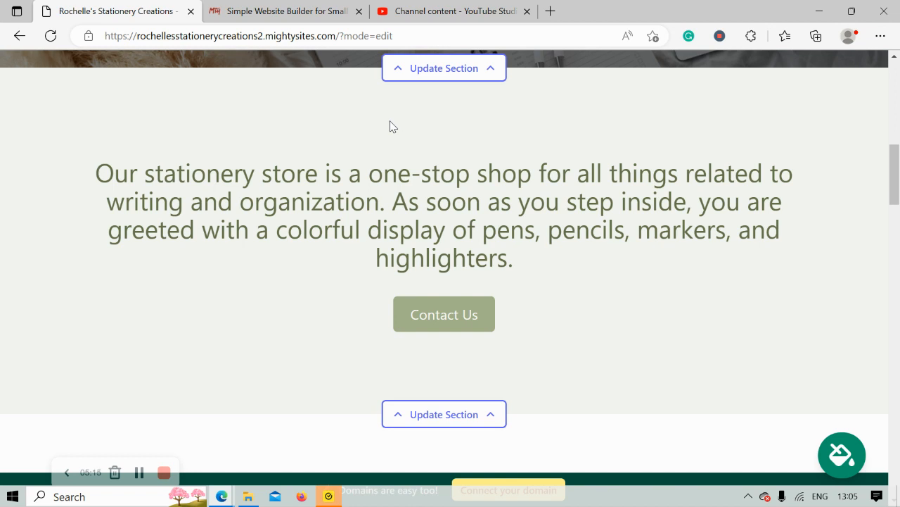
{"action": "mouse_move", "coordinate": [593, 294]}
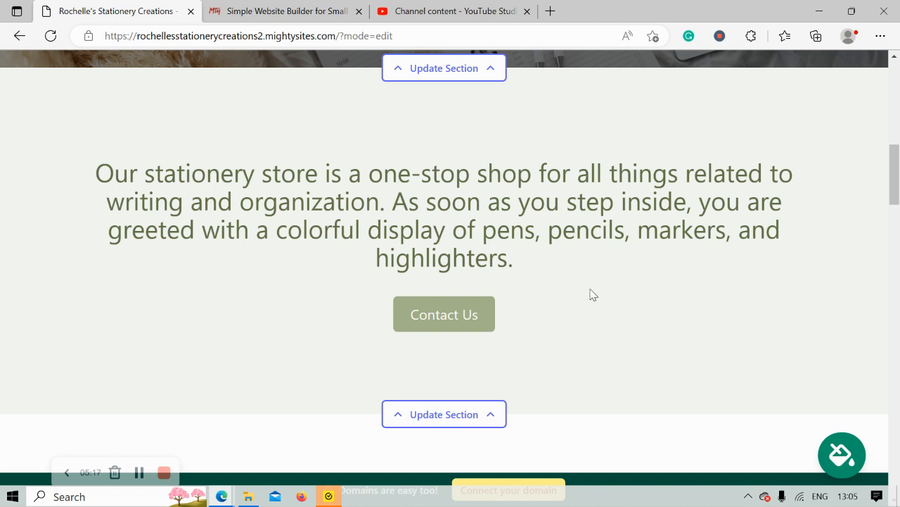
{"action": "mouse_move", "coordinate": [450, 282]}
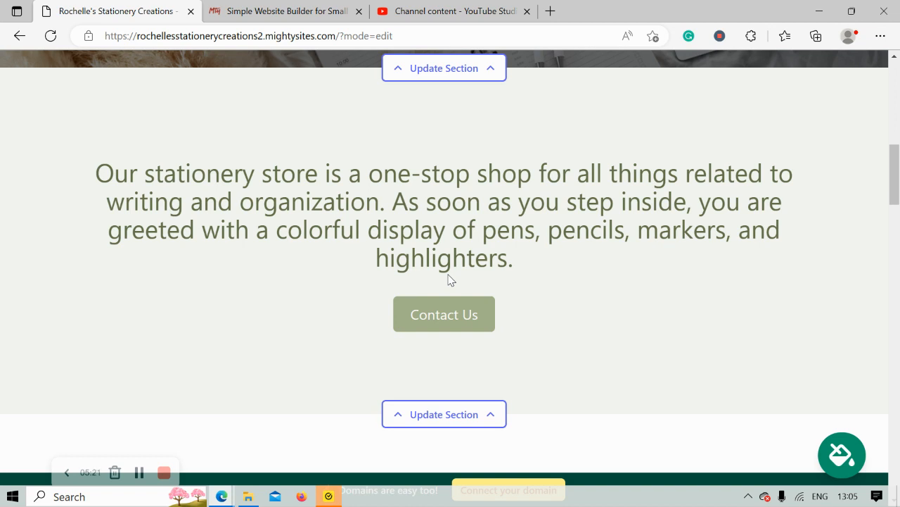
{"action": "mouse_move", "coordinate": [843, 457]}
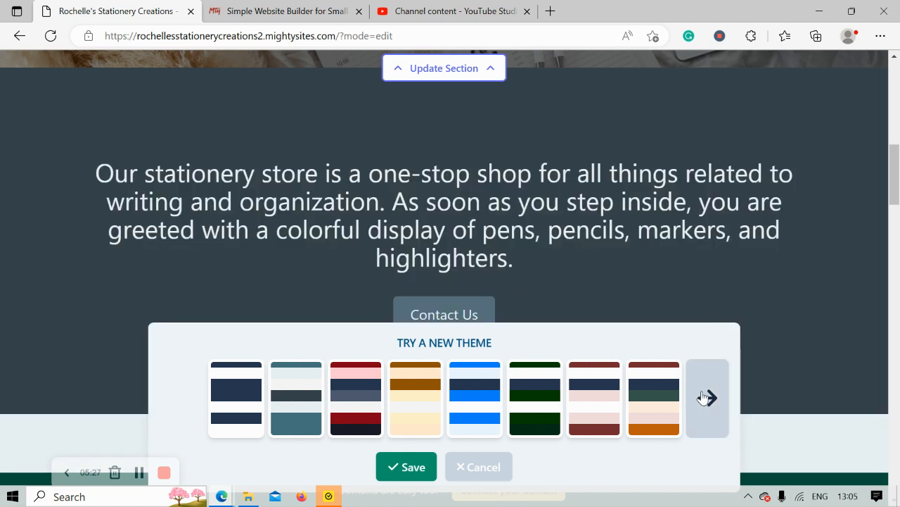
{"action": "left_click", "coordinate": [707, 397]}
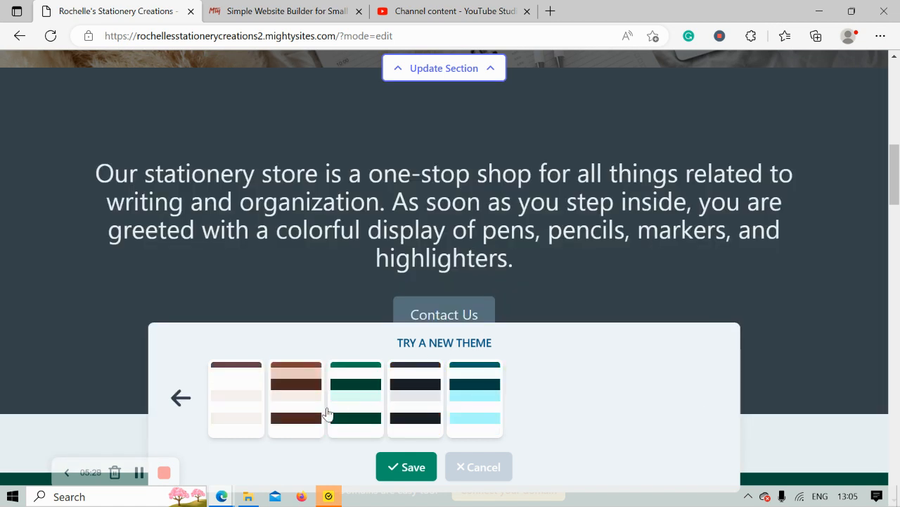
{"action": "mouse_move", "coordinate": [463, 335]}
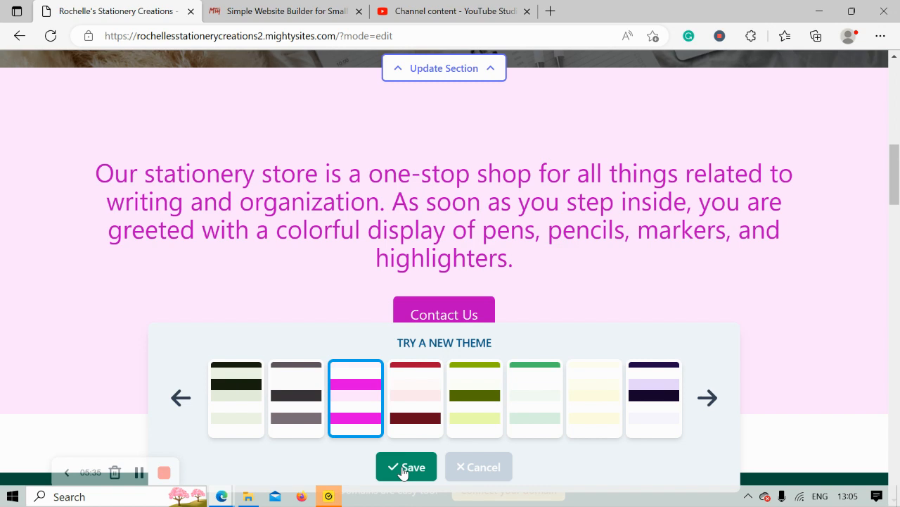
{"action": "left_click", "coordinate": [406, 466]}
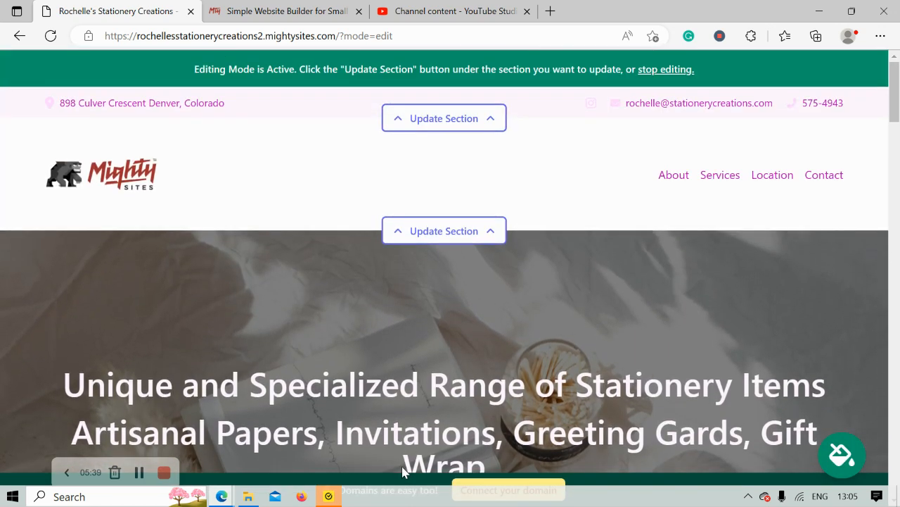
- Open the hero's Update Image option and search stock photos for 'Stationery'
{"action": "scroll", "scroll_direction": "down", "scroll_amount": 3}
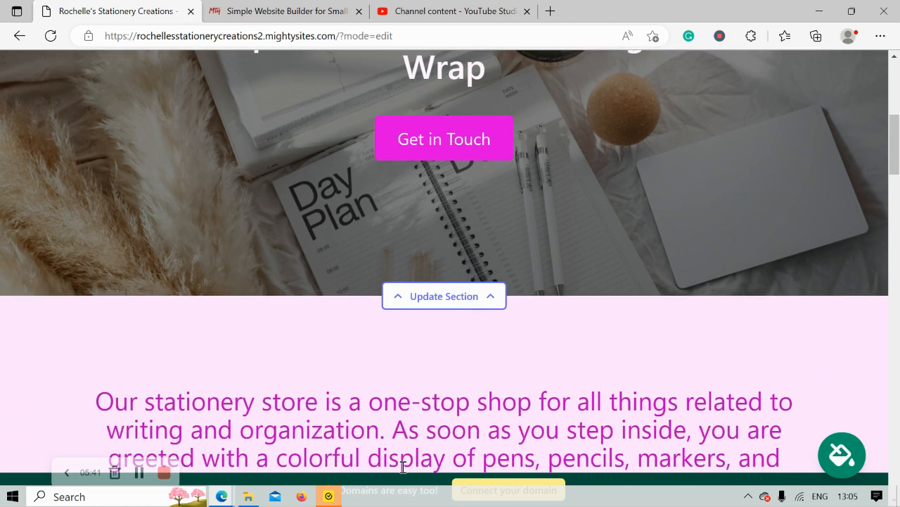
{"action": "left_click", "coordinate": [444, 296]}
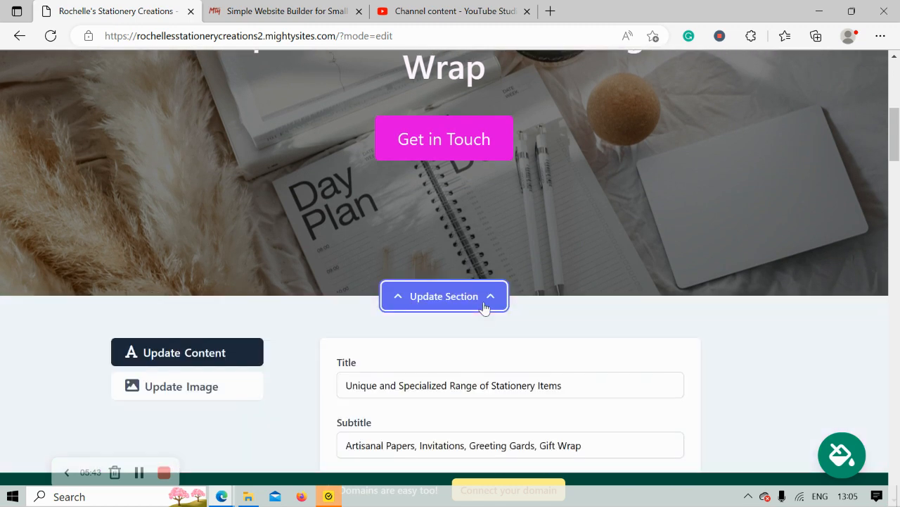
{"action": "scroll", "scroll_direction": "down", "scroll_amount": 3}
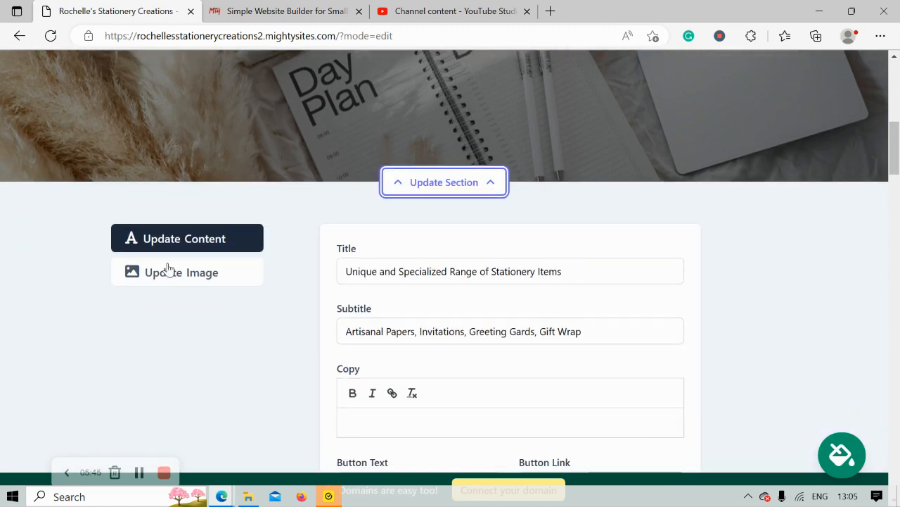
{"action": "left_click", "coordinate": [181, 272]}
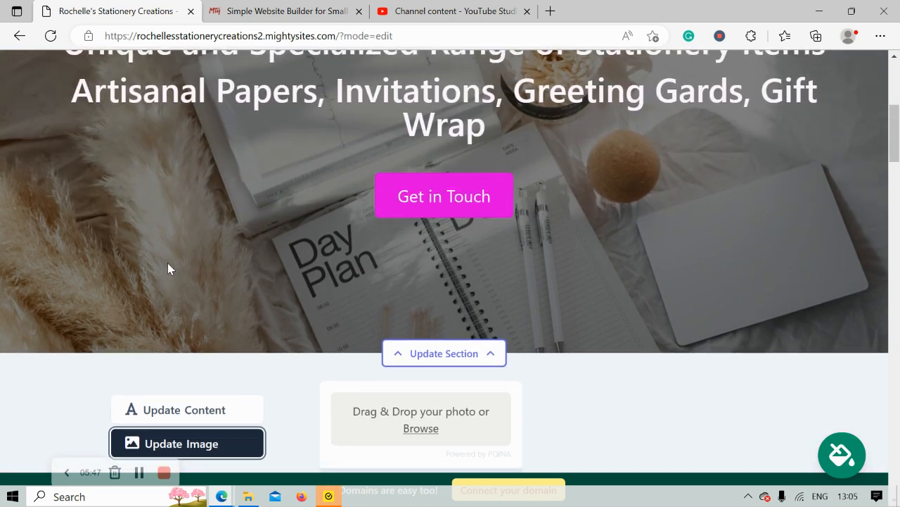
{"action": "mouse_move", "coordinate": [363, 216]}
{"action": "type", "text": "Stationery Store"}
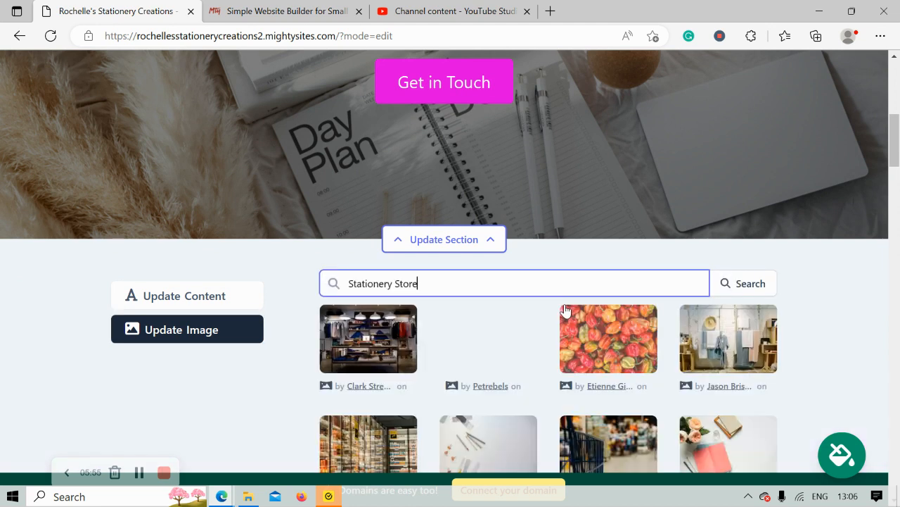
{"action": "scroll", "scroll_direction": "down", "scroll_amount": 3}
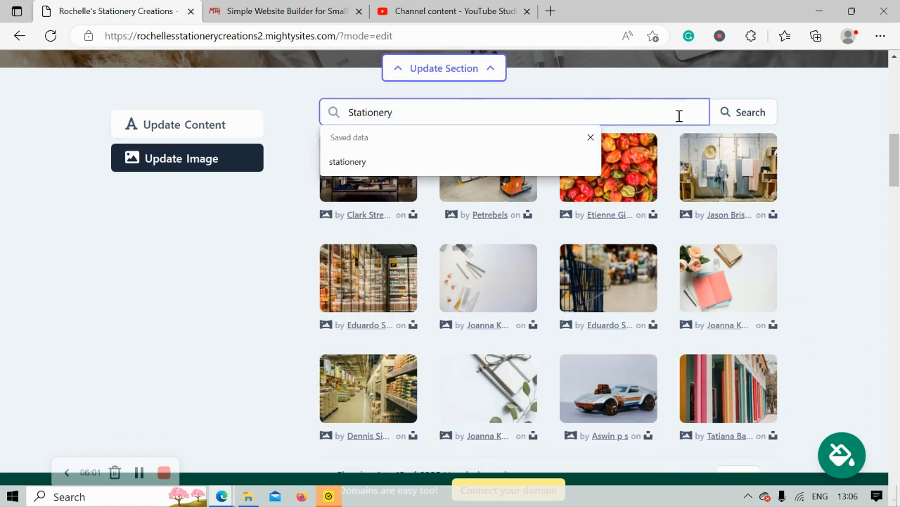
{"action": "left_click", "coordinate": [744, 112]}
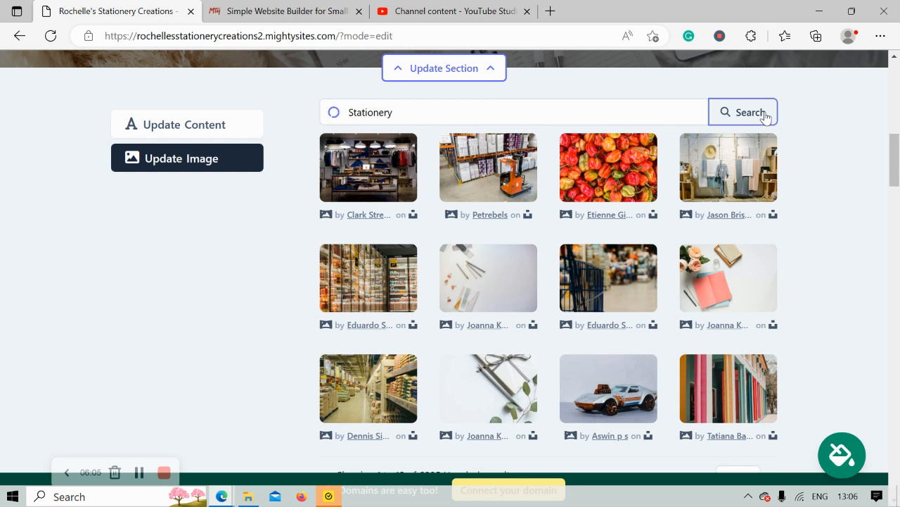
{"action": "left_click", "coordinate": [744, 112]}
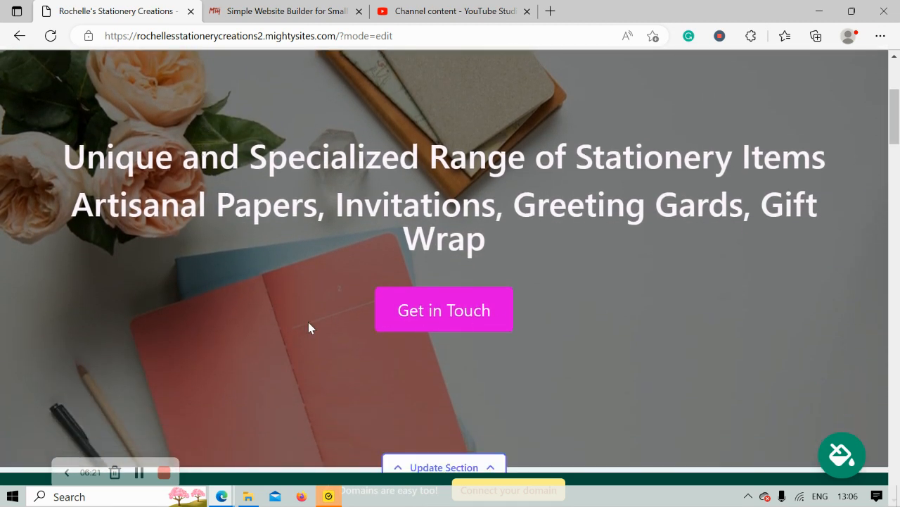
{"action": "left_click", "coordinate": [444, 466]}
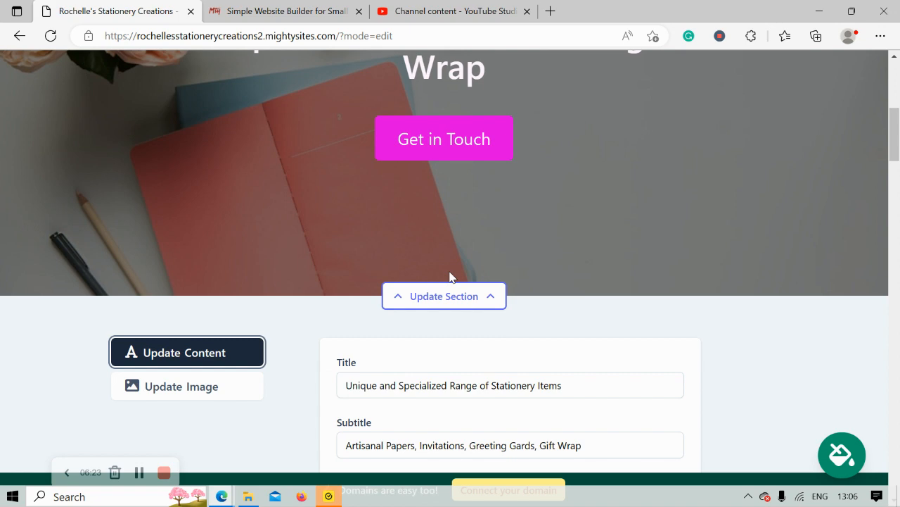
{"action": "scroll", "scroll_direction": "down", "scroll_amount": 3}
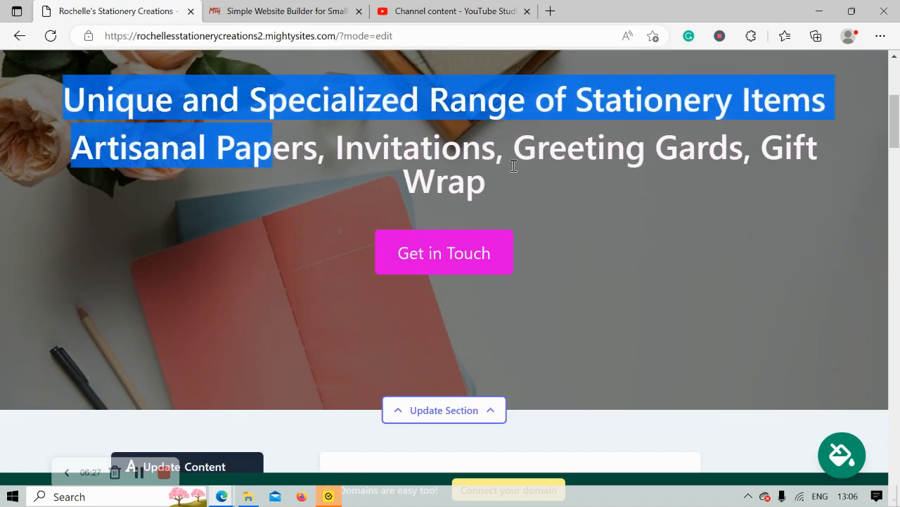
{"action": "left_click", "coordinate": [561, 286]}
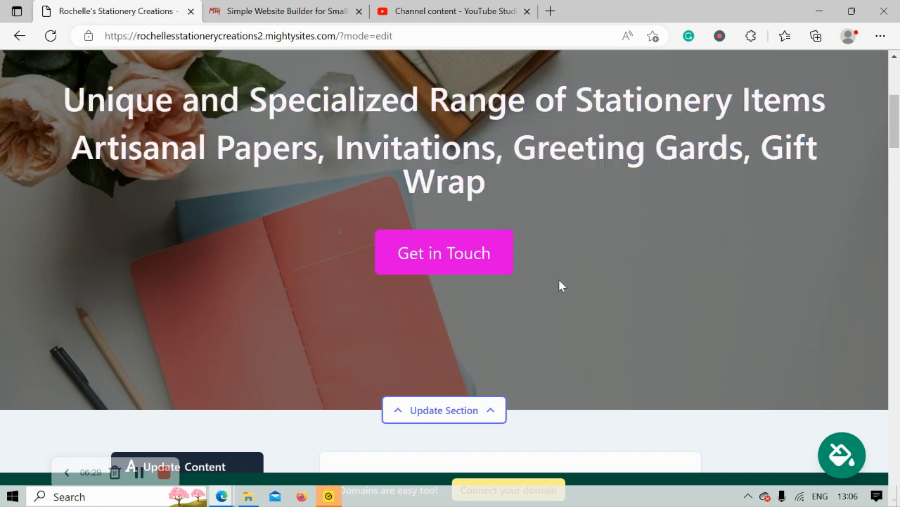
{"action": "mouse_move", "coordinate": [385, 192]}
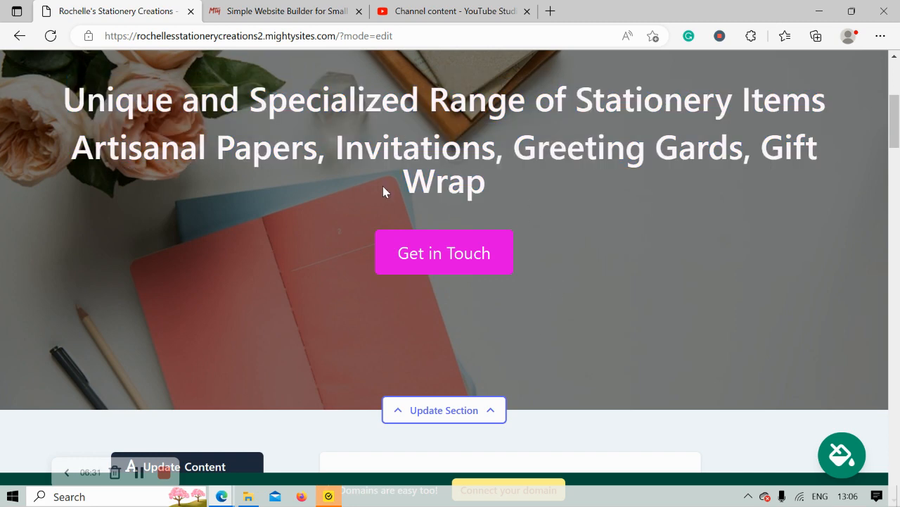
{"action": "left_click", "coordinate": [419, 313]}
{"action": "type", "text": "Get Directions"}
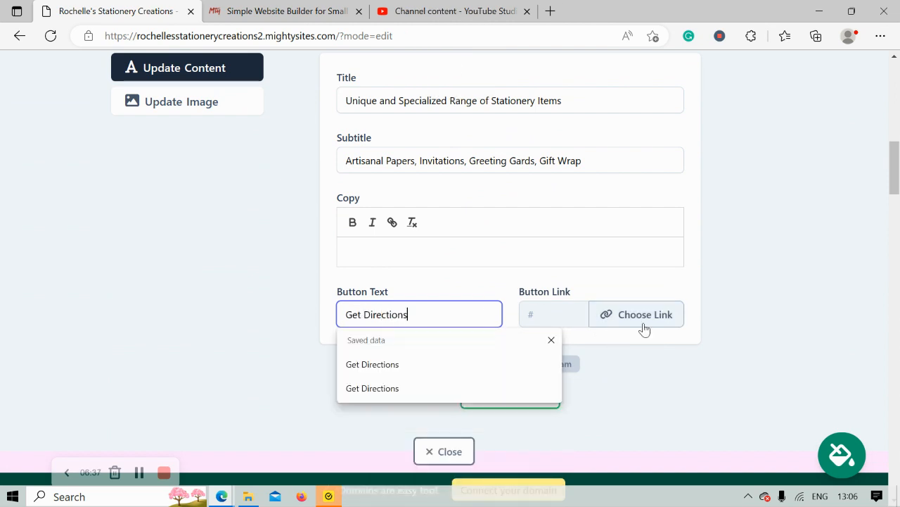
{"action": "left_click", "coordinate": [643, 314]}
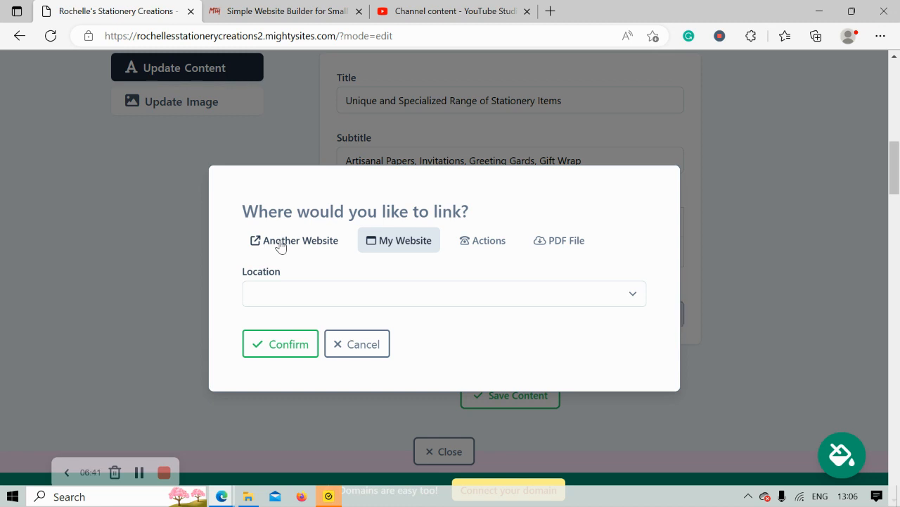
{"action": "left_click", "coordinate": [294, 240]}
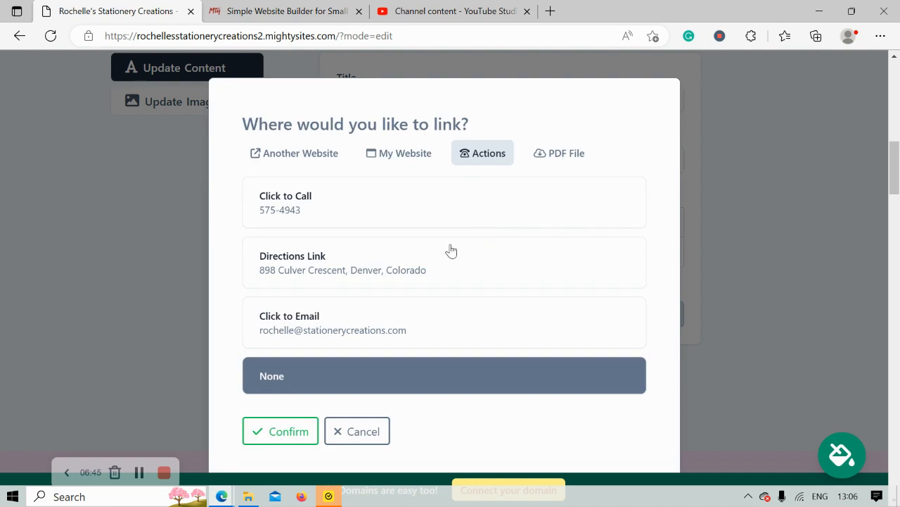
{"action": "left_click", "coordinate": [444, 263]}
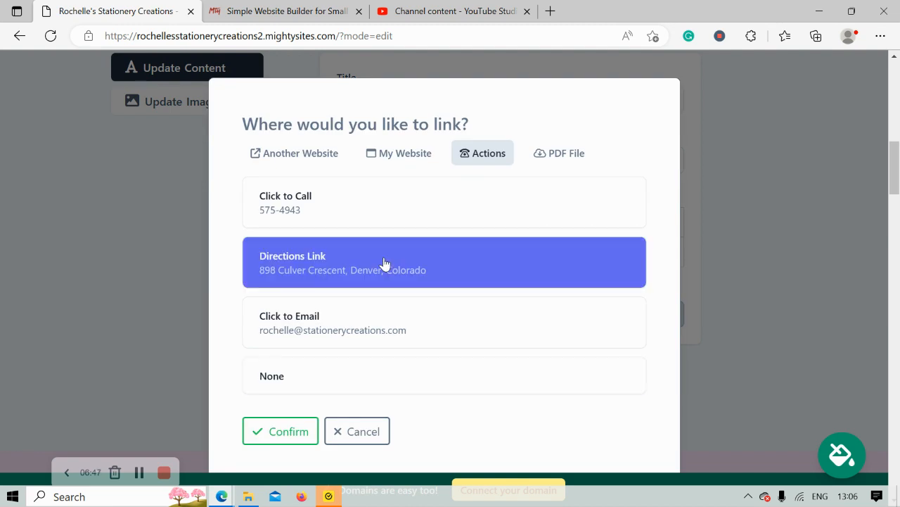
{"action": "mouse_move", "coordinate": [573, 198]}
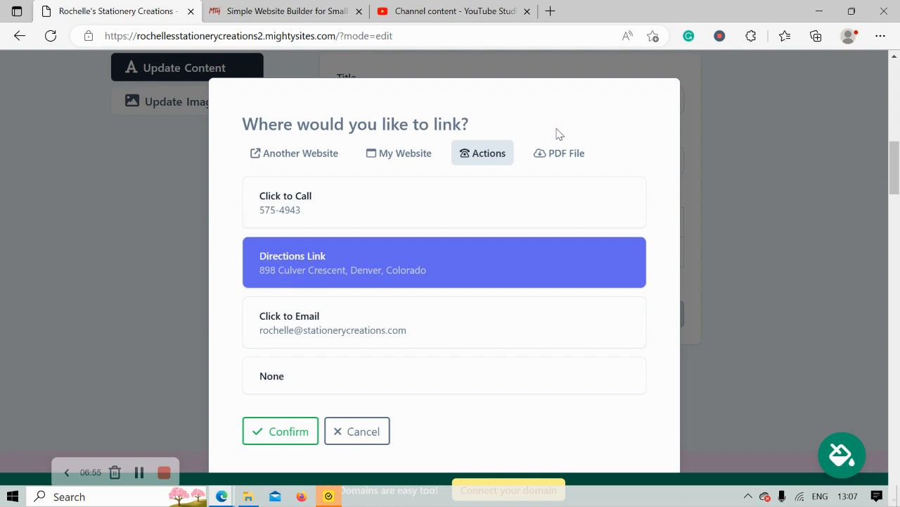
{"action": "mouse_move", "coordinate": [482, 306]}
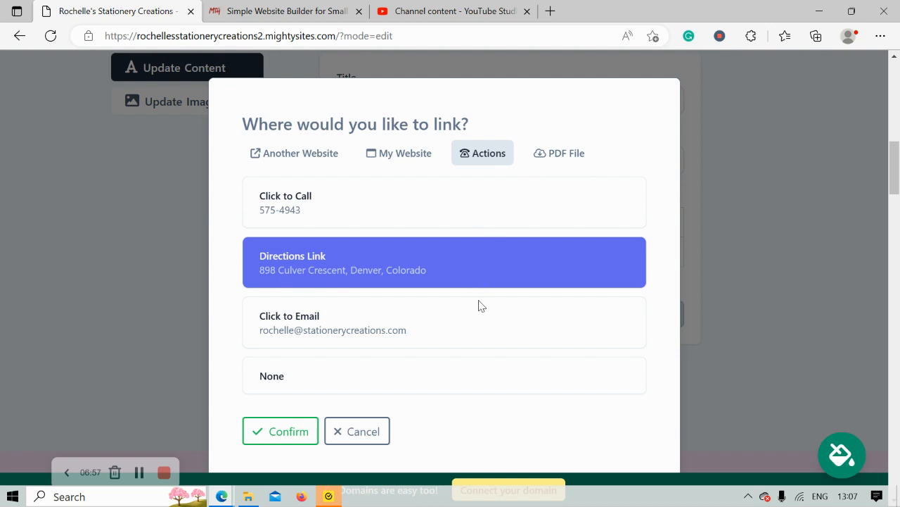
{"action": "mouse_move", "coordinate": [268, 444]}
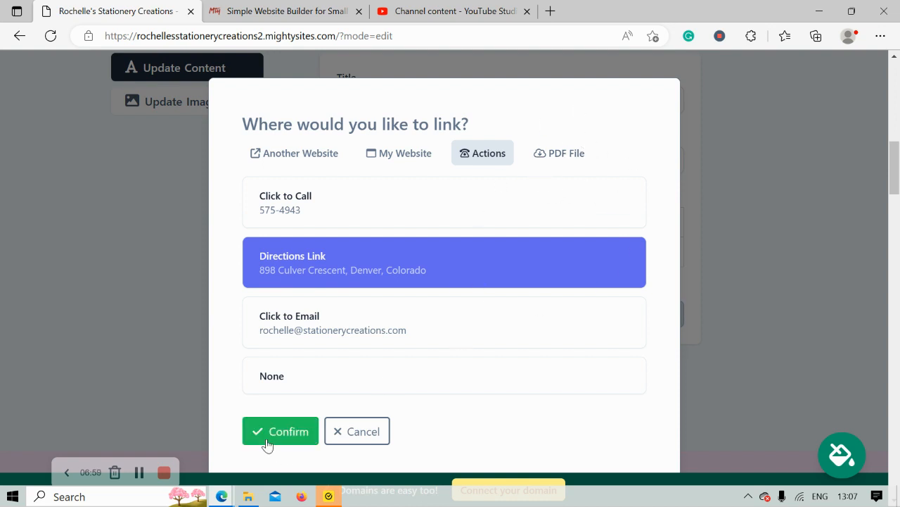
{"action": "left_click", "coordinate": [280, 430]}
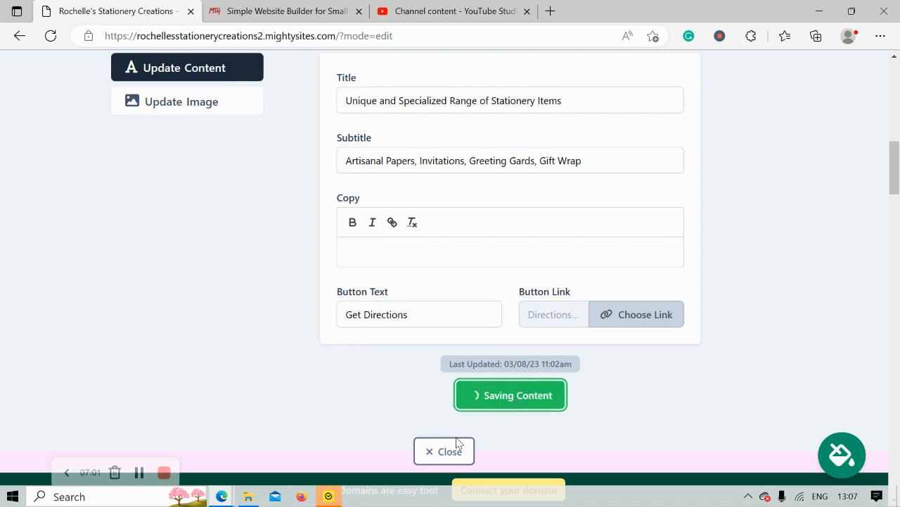
{"action": "left_click", "coordinate": [444, 450]}
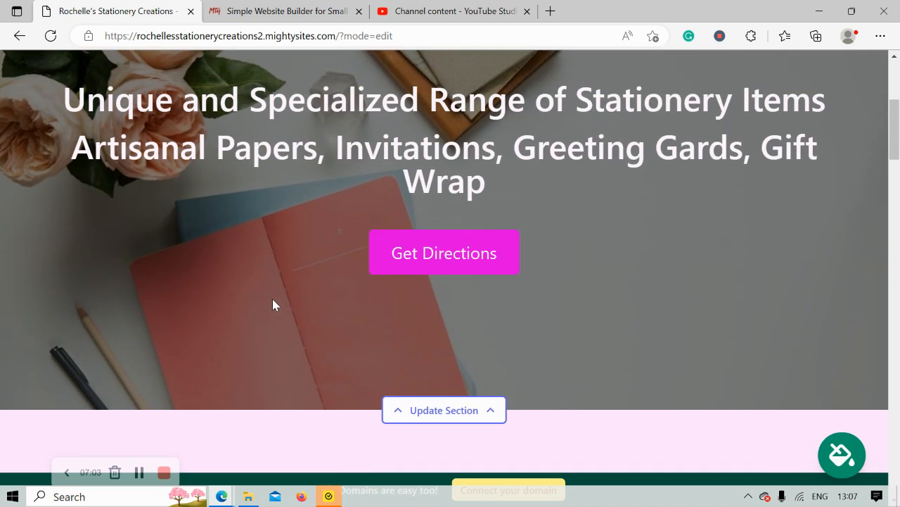
{"action": "scroll", "scroll_direction": "down", "scroll_amount": 3}
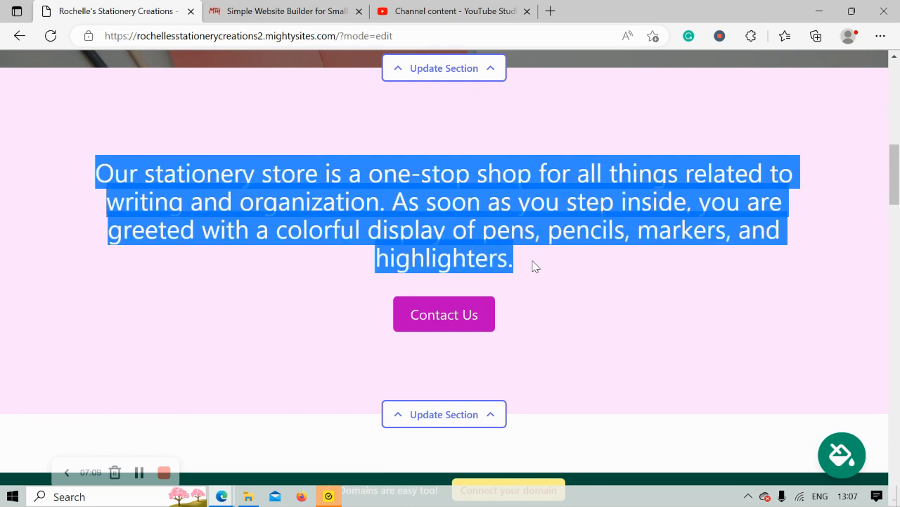
{"action": "mouse_move", "coordinate": [257, 252]}
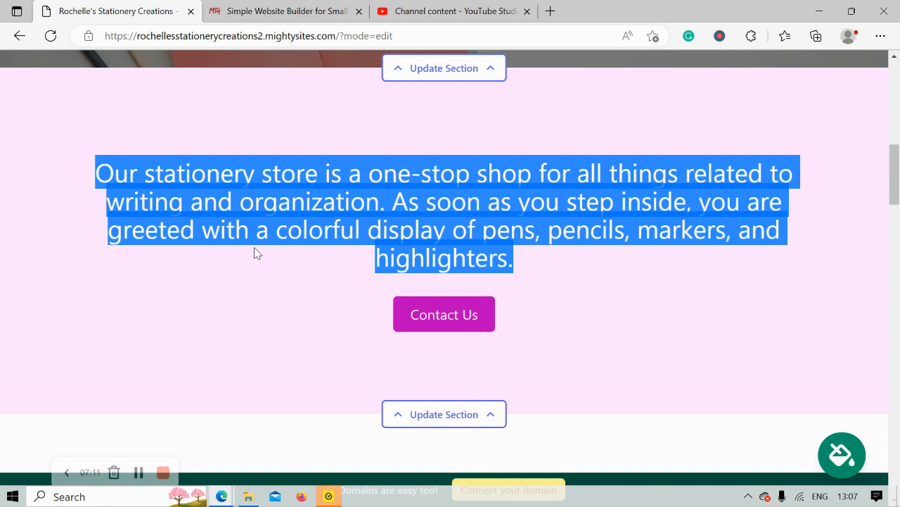
{"action": "scroll", "scroll_direction": "down", "scroll_amount": 3}
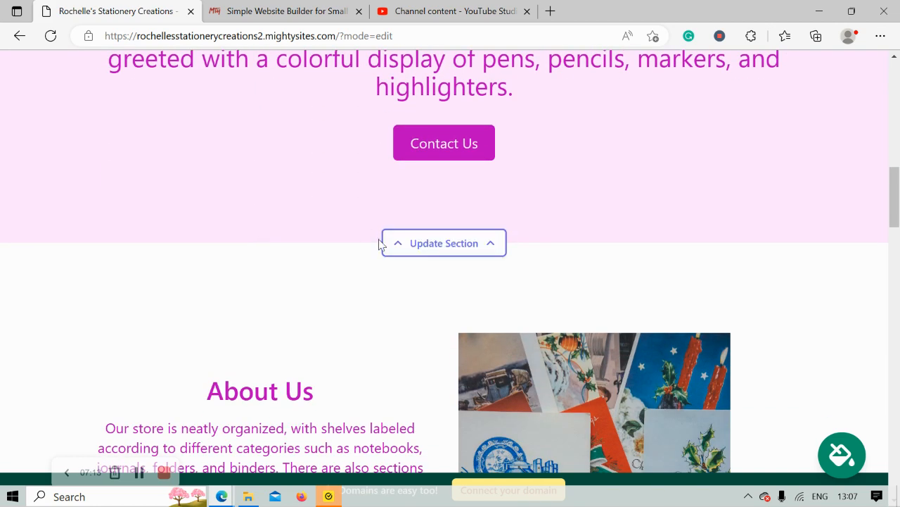
{"action": "mouse_move", "coordinate": [218, 283]}
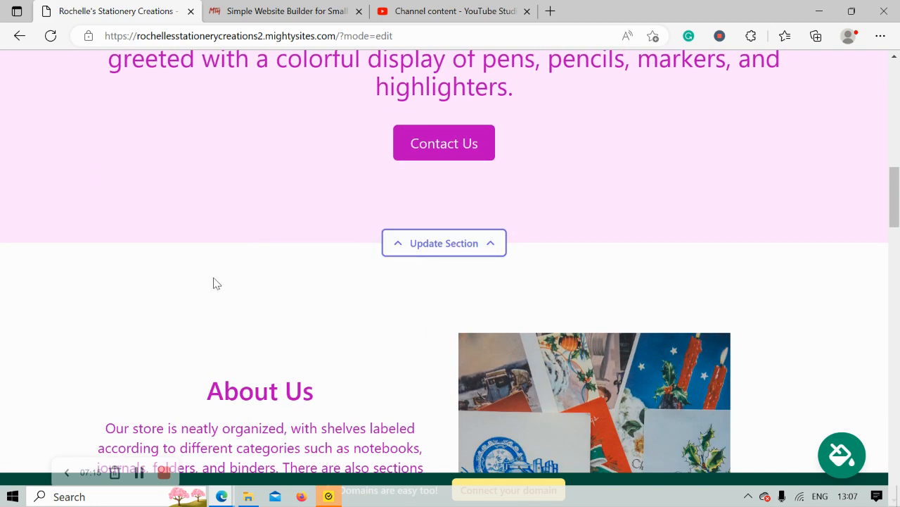
{"action": "scroll", "scroll_direction": "down", "scroll_amount": 3}
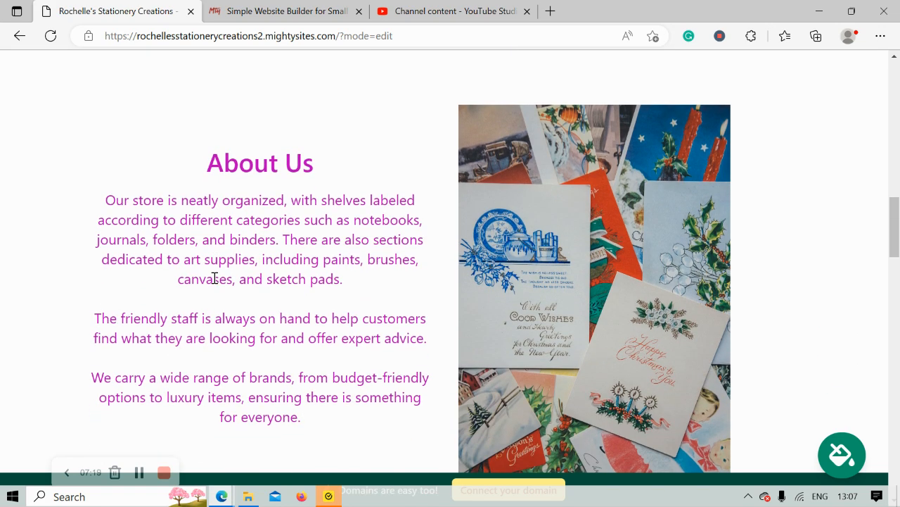
{"action": "mouse_move", "coordinate": [137, 167]}
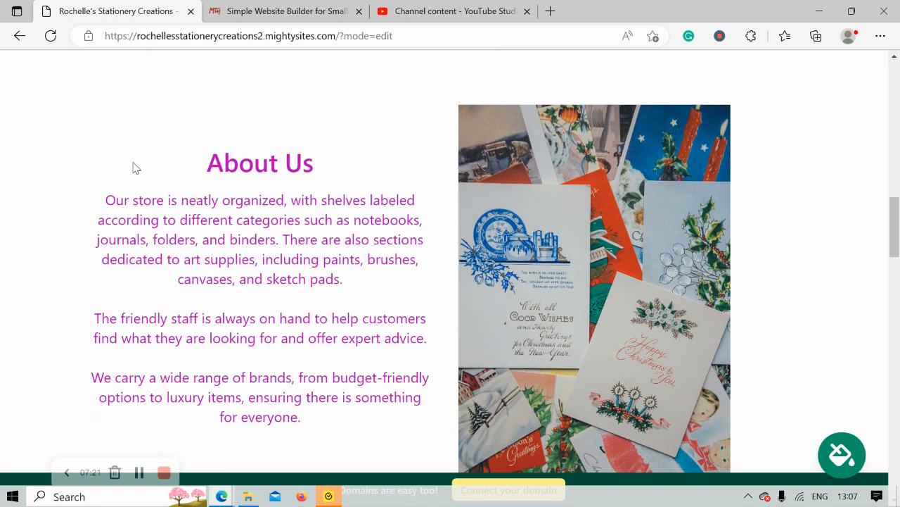
{"action": "left_click_drag", "start_coordinate": [207, 147], "coordinate": [299, 427]}
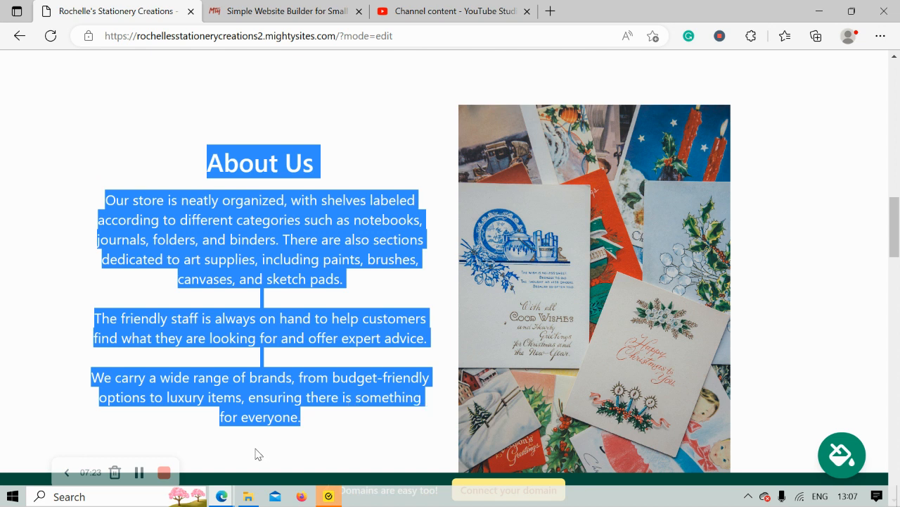
{"action": "scroll", "scroll_direction": "down", "scroll_amount": 3}
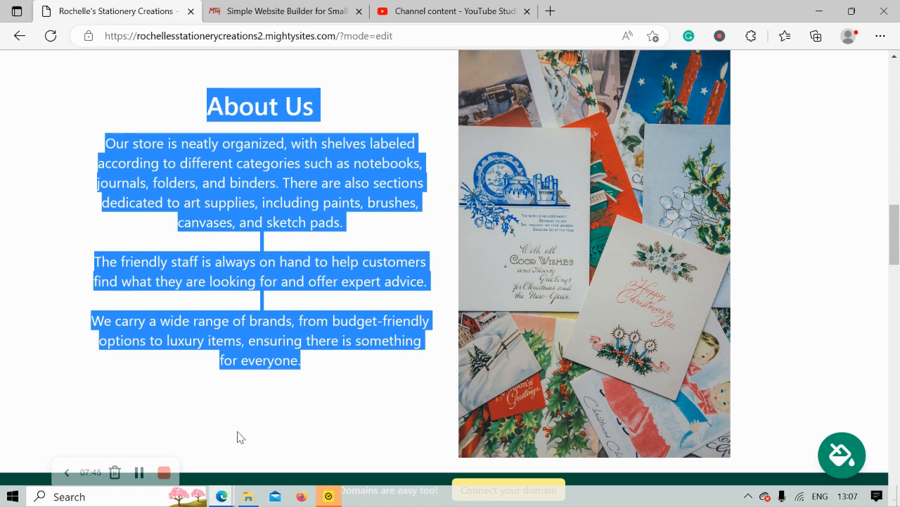
{"action": "mouse_move", "coordinate": [613, 413]}
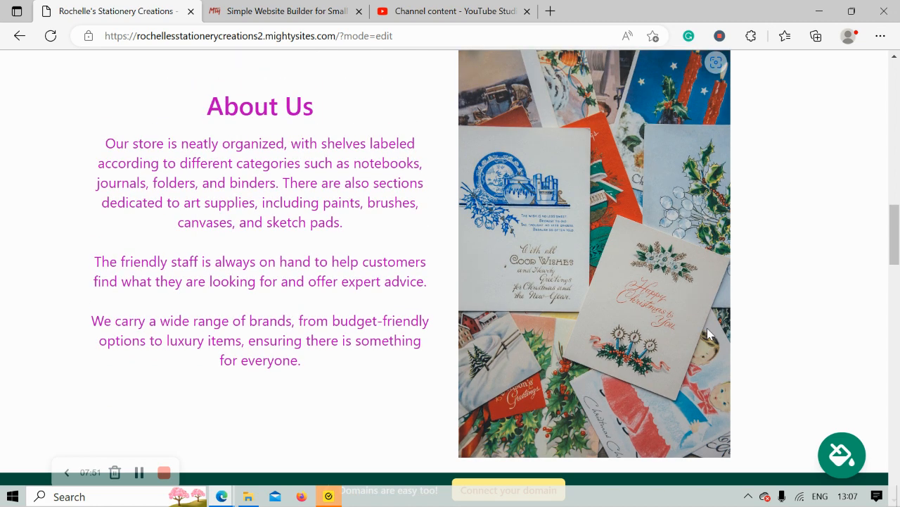
{"action": "scroll", "scroll_direction": "down", "scroll_amount": 3}
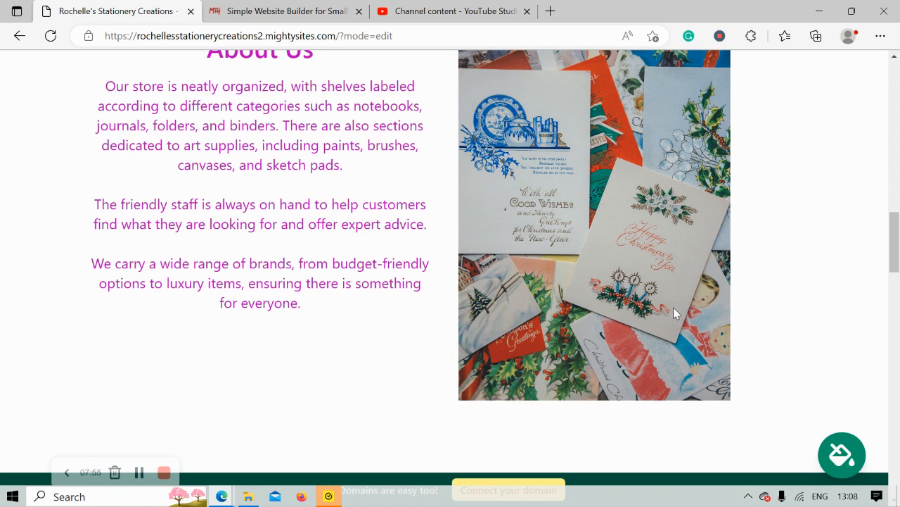
{"action": "scroll", "scroll_direction": "down", "scroll_amount": 3}
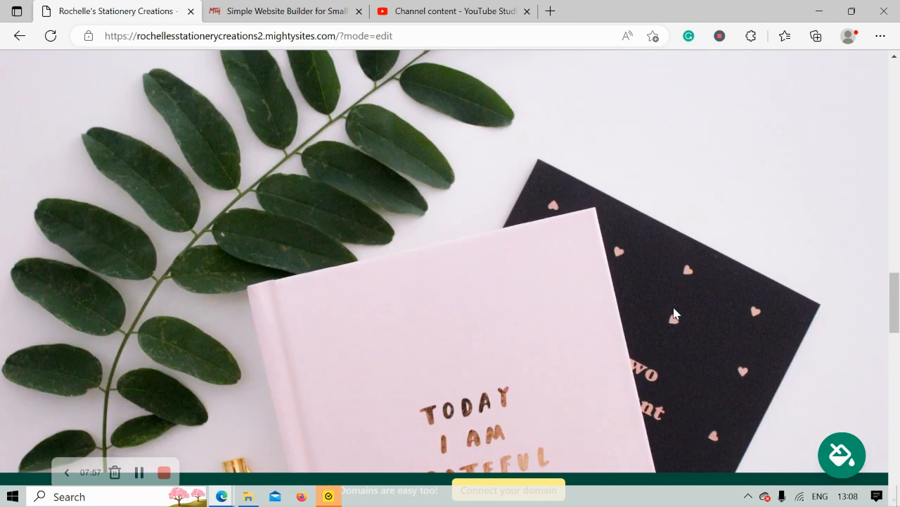
{"action": "scroll", "scroll_direction": "down", "scroll_amount": 3}
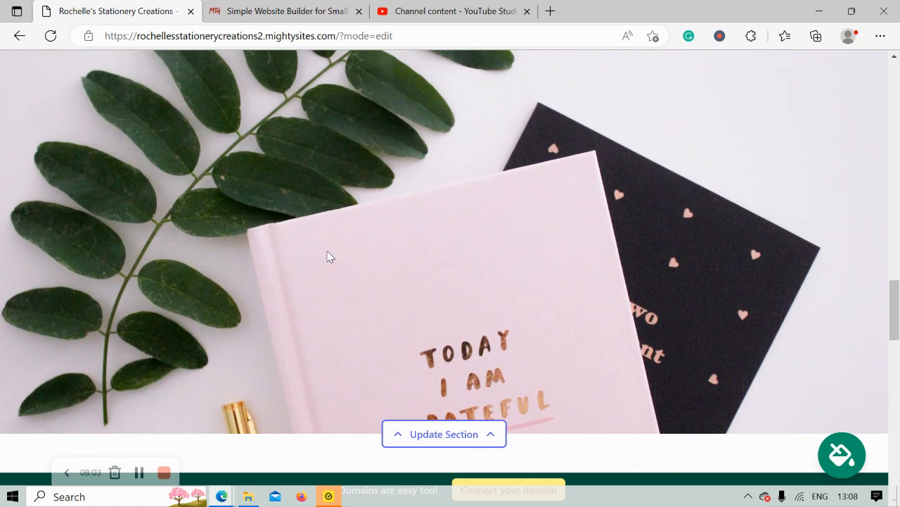
{"action": "scroll", "scroll_direction": "down", "scroll_amount": 3}
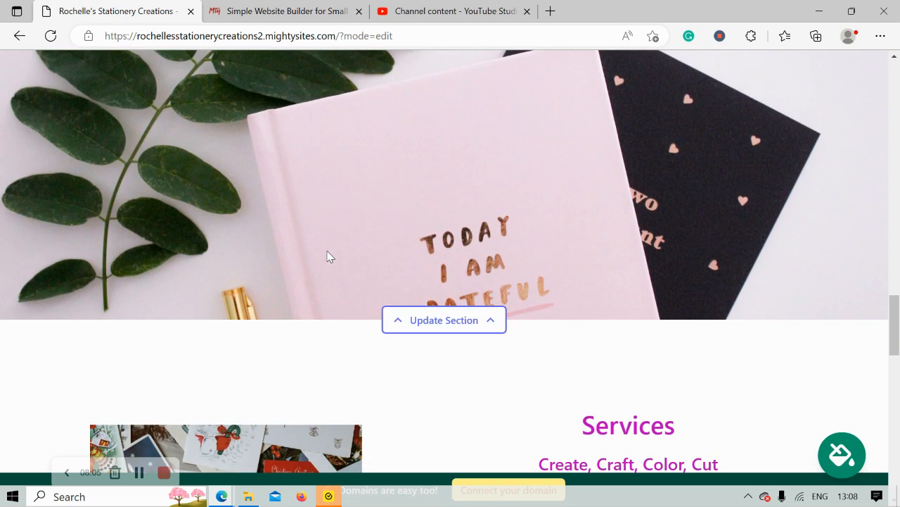
{"action": "scroll", "scroll_direction": "down", "scroll_amount": 3}
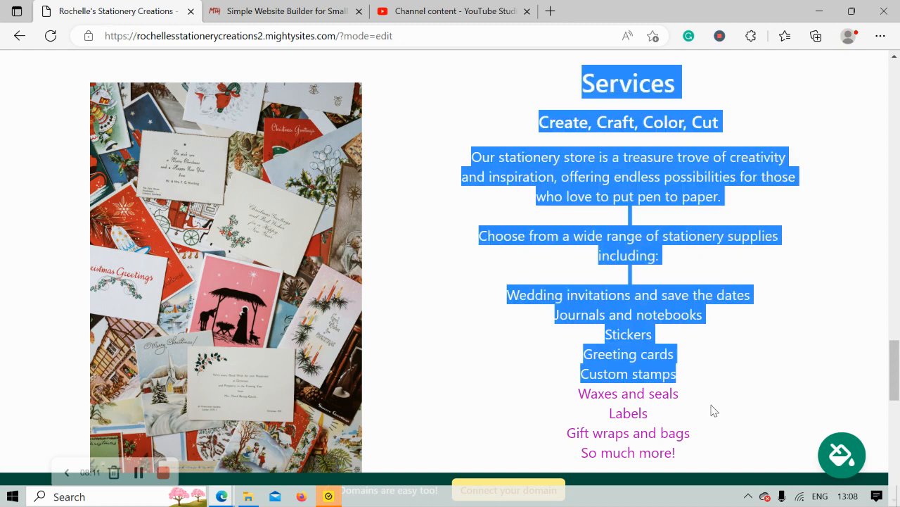
{"action": "left_click", "coordinate": [518, 399]}
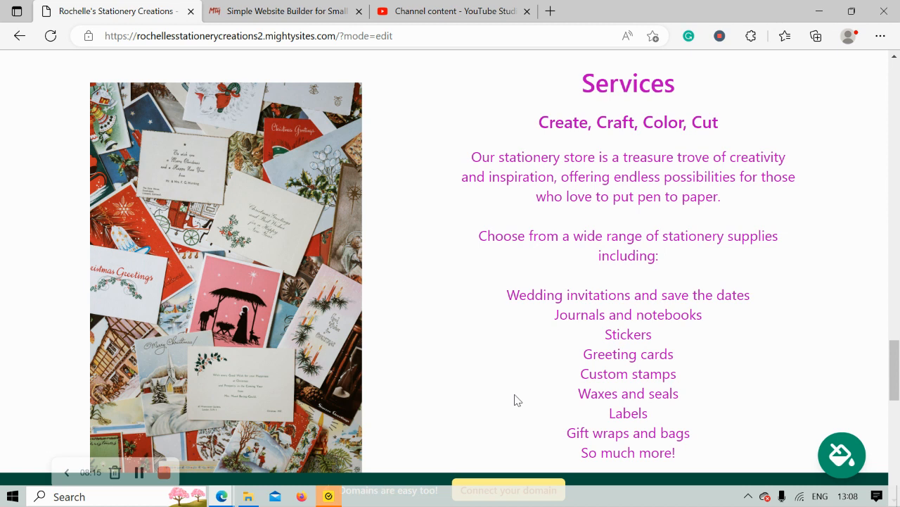
{"action": "scroll", "scroll_direction": "down", "scroll_amount": 3}
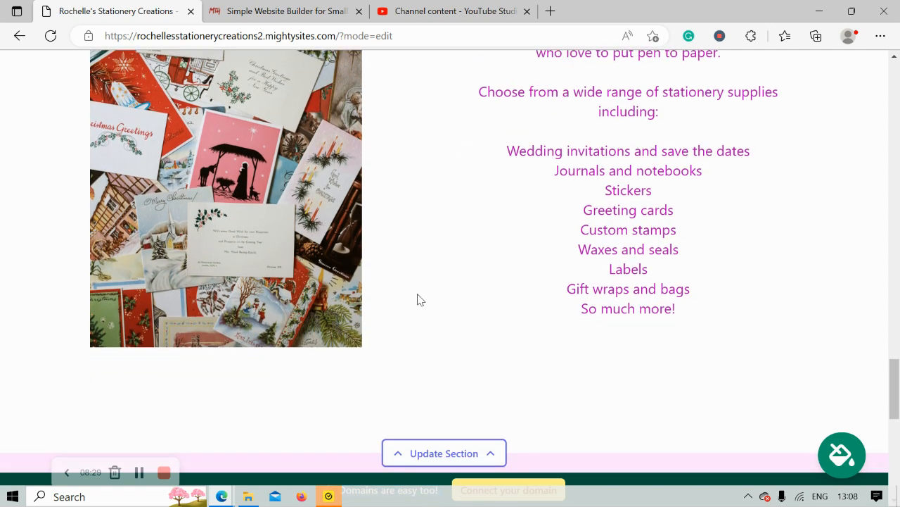
- Scroll down to the location section and back up to the site's top
{"action": "scroll", "scroll_direction": "down", "scroll_amount": 3}
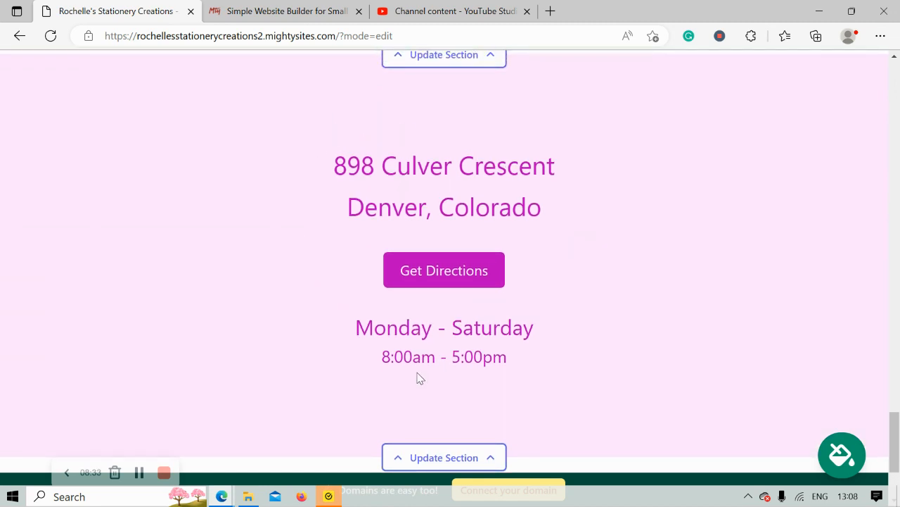
{"action": "mouse_move", "coordinate": [300, 232]}
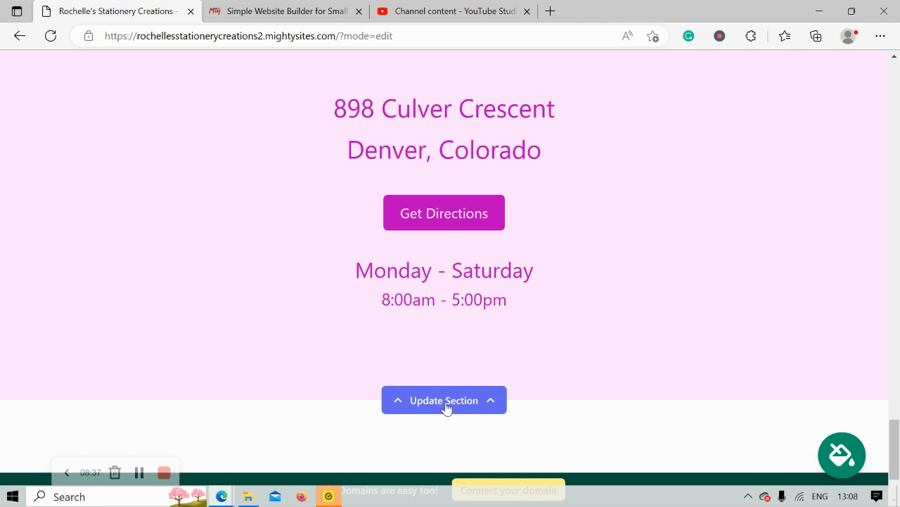
{"action": "scroll", "scroll_direction": "down", "scroll_amount": 3}
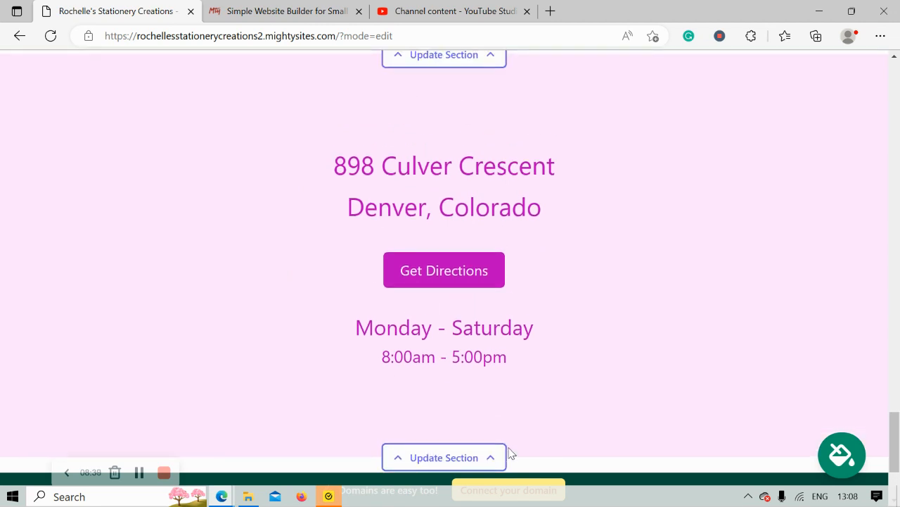
{"action": "scroll", "scroll_direction": "up", "scroll_amount": 3}
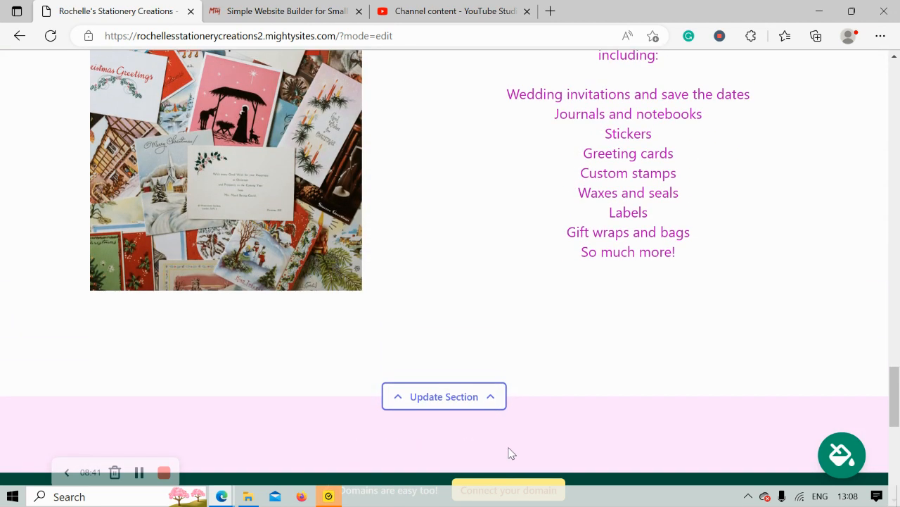
{"action": "scroll", "scroll_direction": "up", "scroll_amount": 3}
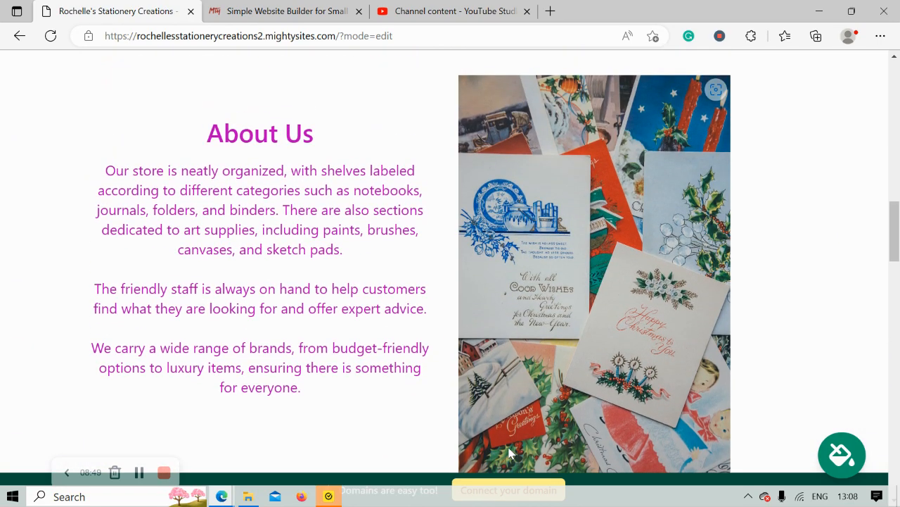
{"action": "scroll", "scroll_direction": "up", "scroll_amount": 3}
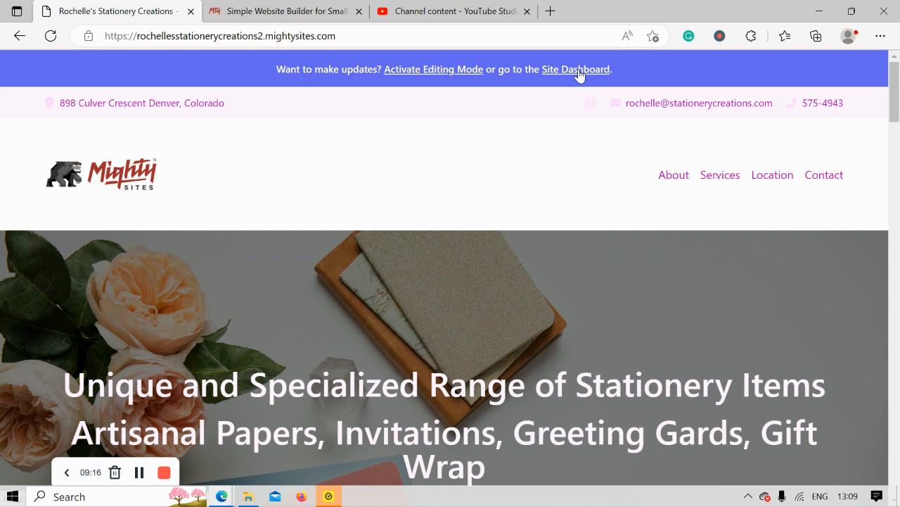
- Visit the site dashboard and Connect a Domain page, then switch to the mightysites.com homepage
{"action": "left_click", "coordinate": [575, 69]}
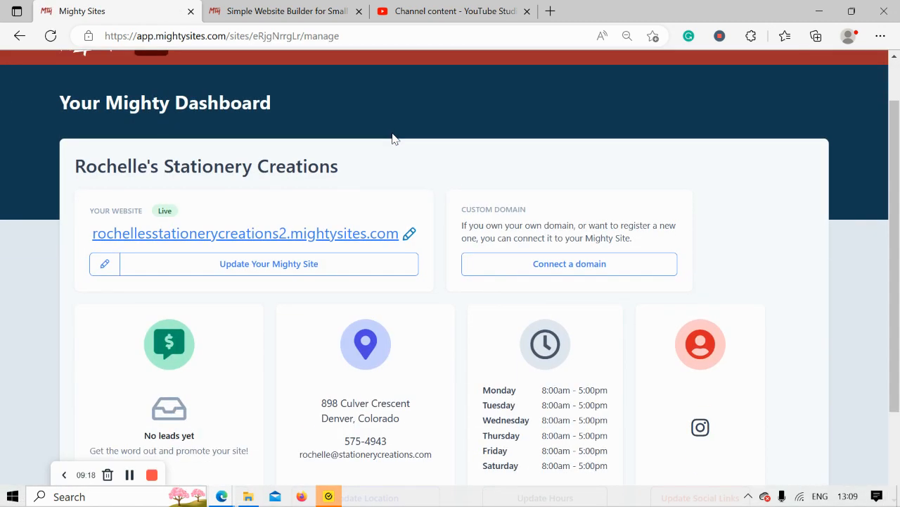
{"action": "scroll", "scroll_direction": "down", "scroll_amount": 3}
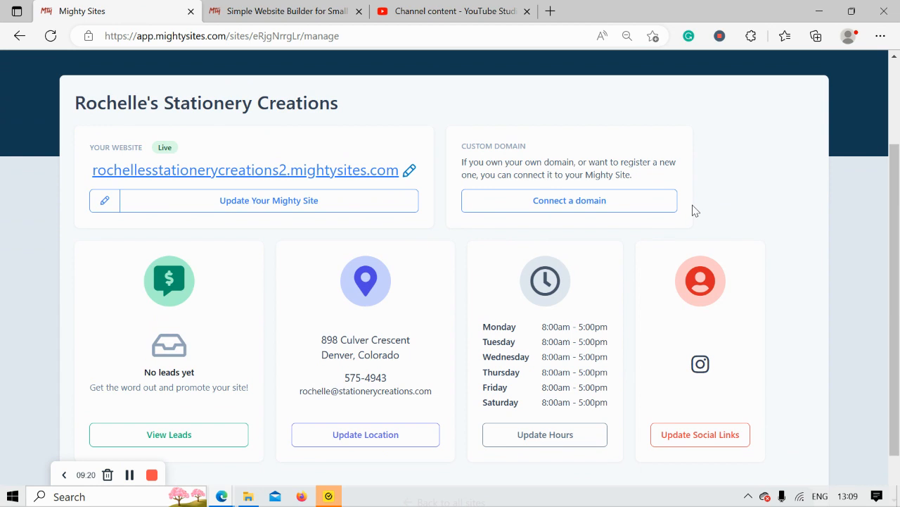
{"action": "left_click", "coordinate": [570, 201]}
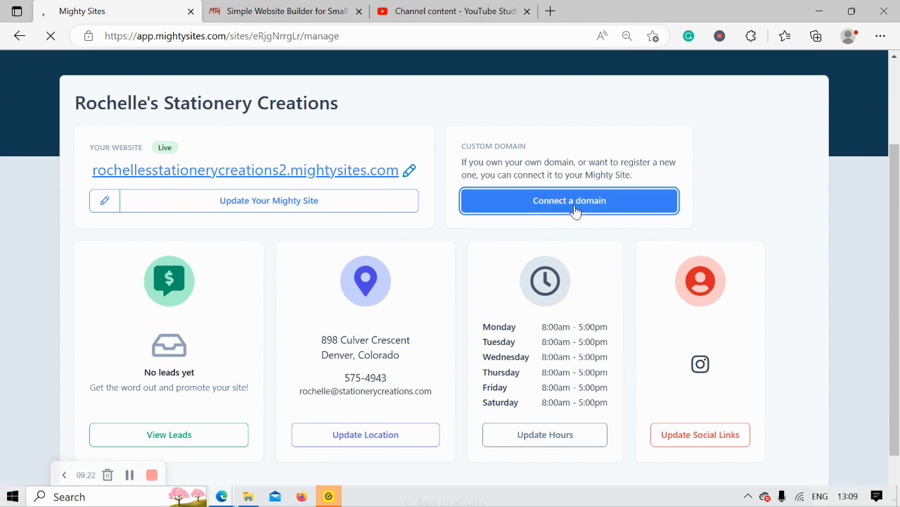
{"action": "left_click", "coordinate": [569, 200]}
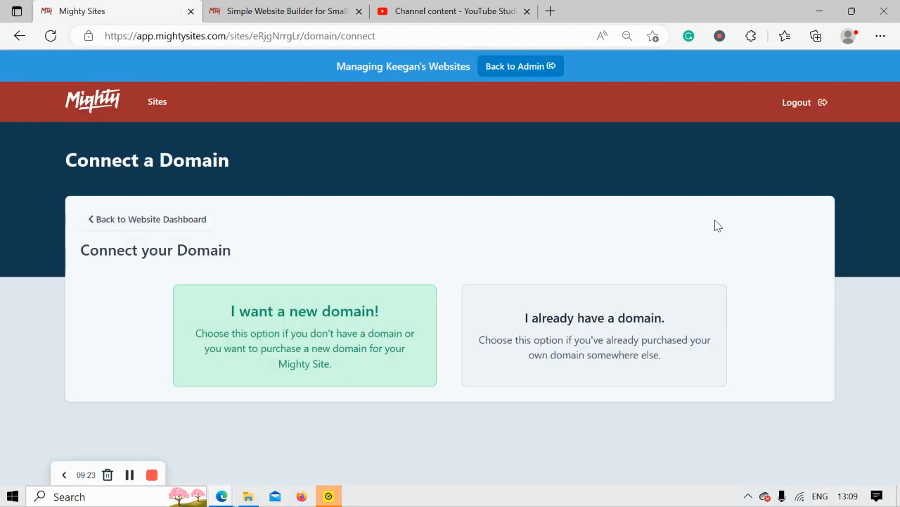
{"action": "mouse_move", "coordinate": [609, 275]}
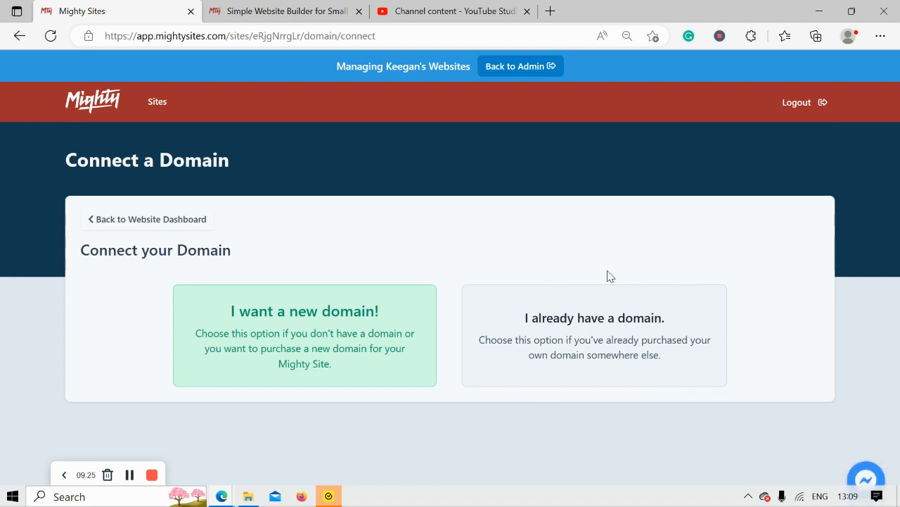
{"action": "mouse_move", "coordinate": [637, 345]}
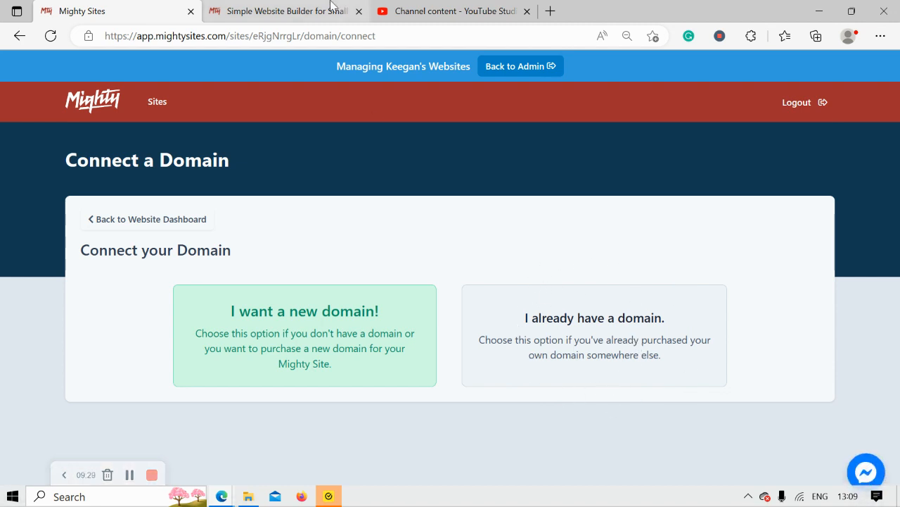
{"action": "left_click", "coordinate": [281, 11]}
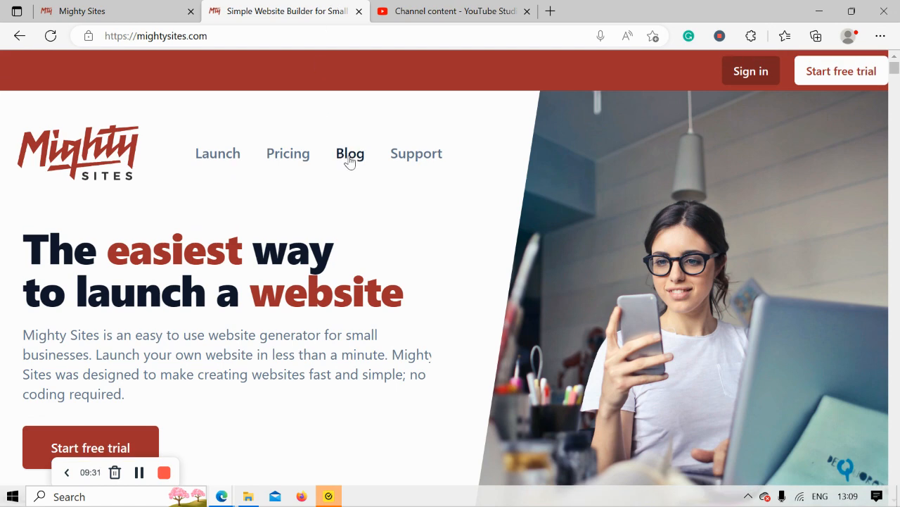
- Browse the Small Business Marketing Blog posts, then go back to Connect a Domain
{"action": "left_click", "coordinate": [350, 153]}
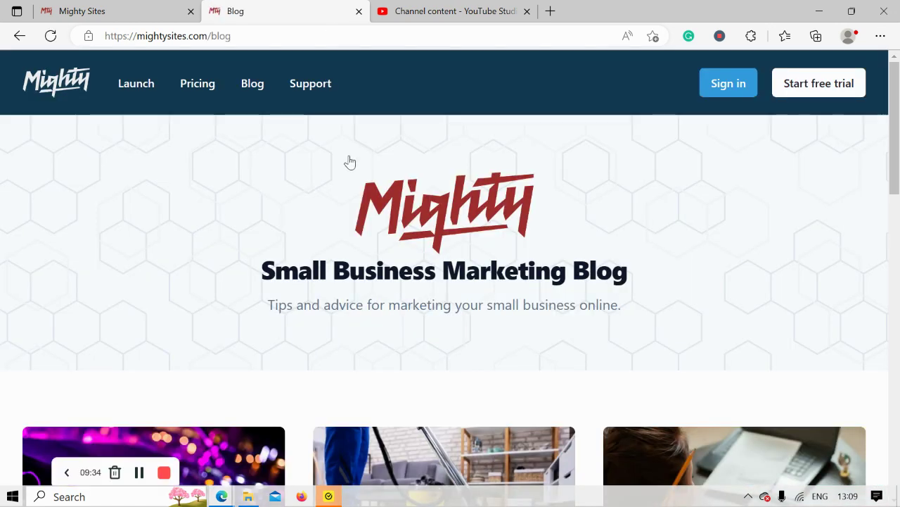
{"action": "scroll", "scroll_direction": "down", "scroll_amount": 3}
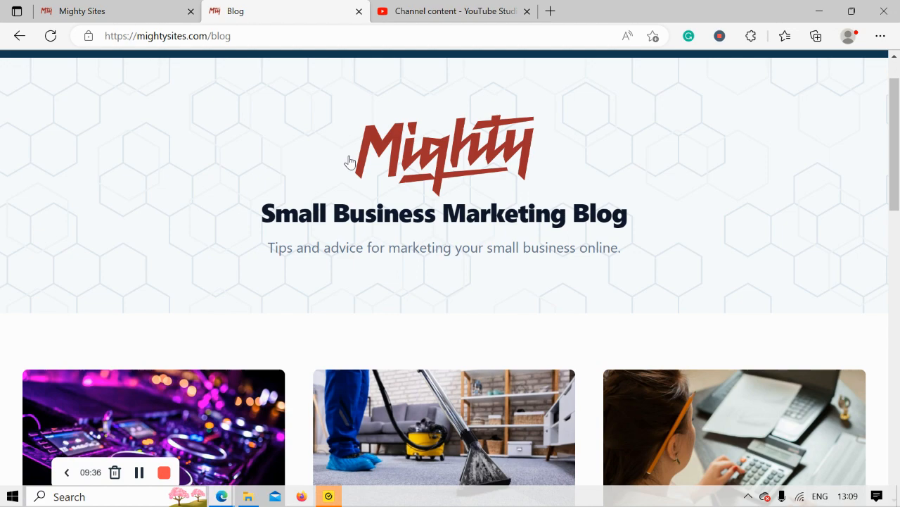
{"action": "scroll", "scroll_direction": "down", "scroll_amount": 3}
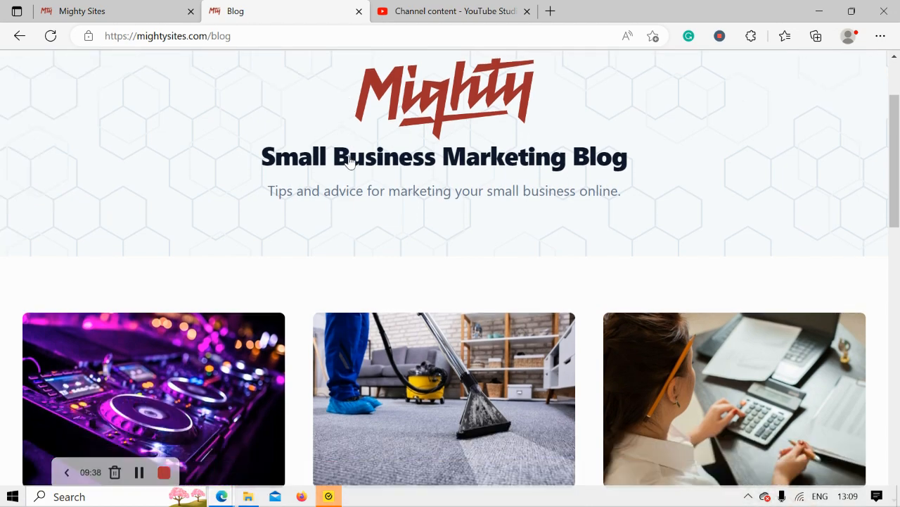
{"action": "scroll", "scroll_direction": "down", "scroll_amount": 3}
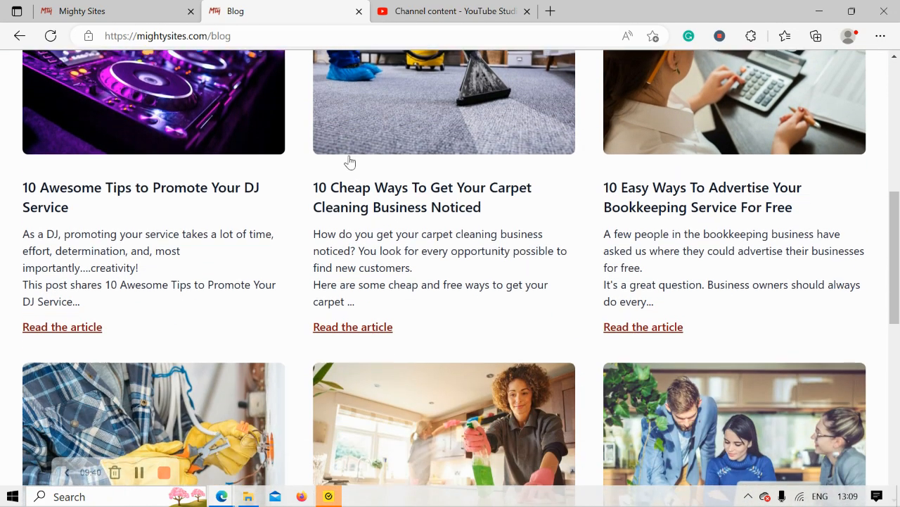
{"action": "left_click", "coordinate": [106, 10]}
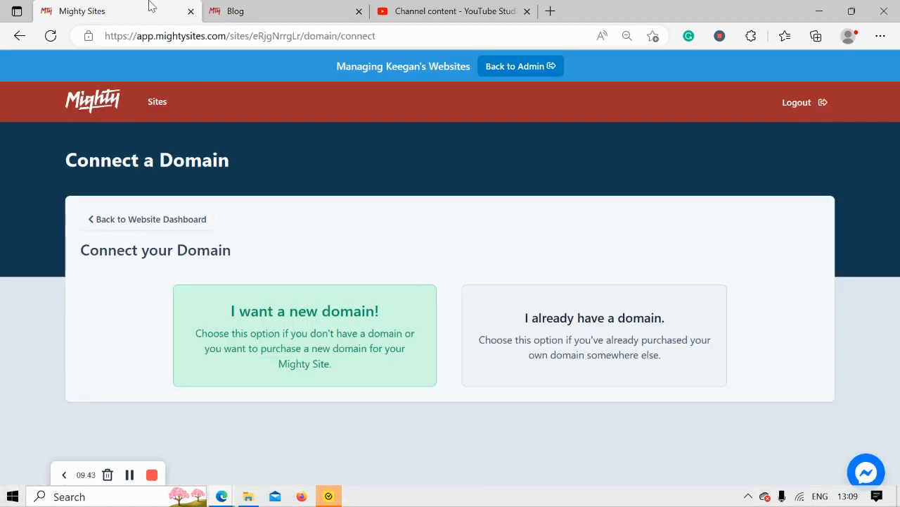
{"action": "mouse_move", "coordinate": [415, 326]}
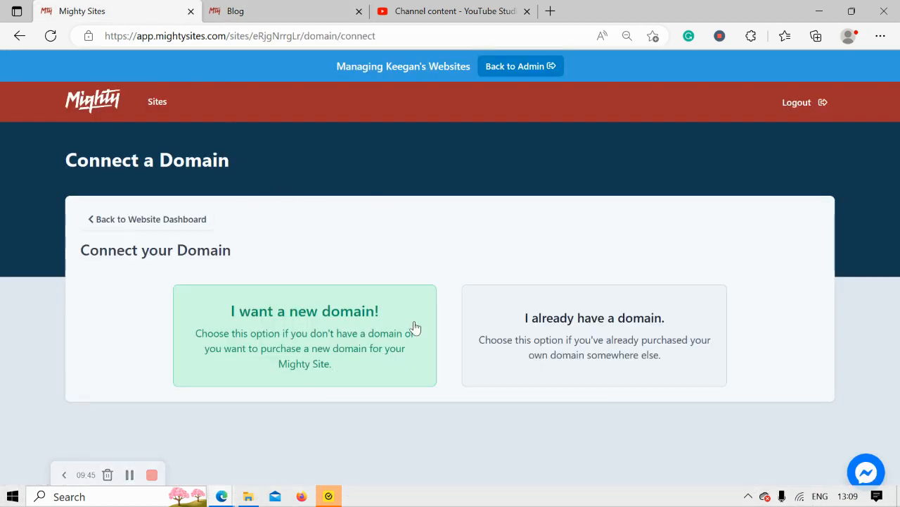
{"action": "mouse_move", "coordinate": [292, 375]}
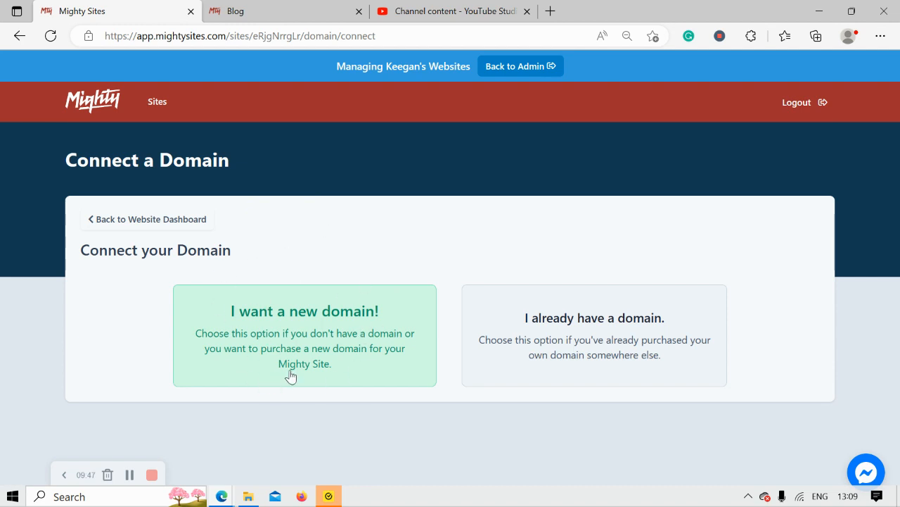
{"action": "mouse_move", "coordinate": [378, 325]}
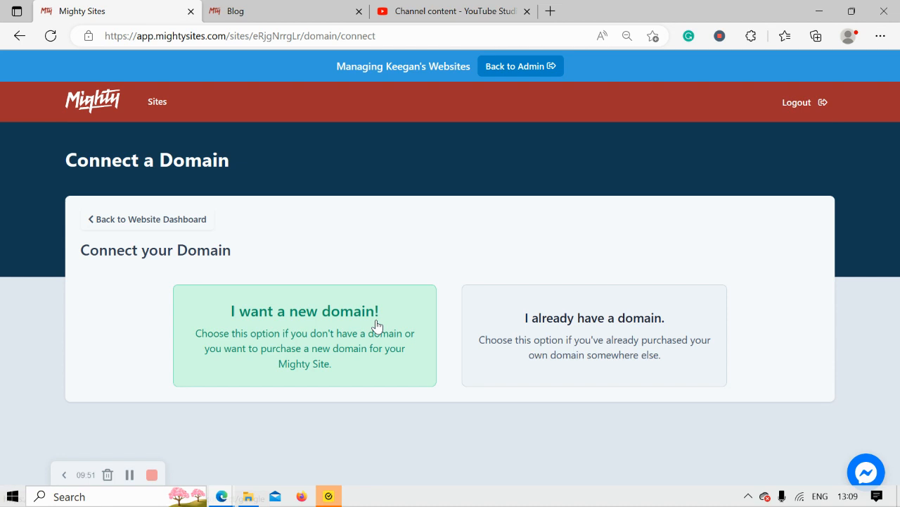
{"action": "mouse_move", "coordinate": [185, 228]}
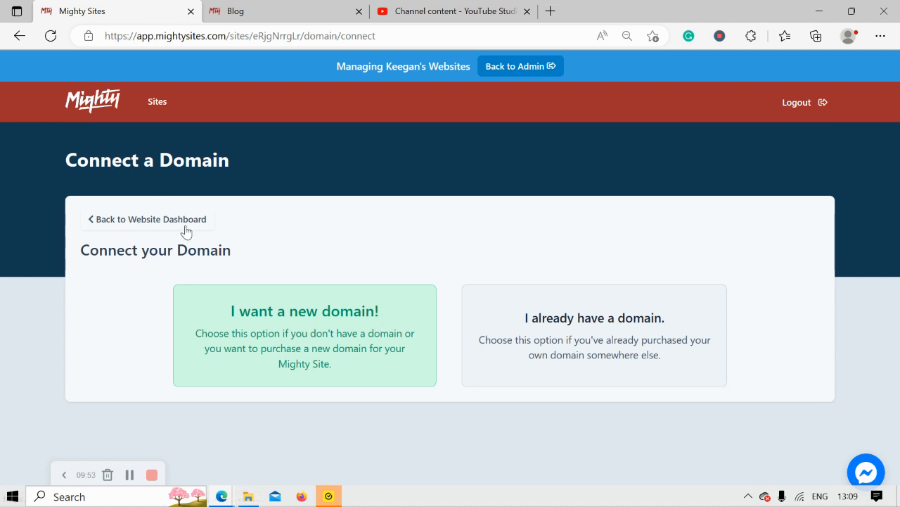
- Return to the website dashboard and open rochellesstationerycreations2.mightysites.com in a new tab
{"action": "left_click", "coordinate": [150, 219]}
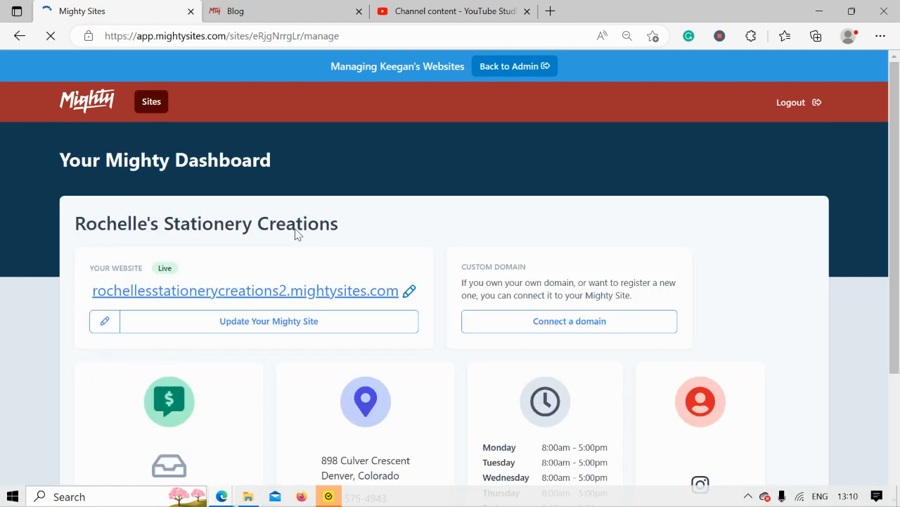
{"action": "scroll", "scroll_direction": "down", "scroll_amount": 3}
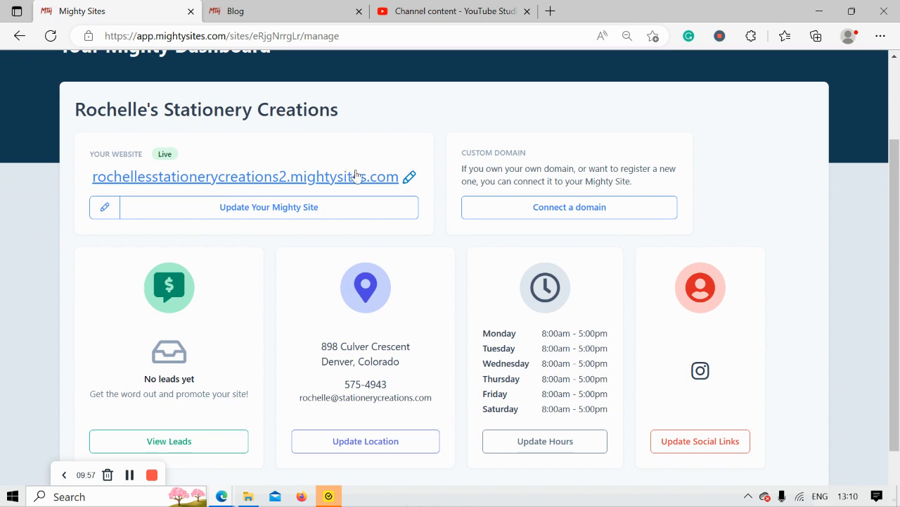
{"action": "left_click", "coordinate": [245, 177]}
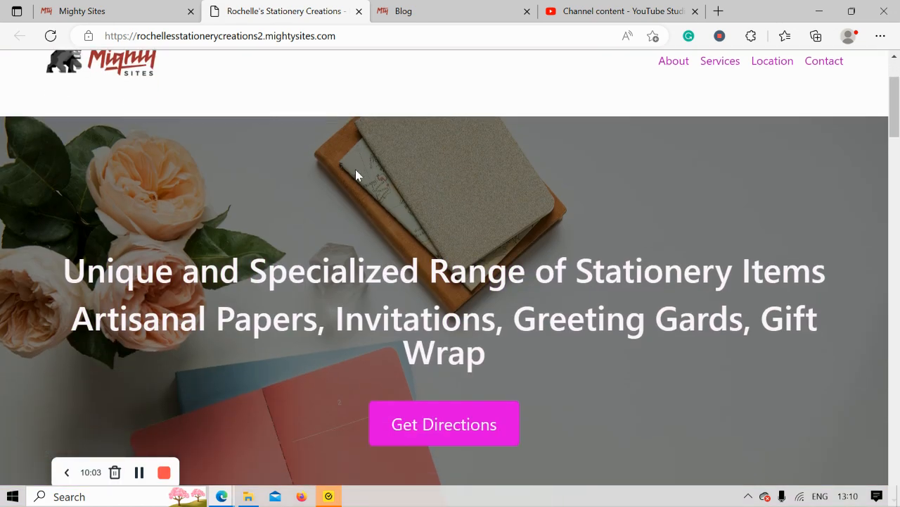
{"action": "scroll", "scroll_direction": "down", "scroll_amount": 3}
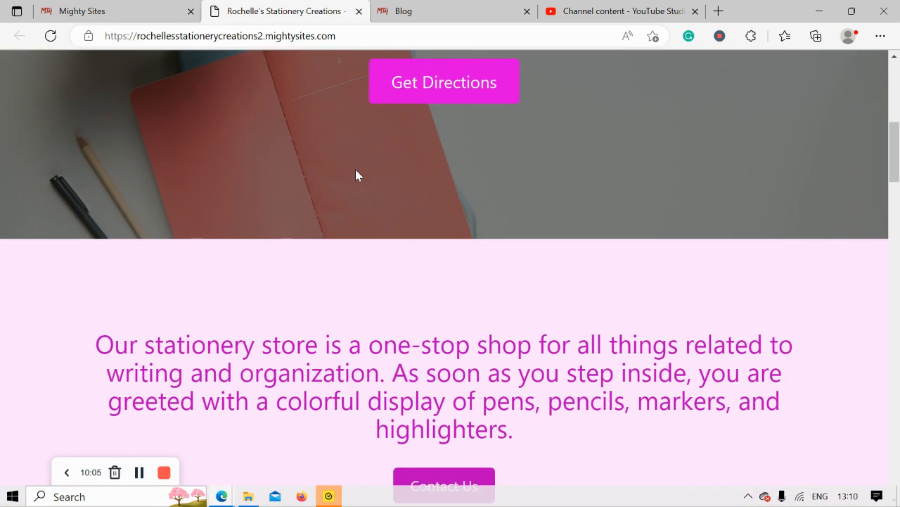
{"action": "scroll", "scroll_direction": "down", "scroll_amount": 3}
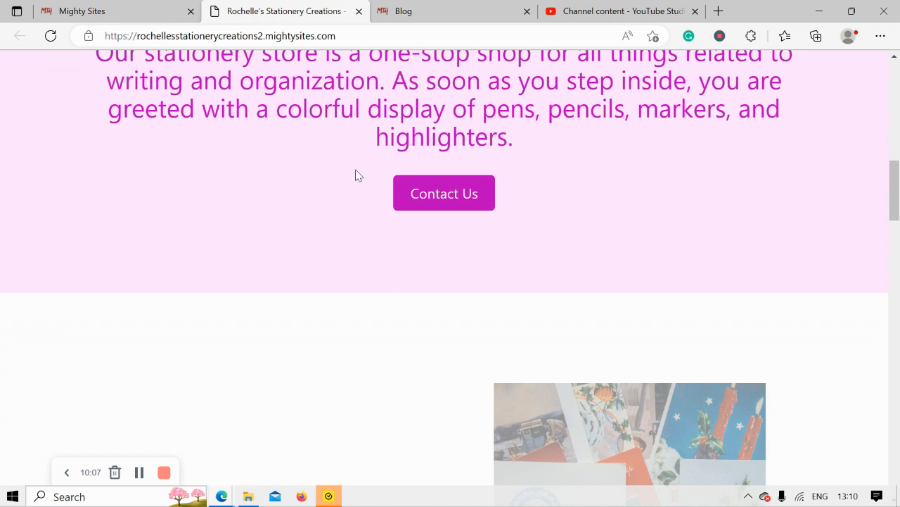
{"action": "scroll", "scroll_direction": "down", "scroll_amount": 3}
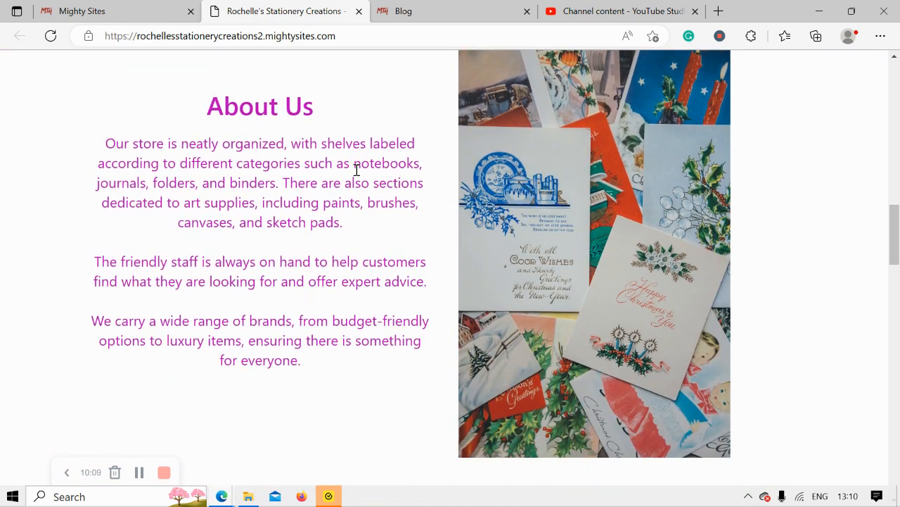
{"action": "scroll", "scroll_direction": "down", "scroll_amount": 3}
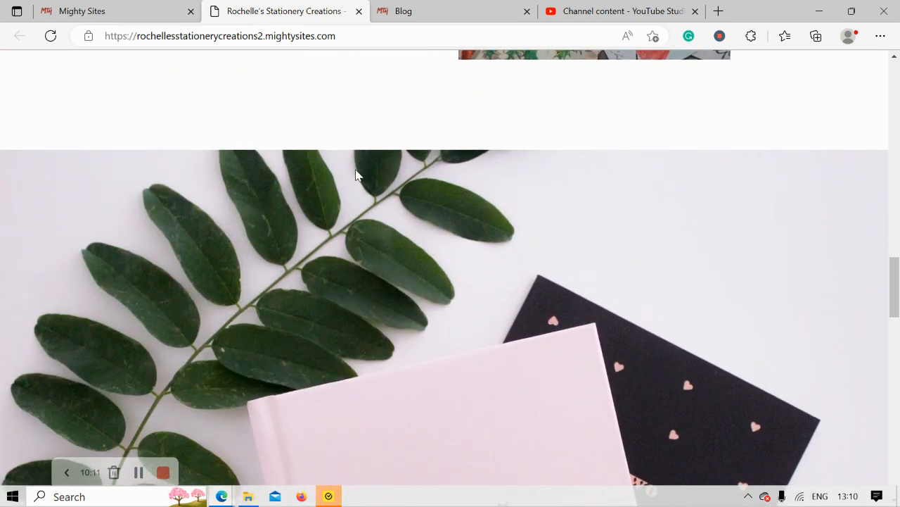
{"action": "scroll", "scroll_direction": "down", "scroll_amount": 3}
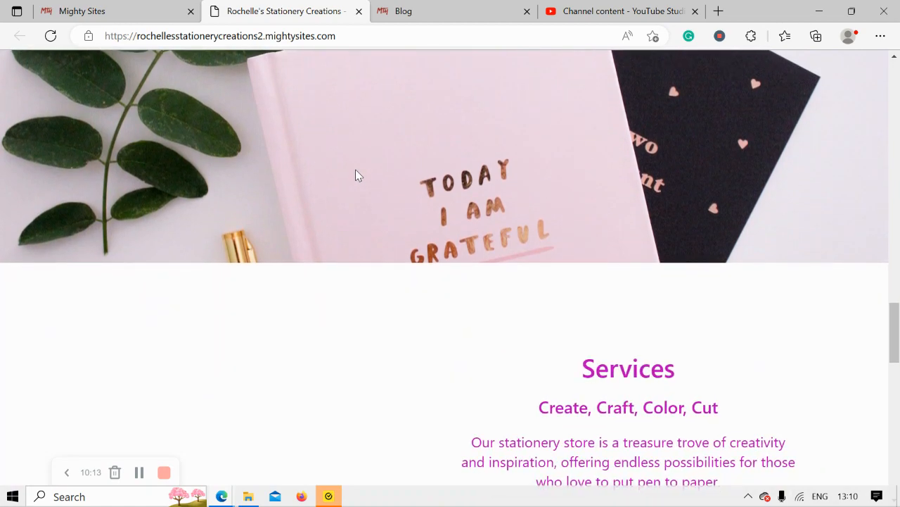
{"action": "scroll", "scroll_direction": "down", "scroll_amount": 3}
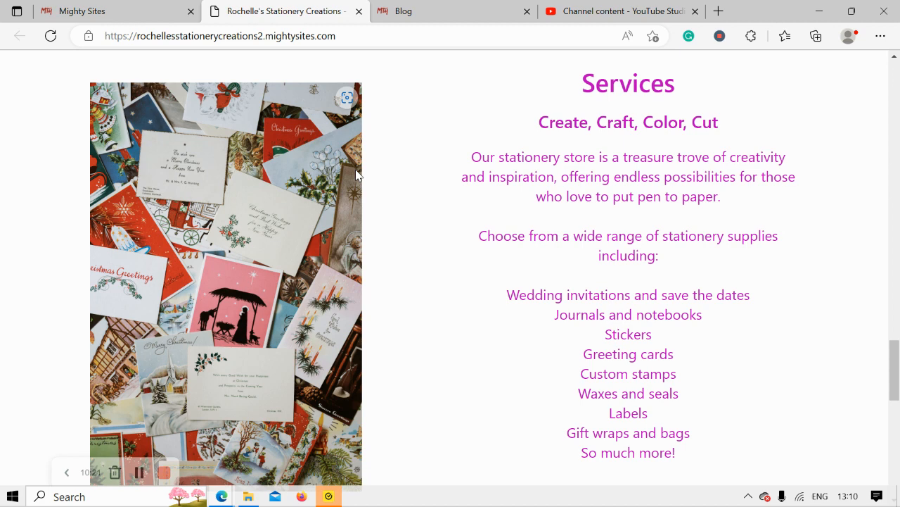
{"action": "scroll", "scroll_direction": "down", "scroll_amount": 3}
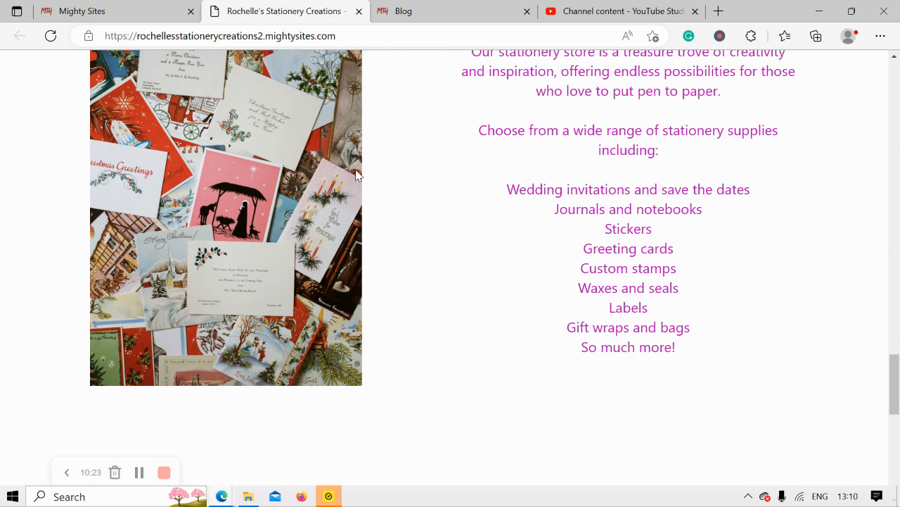
{"action": "scroll", "scroll_direction": "down", "scroll_amount": 3}
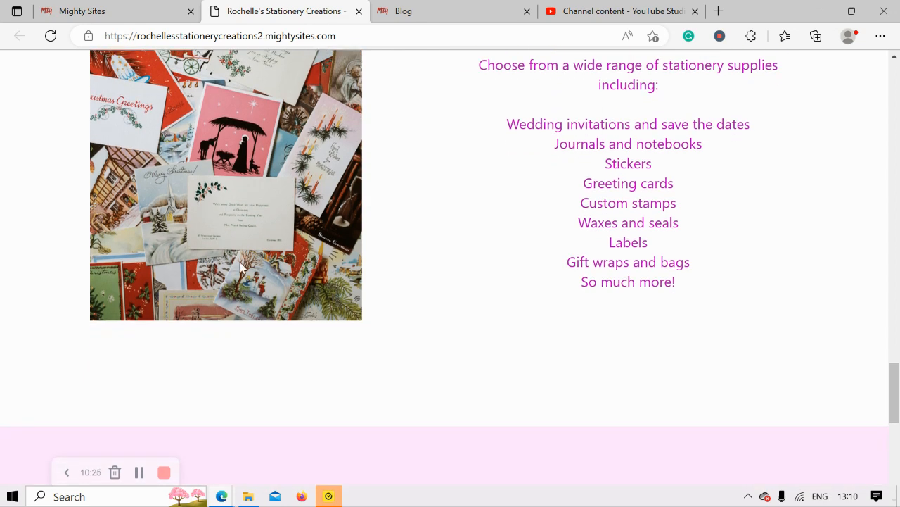